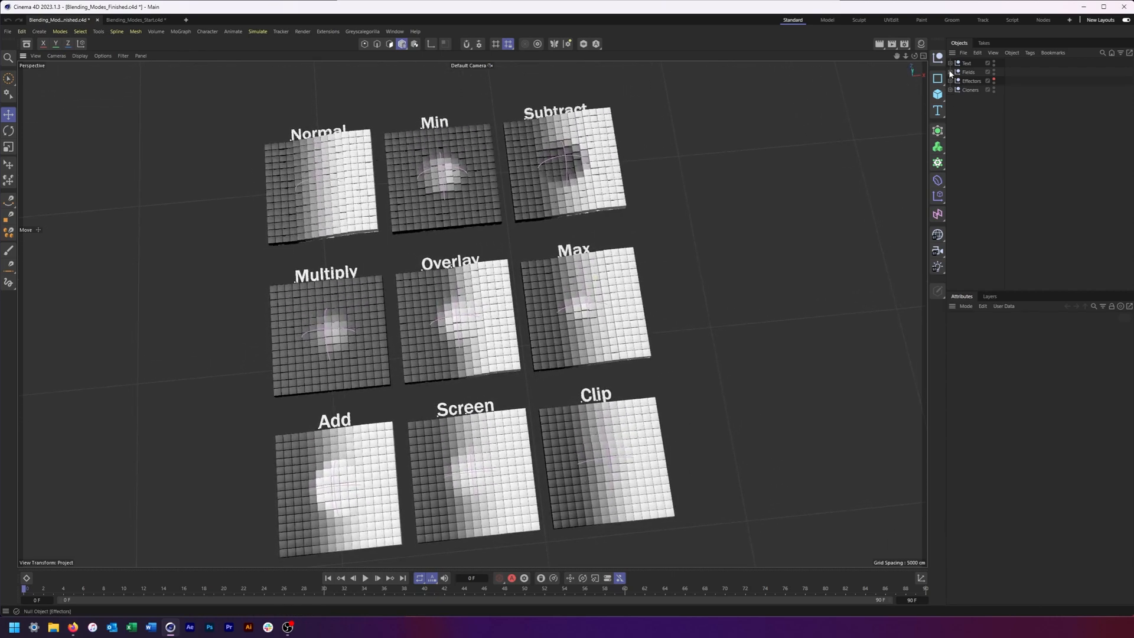
Step: Review the Plain_1_Normal effector and browse its available blending modes
{"action": "left_click", "coordinate": [951, 80]}
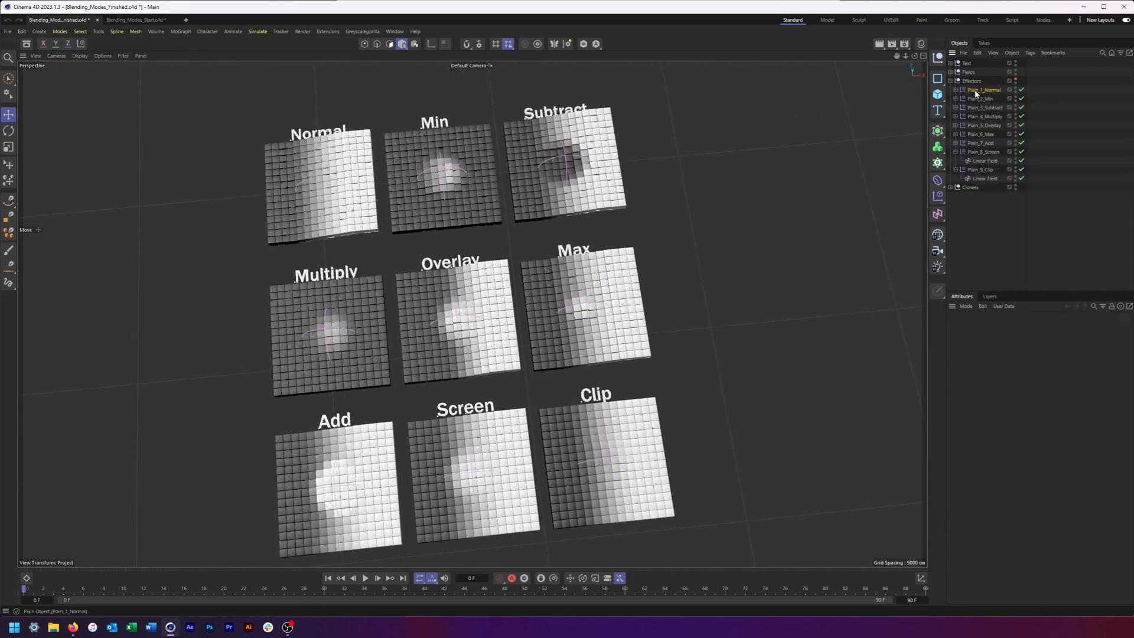
{"action": "left_click", "coordinate": [982, 90]}
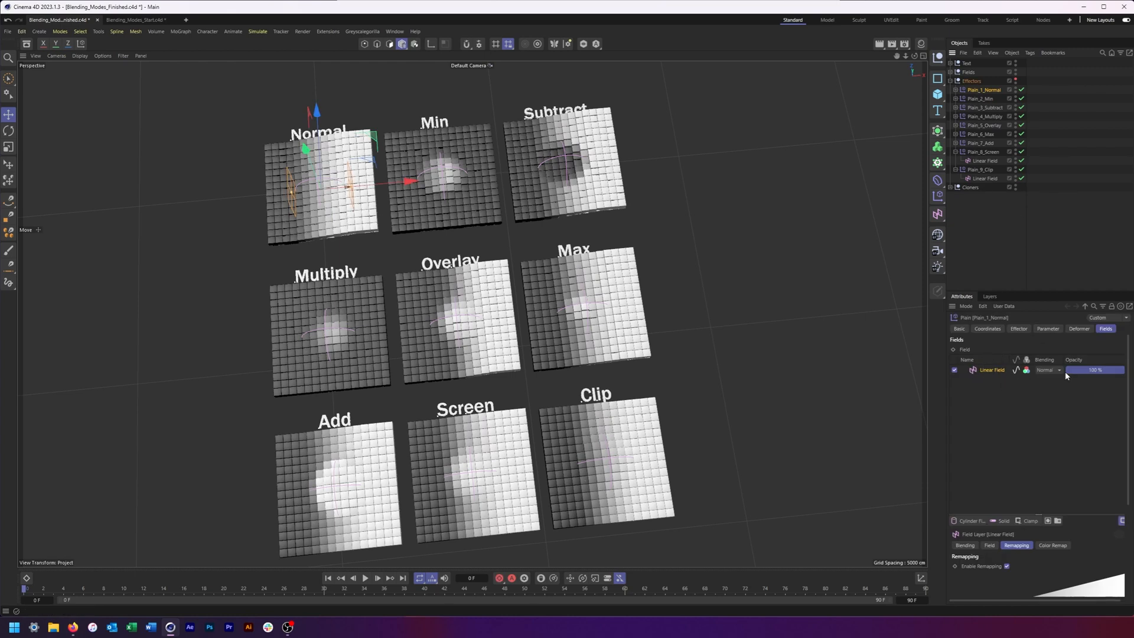
{"action": "left_click", "coordinate": [1049, 369]}
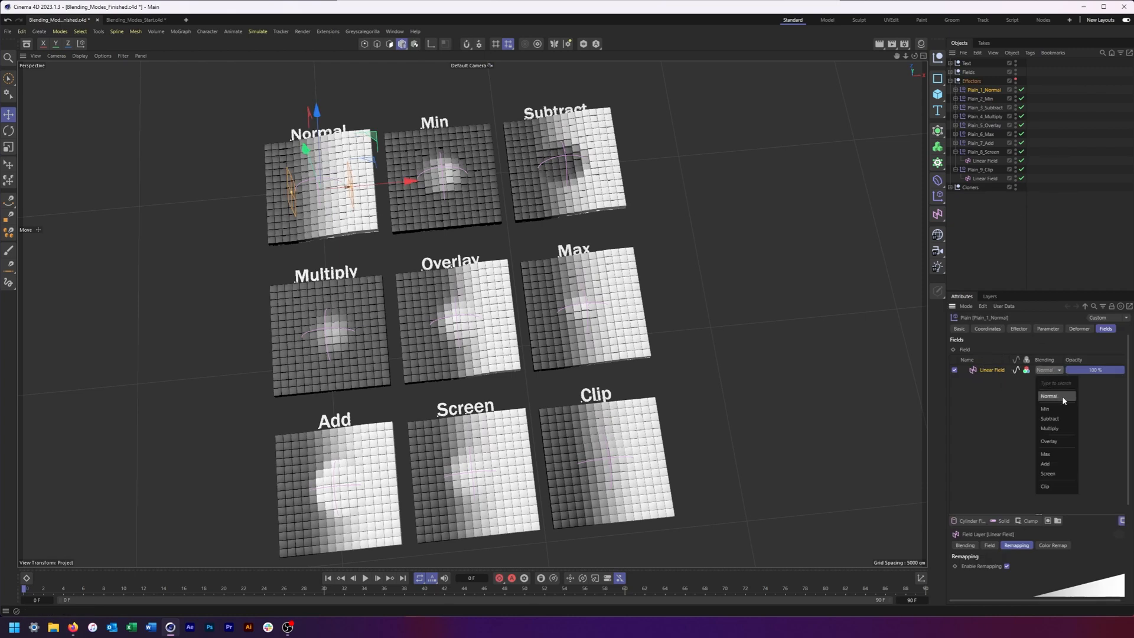
{"action": "left_click", "coordinate": [1048, 395]}
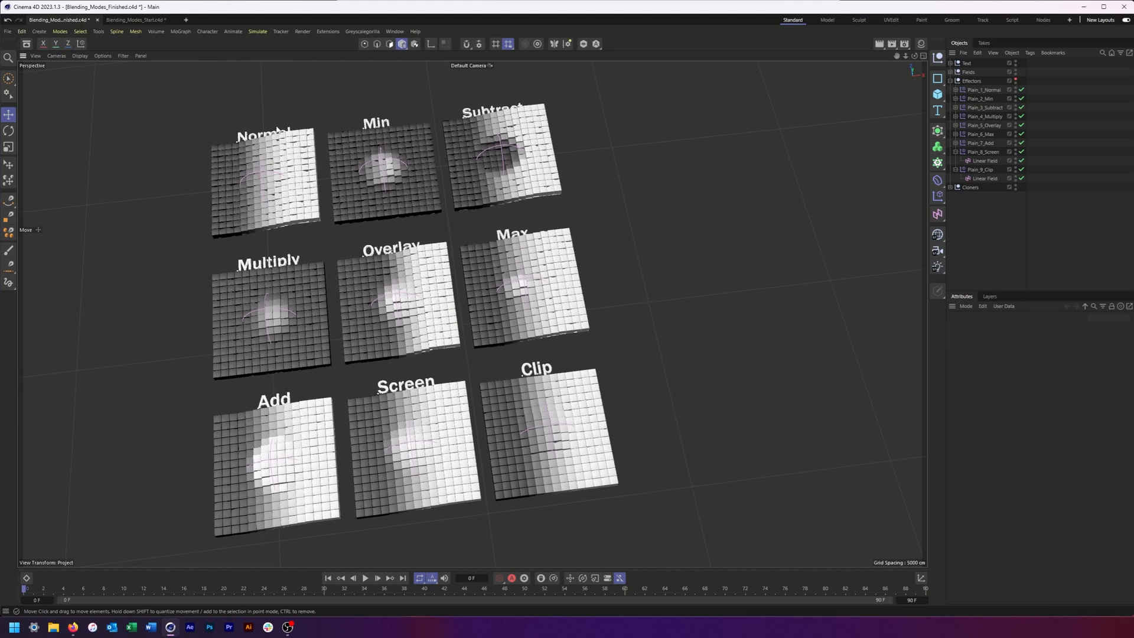
Step: Switch to Blending_Modes_Start and inspect the Normal cloner's effector and its Linear Field
{"action": "left_click", "coordinate": [139, 19]}
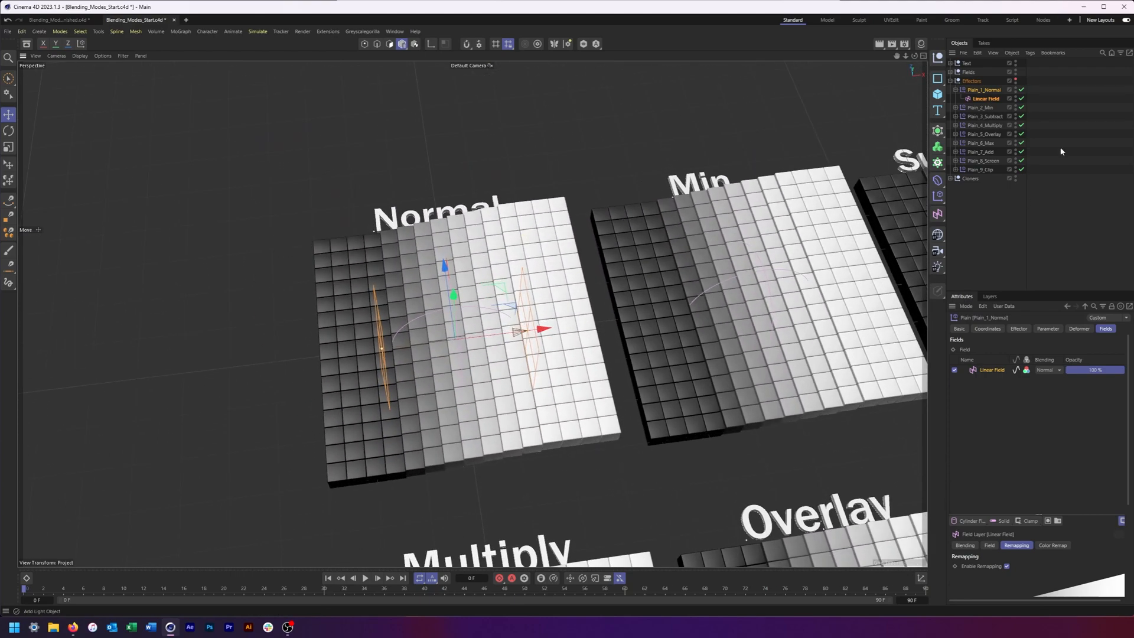
{"action": "left_click", "coordinate": [955, 178]}
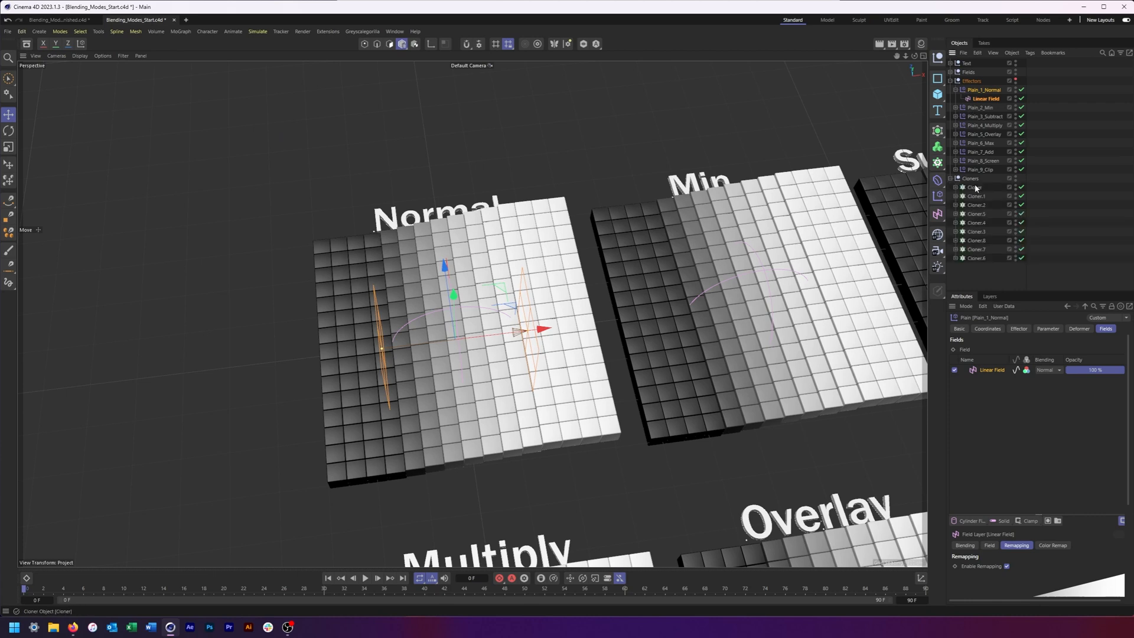
{"action": "left_click", "coordinate": [970, 186]}
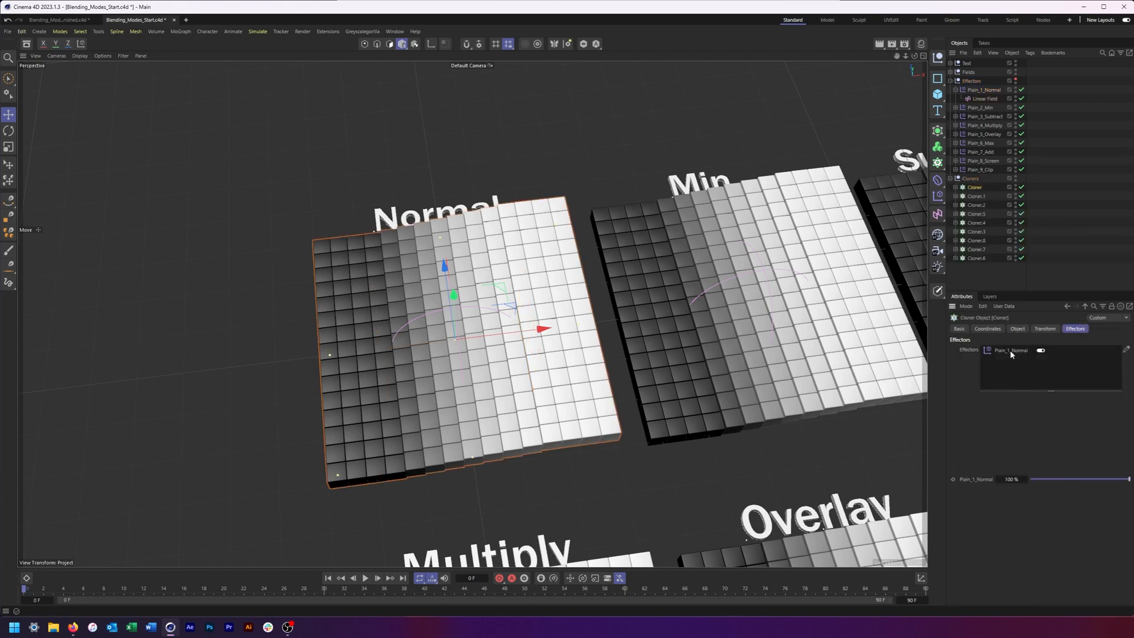
{"action": "left_click", "coordinate": [980, 90]}
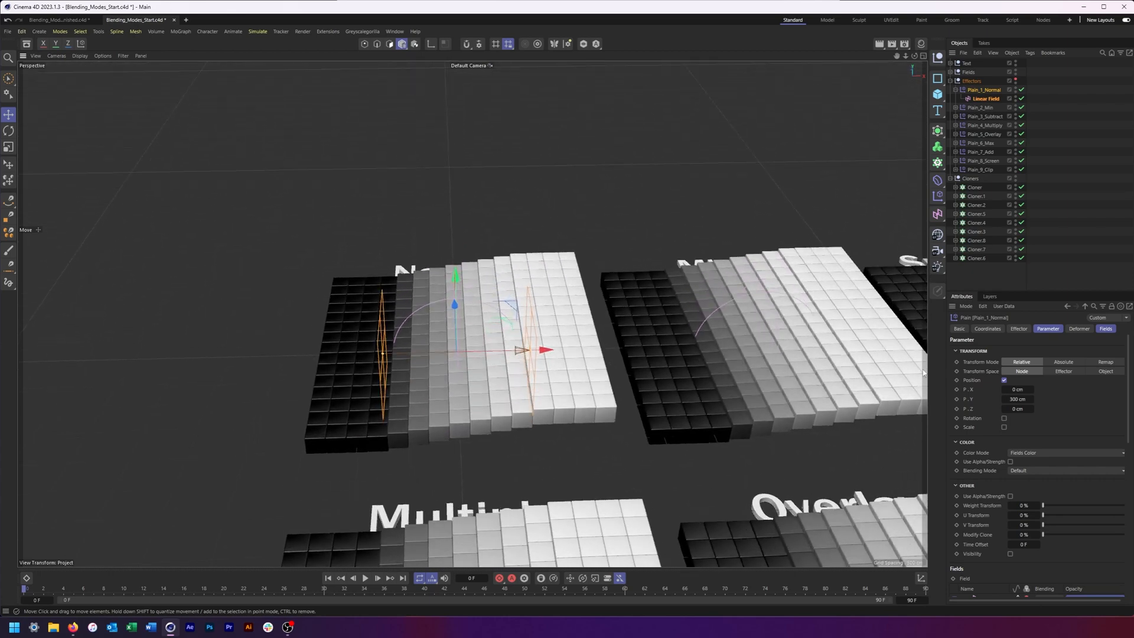
{"action": "left_click", "coordinate": [1105, 328]}
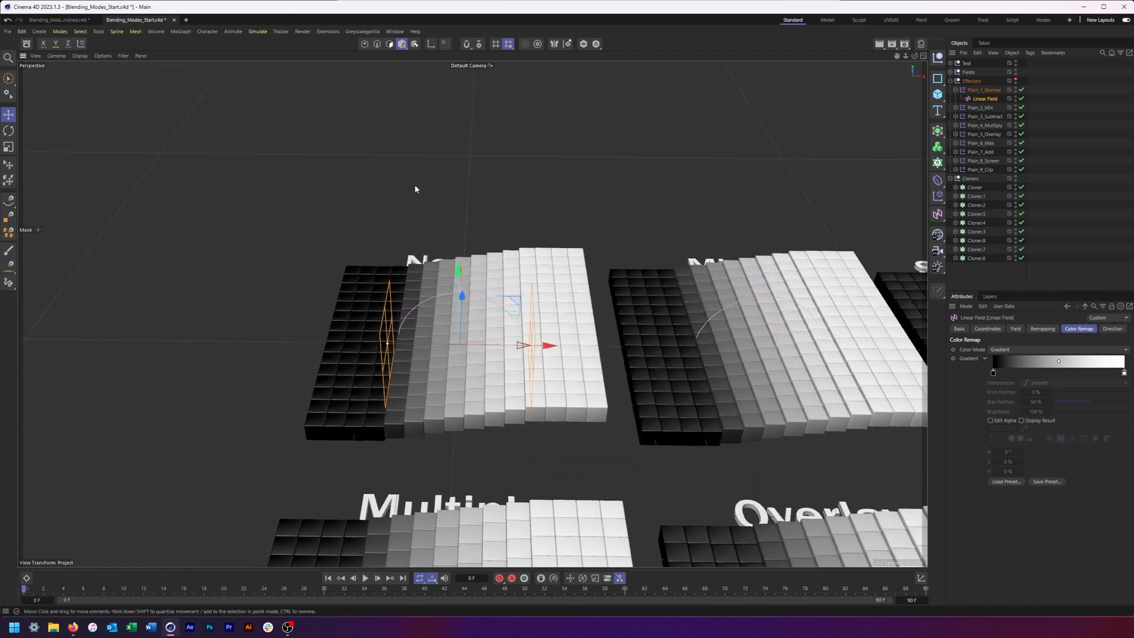
{"action": "left_click", "coordinate": [7, 146]}
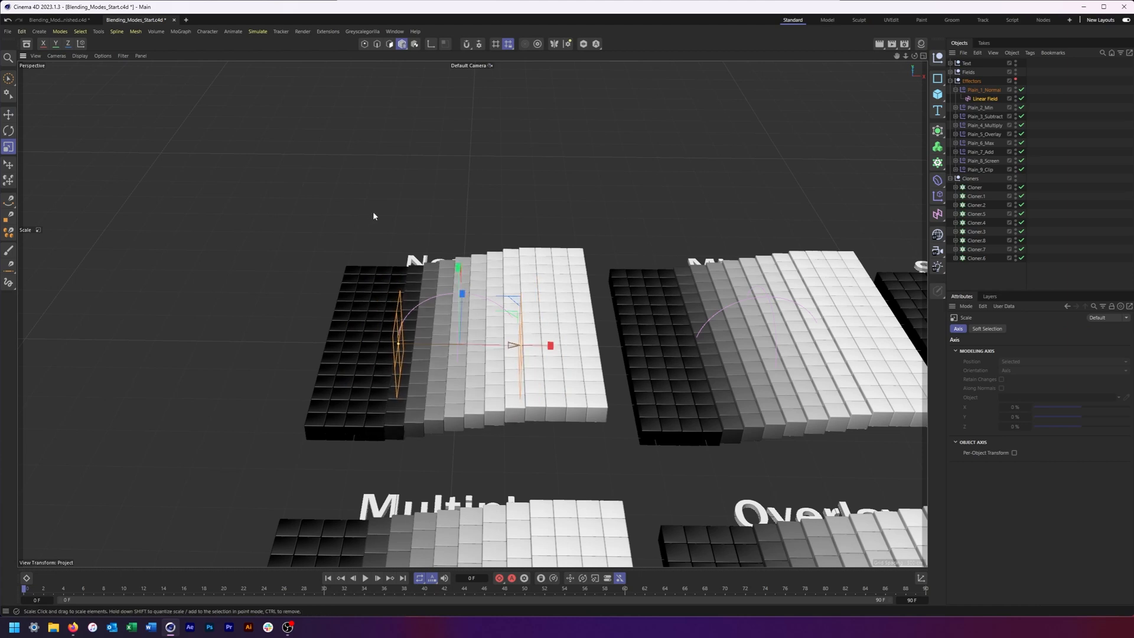
{"action": "left_click", "coordinate": [401, 44]}
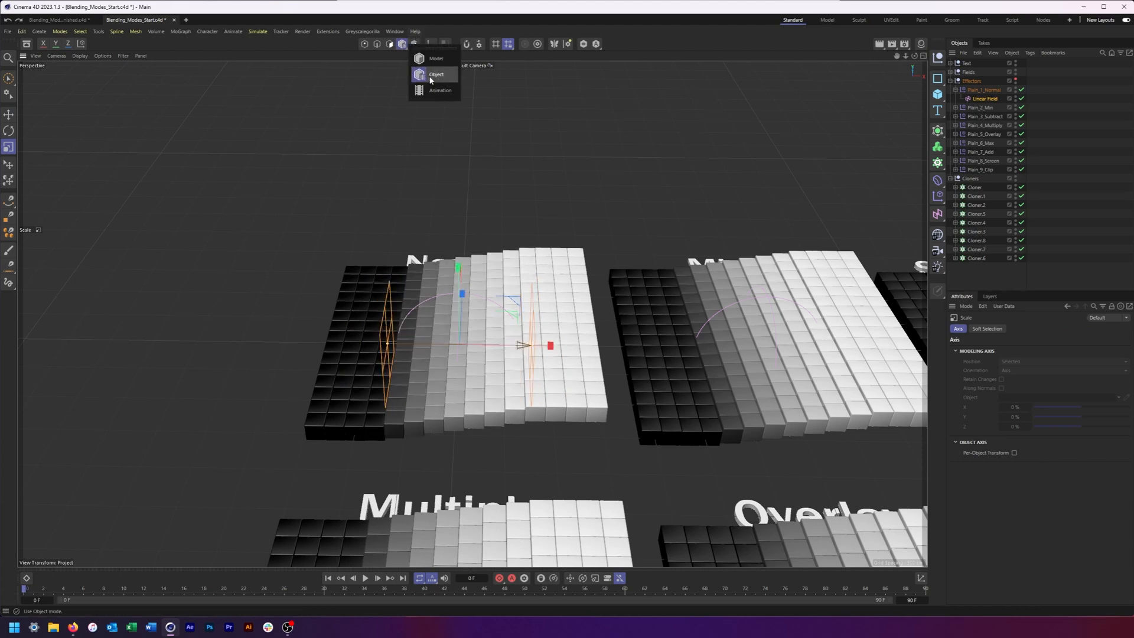
{"action": "mouse_move", "coordinate": [439, 61]}
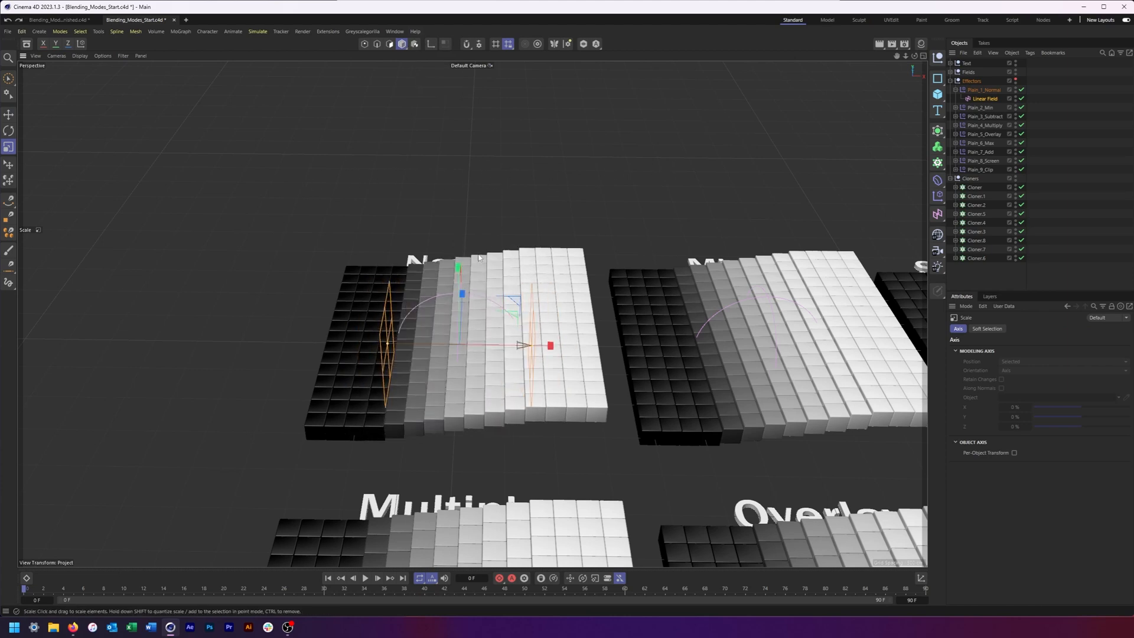
{"action": "left_click", "coordinate": [983, 90]}
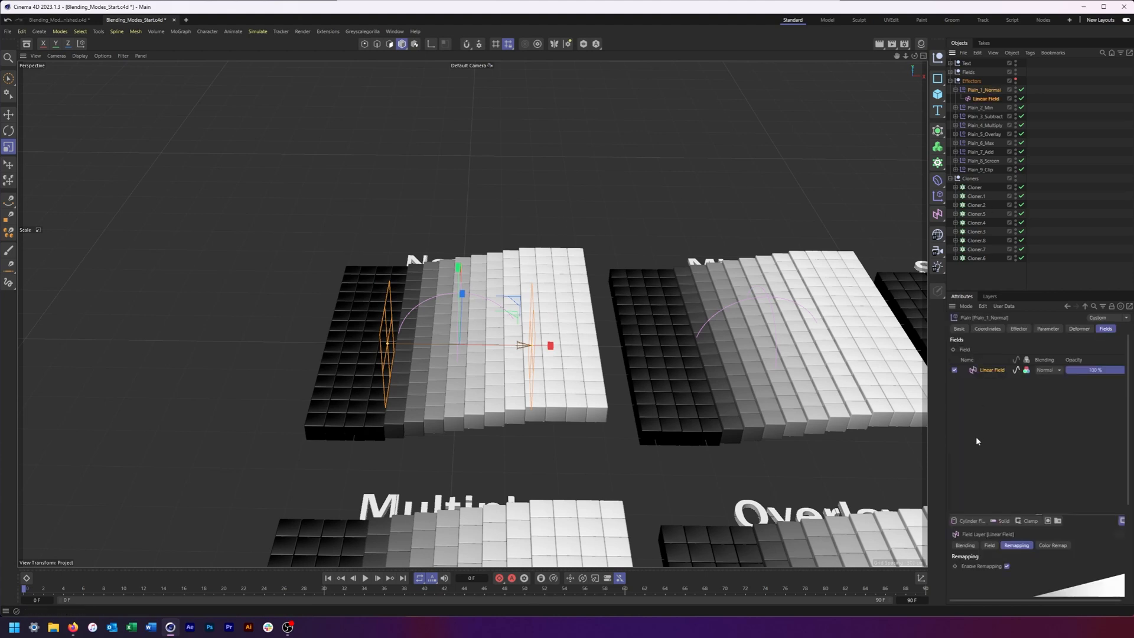
{"action": "left_click", "coordinate": [968, 521]}
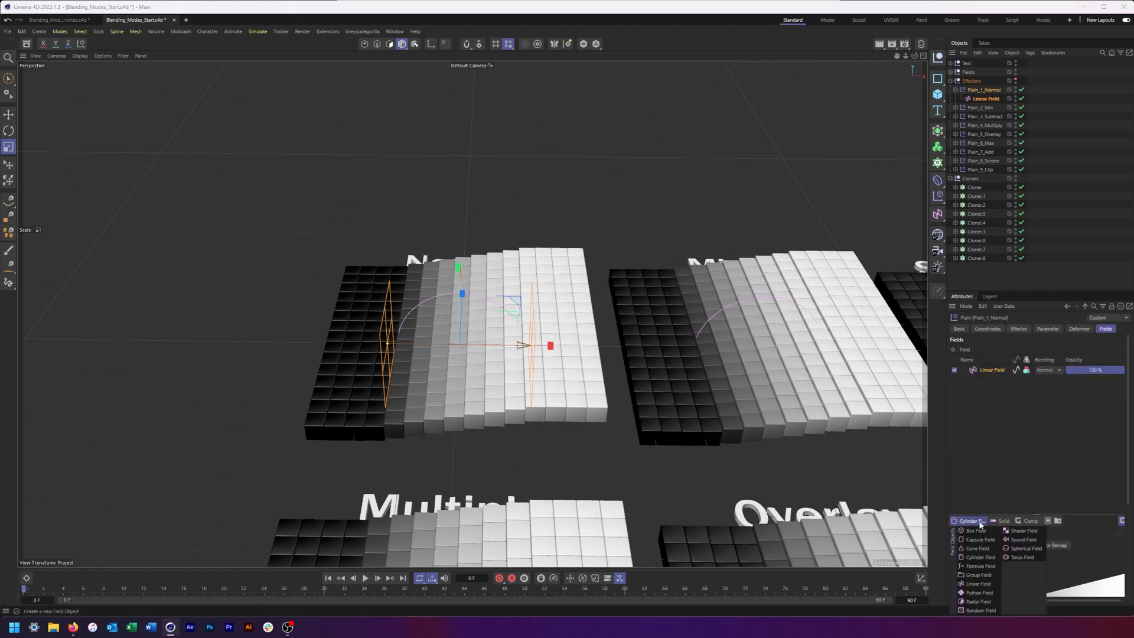
{"action": "mouse_move", "coordinate": [977, 583]}
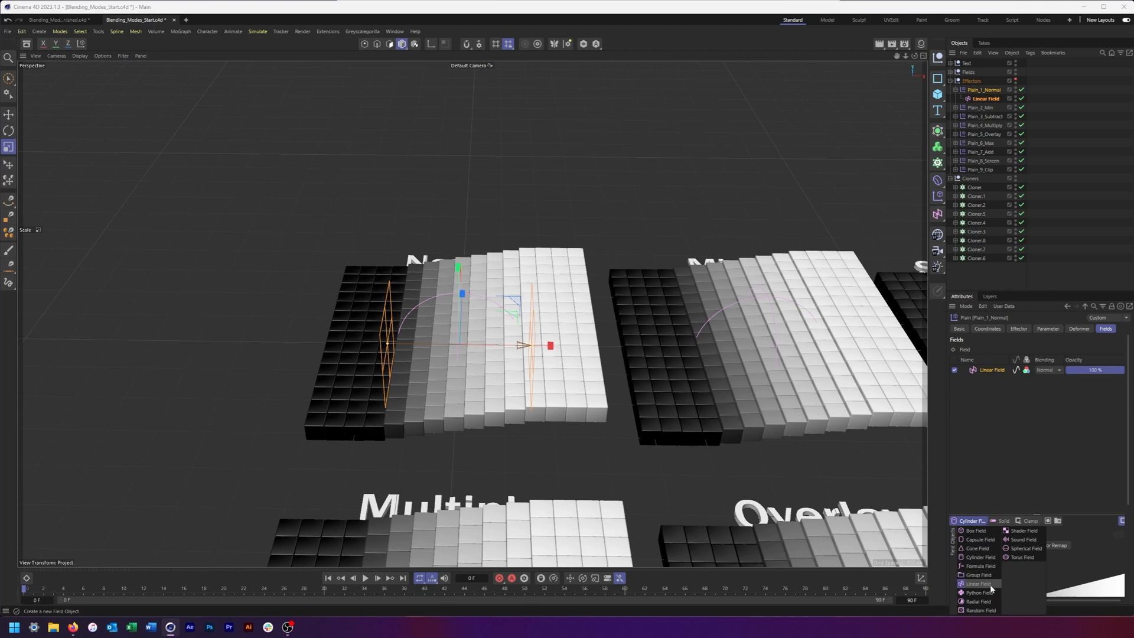
{"action": "left_click", "coordinate": [977, 584]}
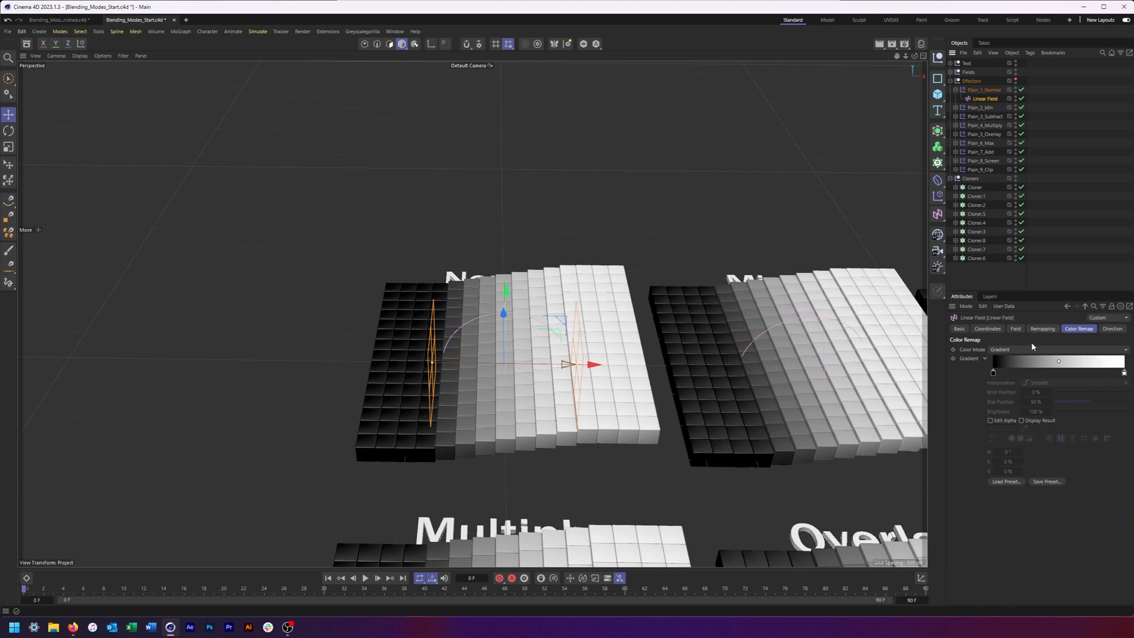
Step: Review the Linear Field's Remapping settings, then return to Plain_1_Normal's field list
{"action": "left_click", "coordinate": [1060, 349]}
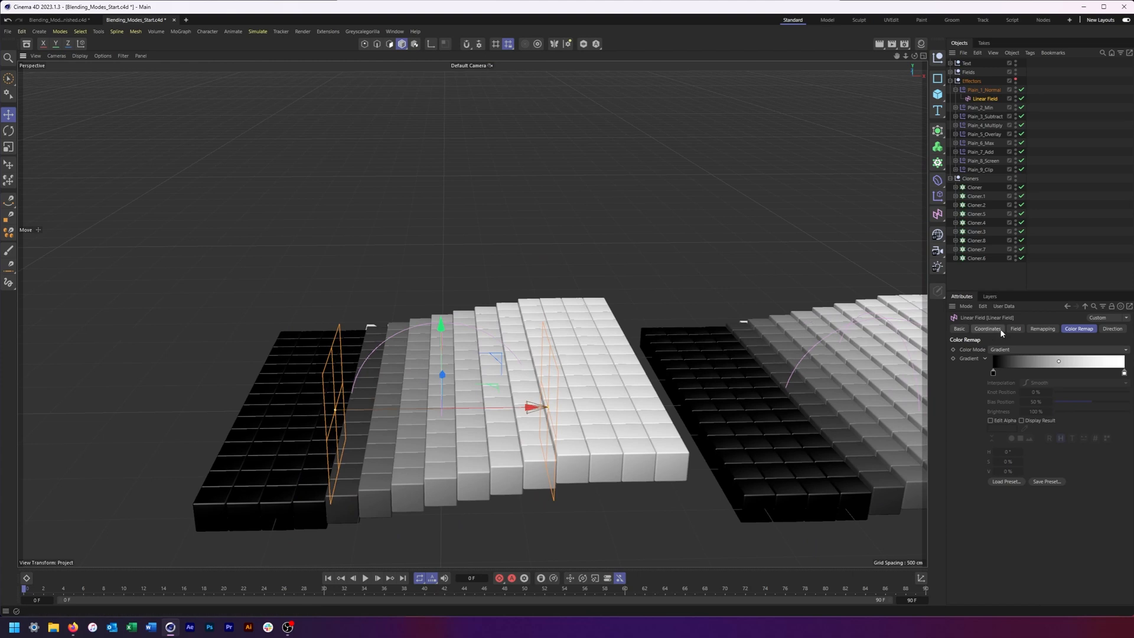
{"action": "left_click", "coordinate": [1041, 328]}
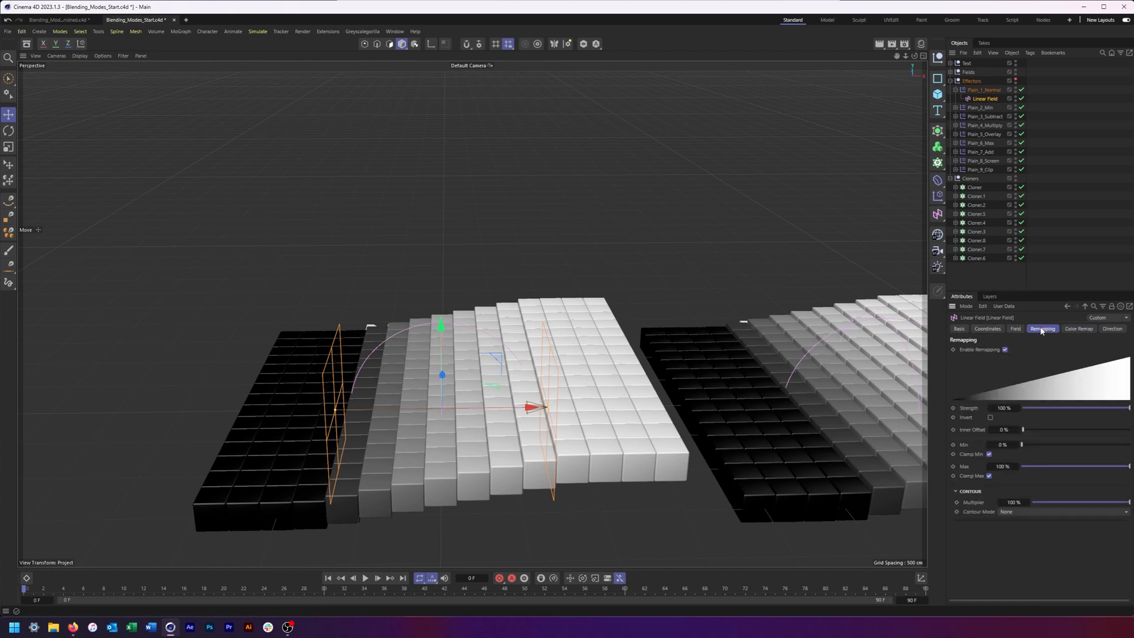
{"action": "mouse_move", "coordinate": [889, 333]}
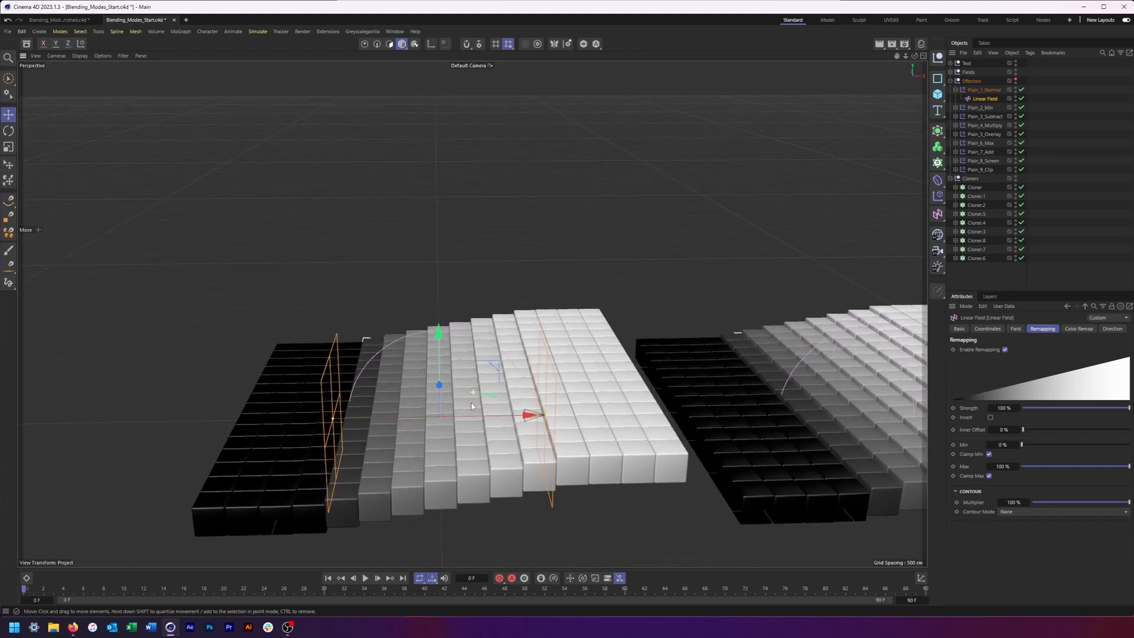
{"action": "left_click", "coordinate": [980, 90]}
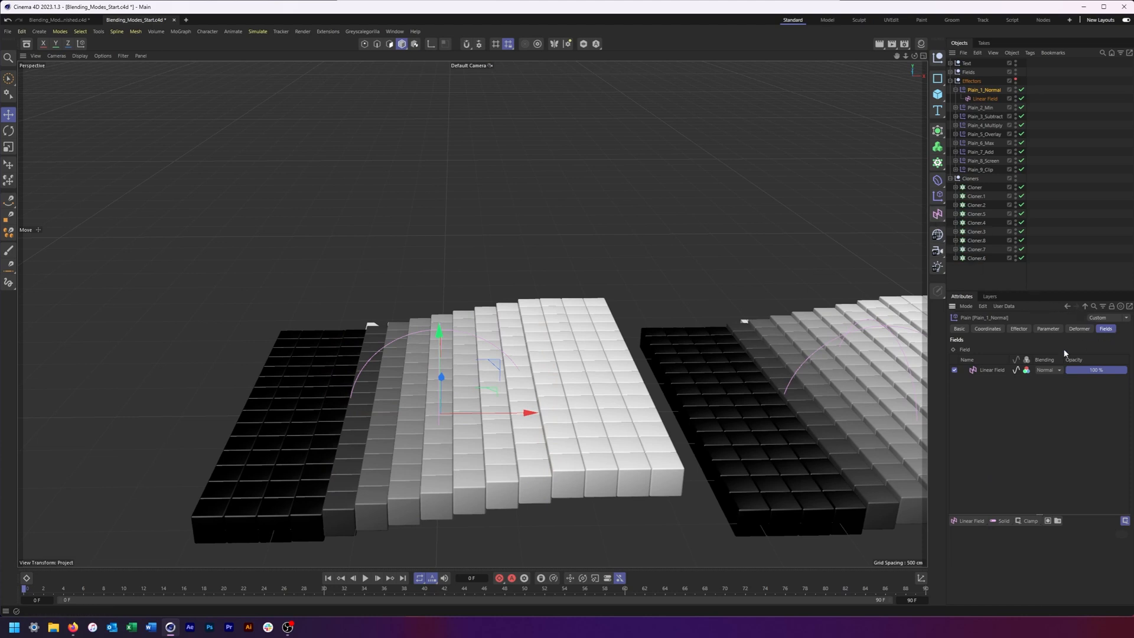
{"action": "mouse_move", "coordinate": [1058, 371]}
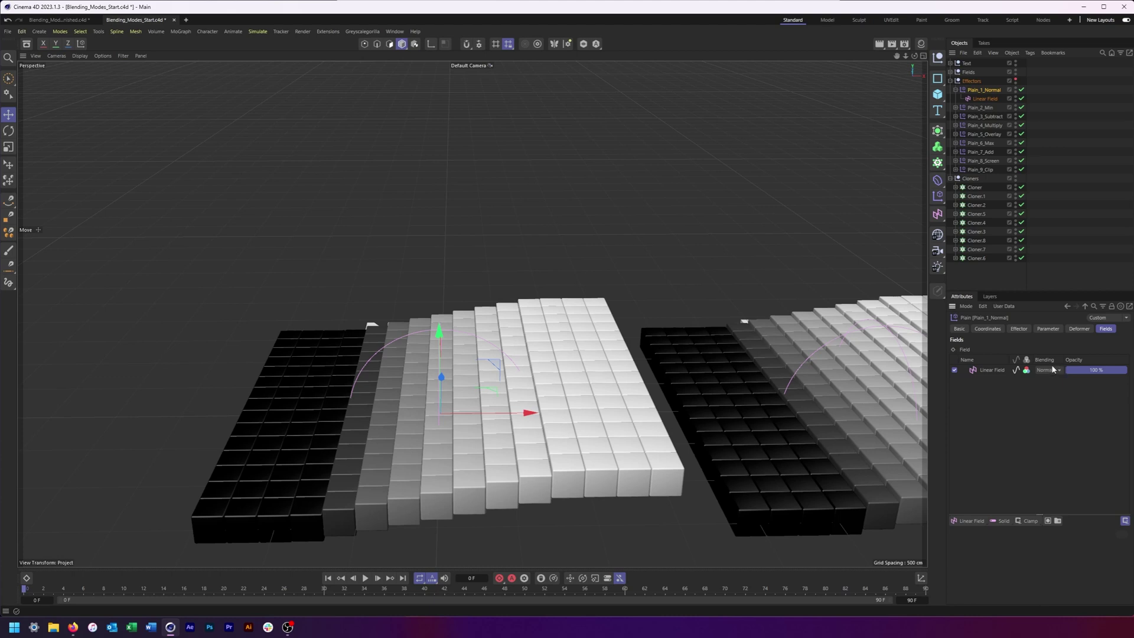
{"action": "mouse_move", "coordinate": [1041, 375]}
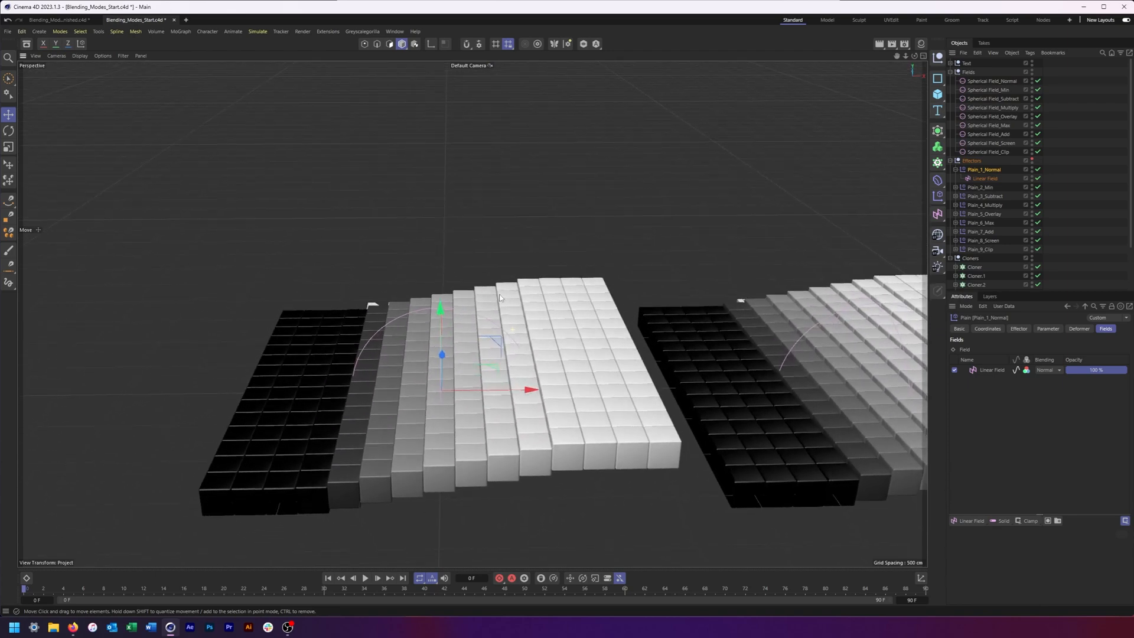
Step: Add Spherical Field_Normal above Linear Field in Plain_1_Normal's Fields list
{"action": "left_click", "coordinate": [990, 80]}
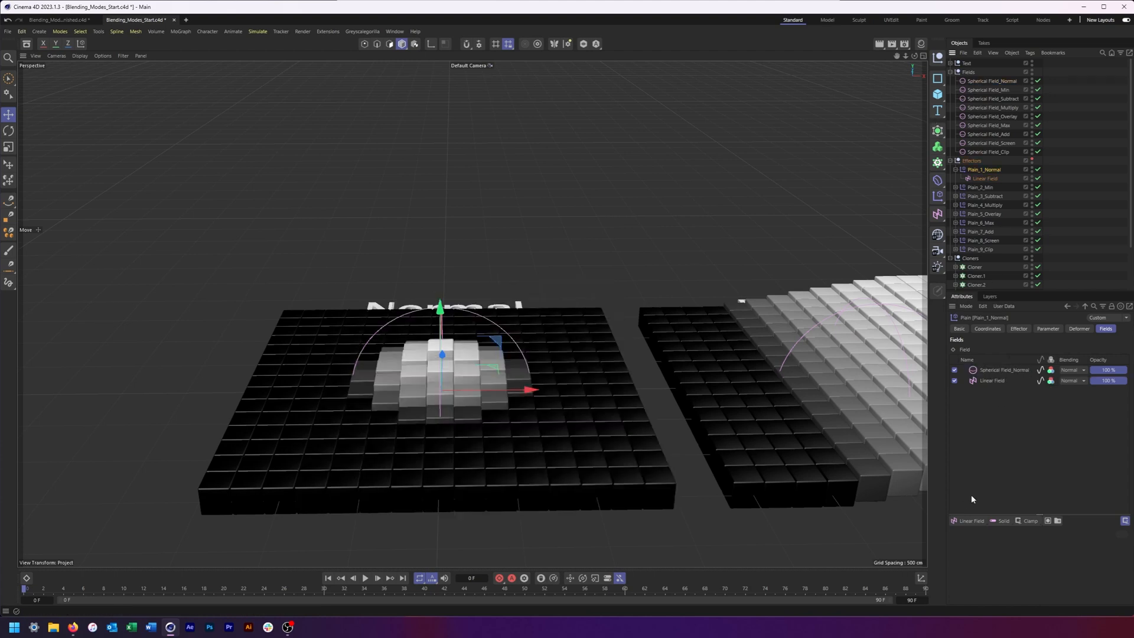
{"action": "left_click", "coordinate": [1004, 370]}
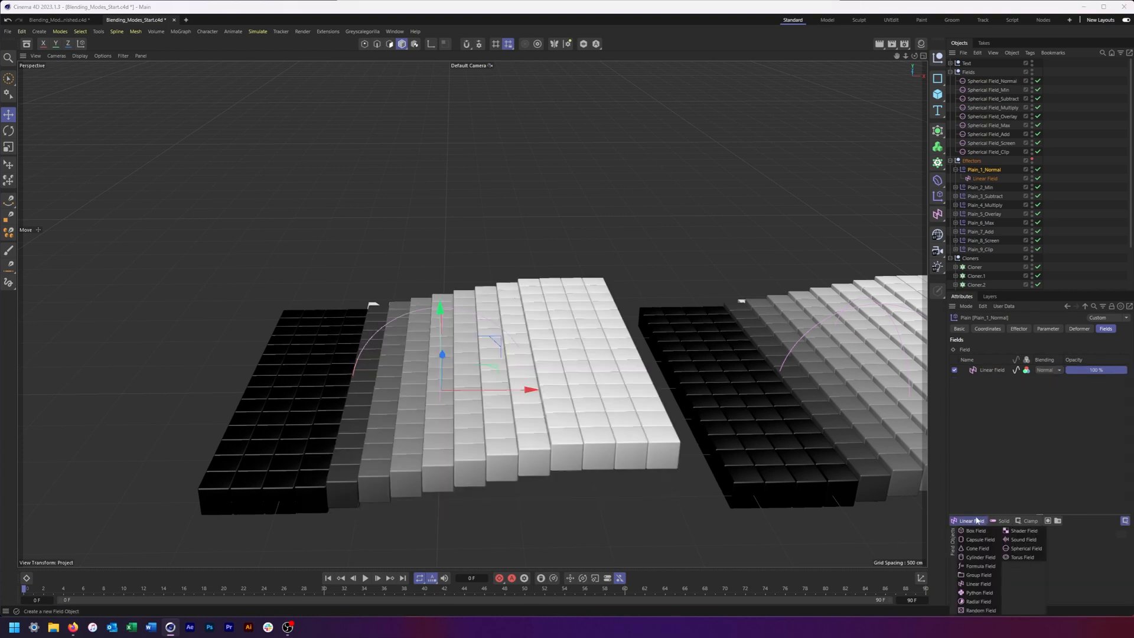
{"action": "mouse_move", "coordinate": [966, 541]}
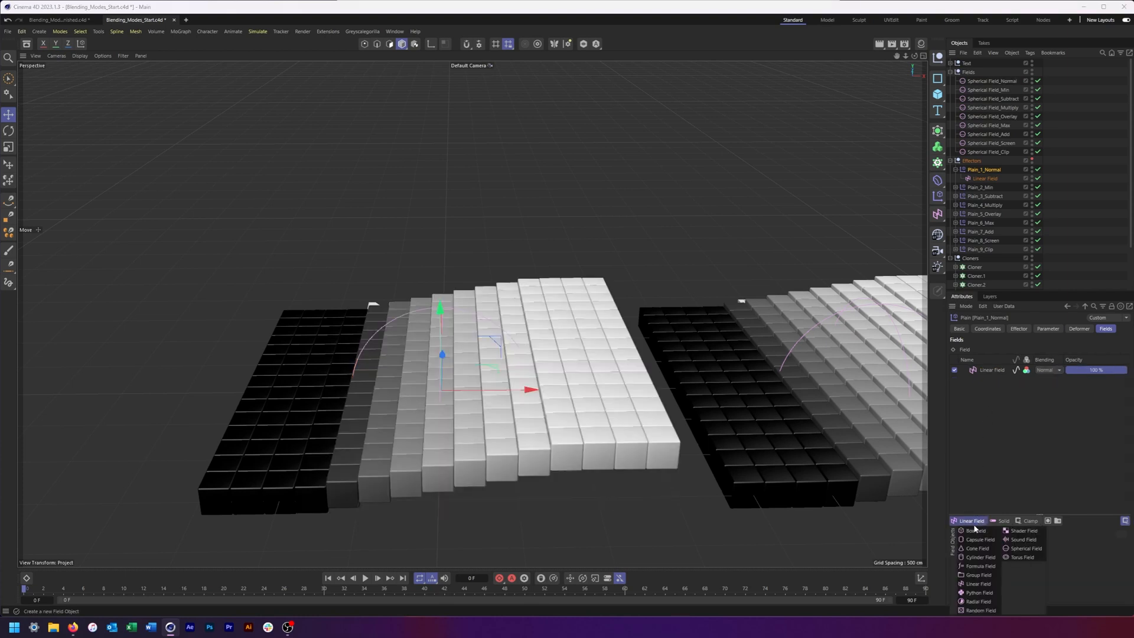
{"action": "left_click", "coordinate": [1020, 548]}
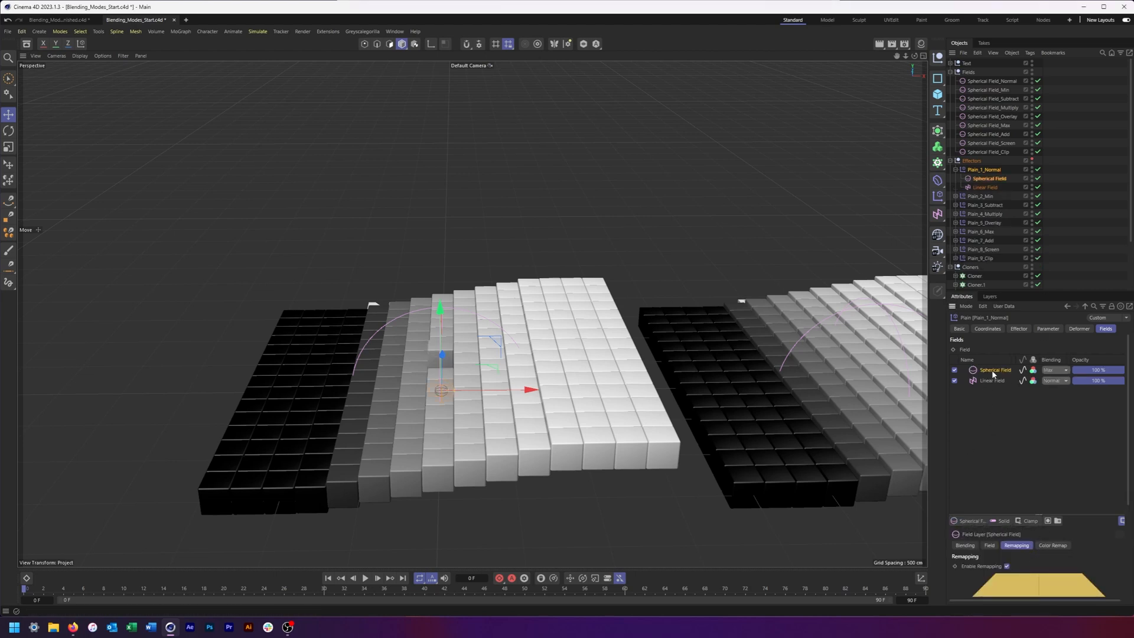
{"action": "left_click", "coordinate": [989, 177]}
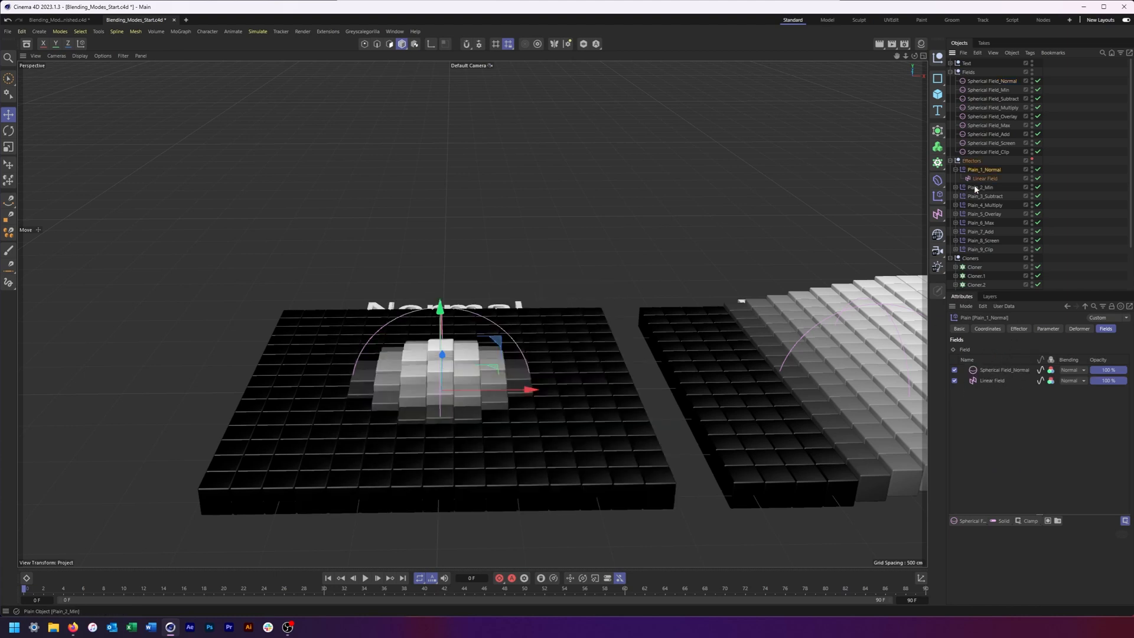
{"action": "left_click", "coordinate": [985, 177]}
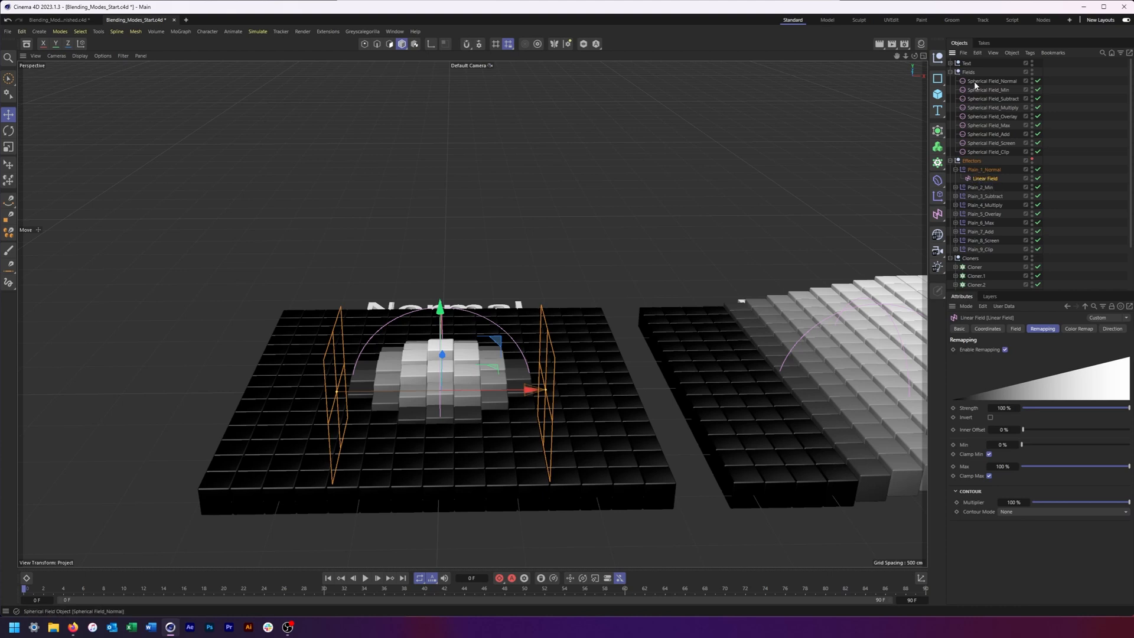
Step: Show Plain_1_Normal's Fields list and browse the field, layer and modifier creation dropdowns
{"action": "left_click", "coordinate": [991, 80]}
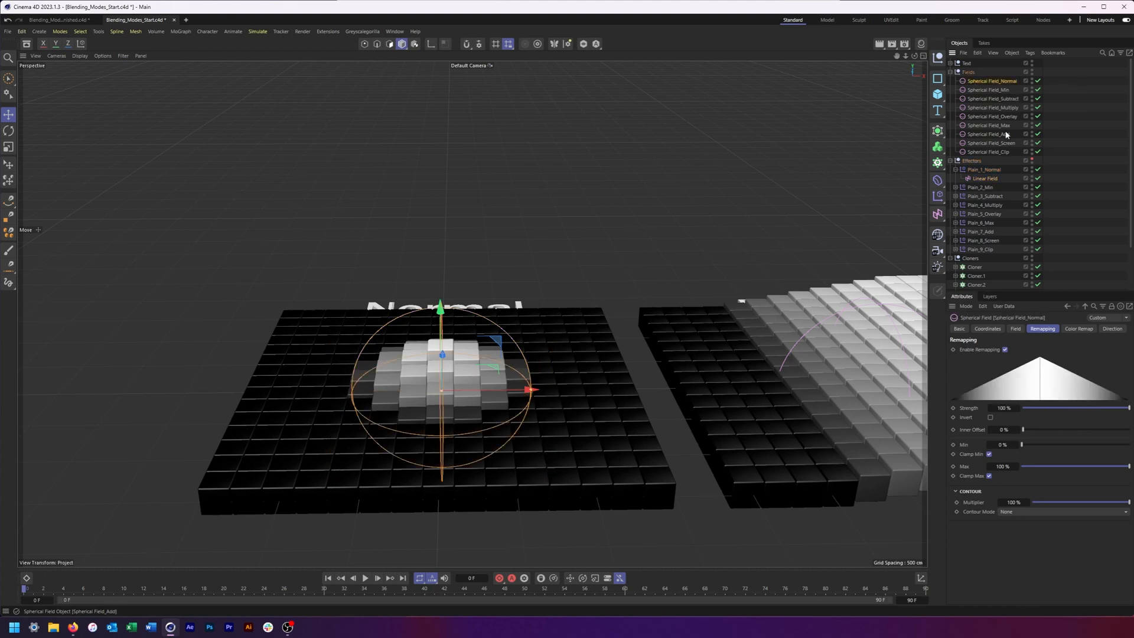
{"action": "left_click", "coordinate": [986, 170]}
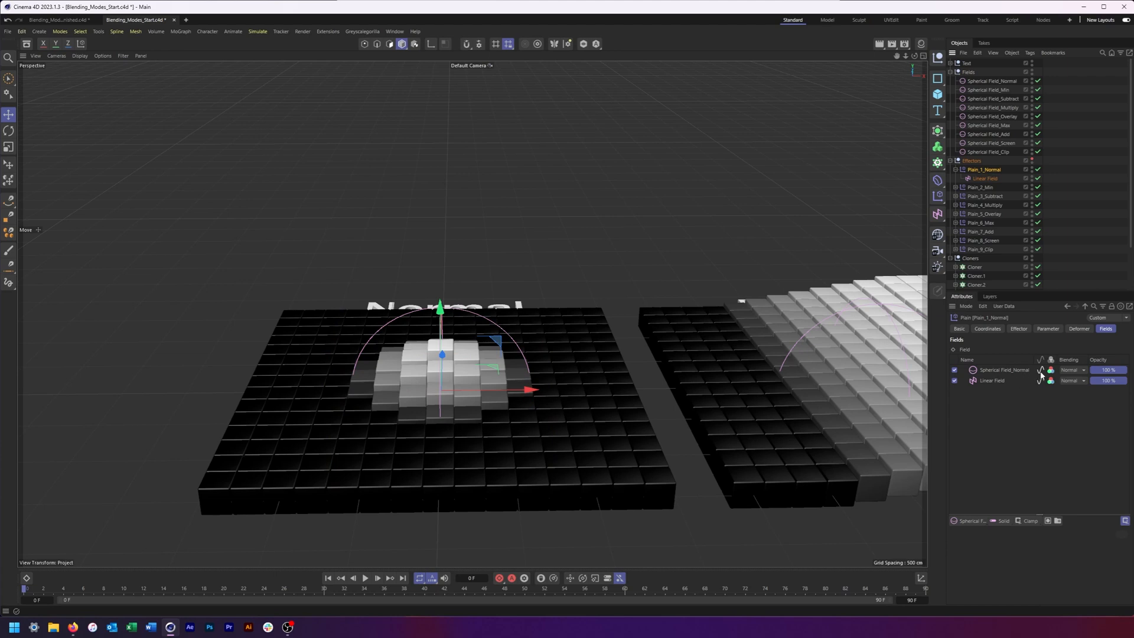
{"action": "mouse_move", "coordinate": [997, 499]}
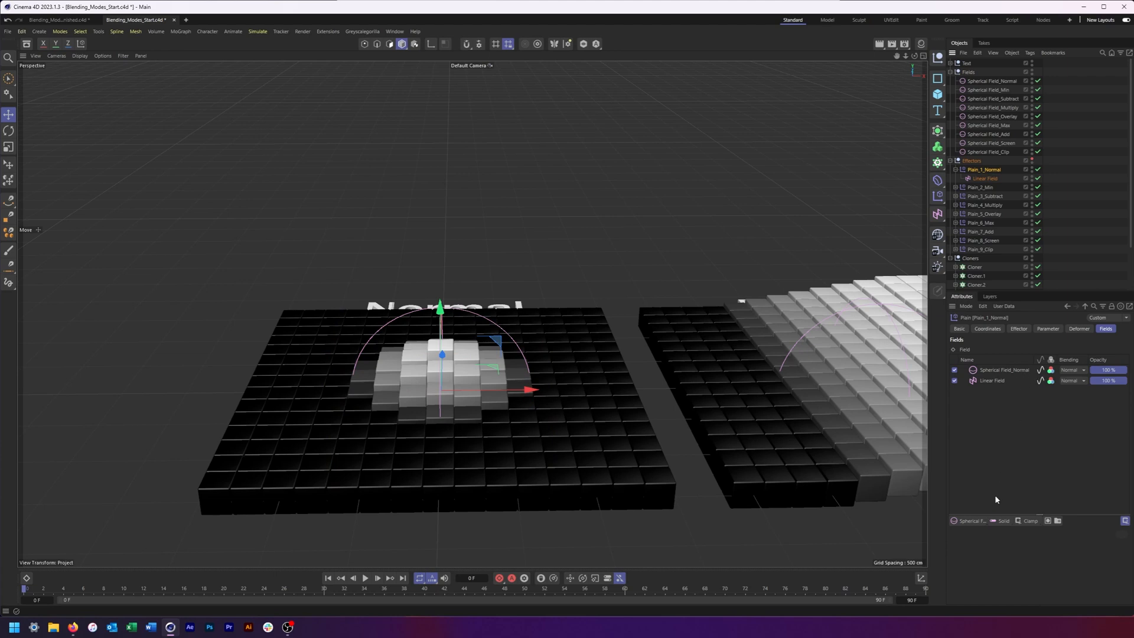
{"action": "left_click", "coordinate": [968, 521]}
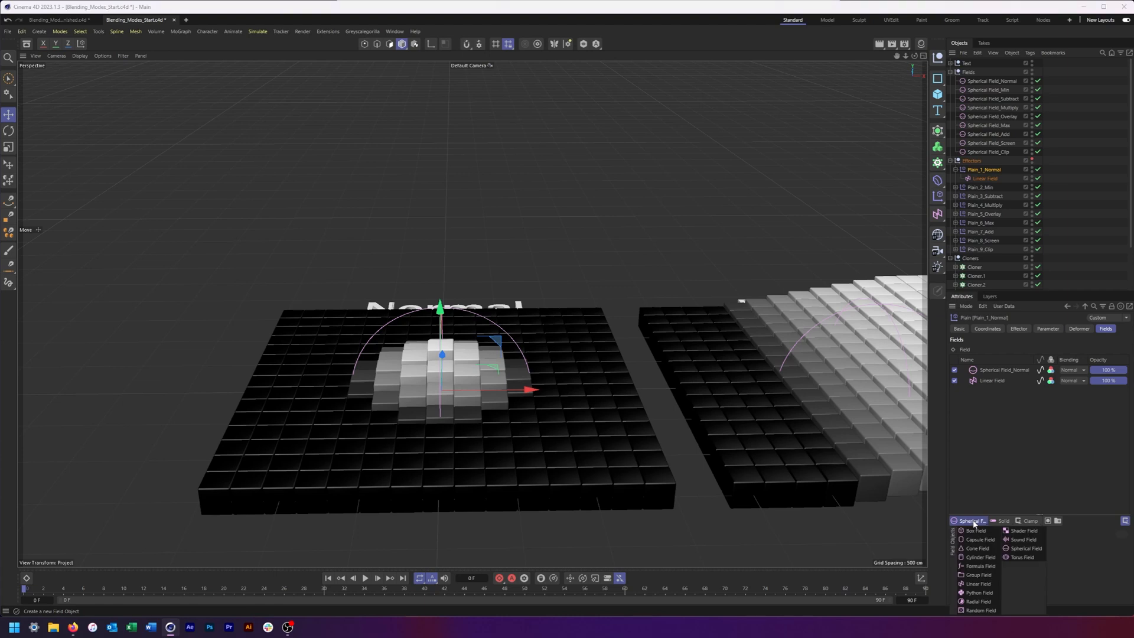
{"action": "mouse_move", "coordinate": [966, 518]}
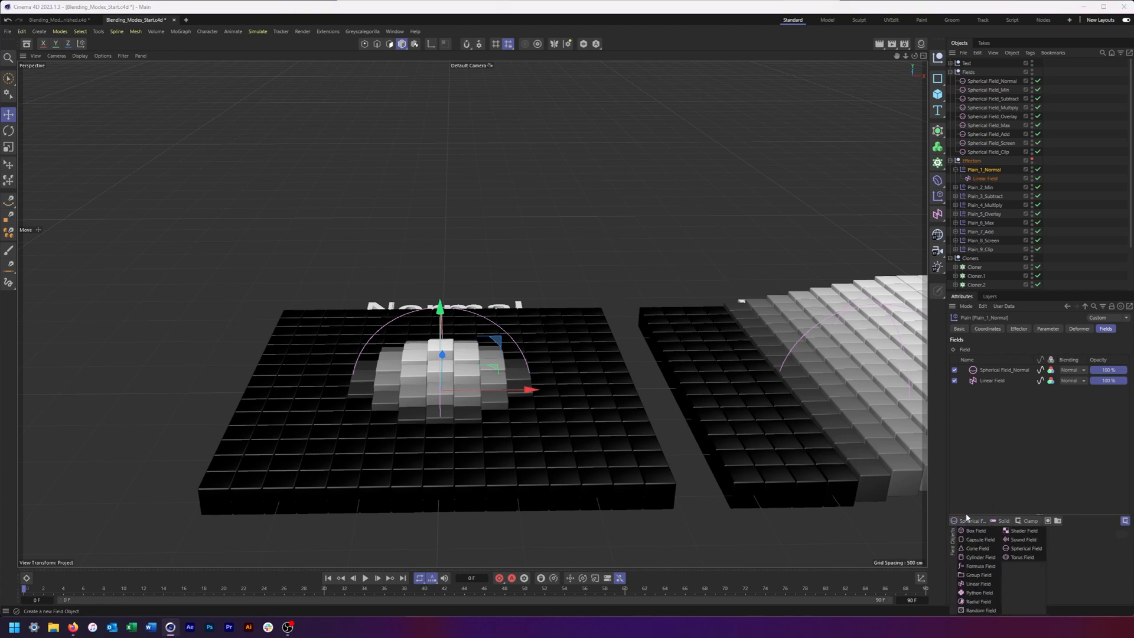
{"action": "left_click", "coordinate": [966, 519]}
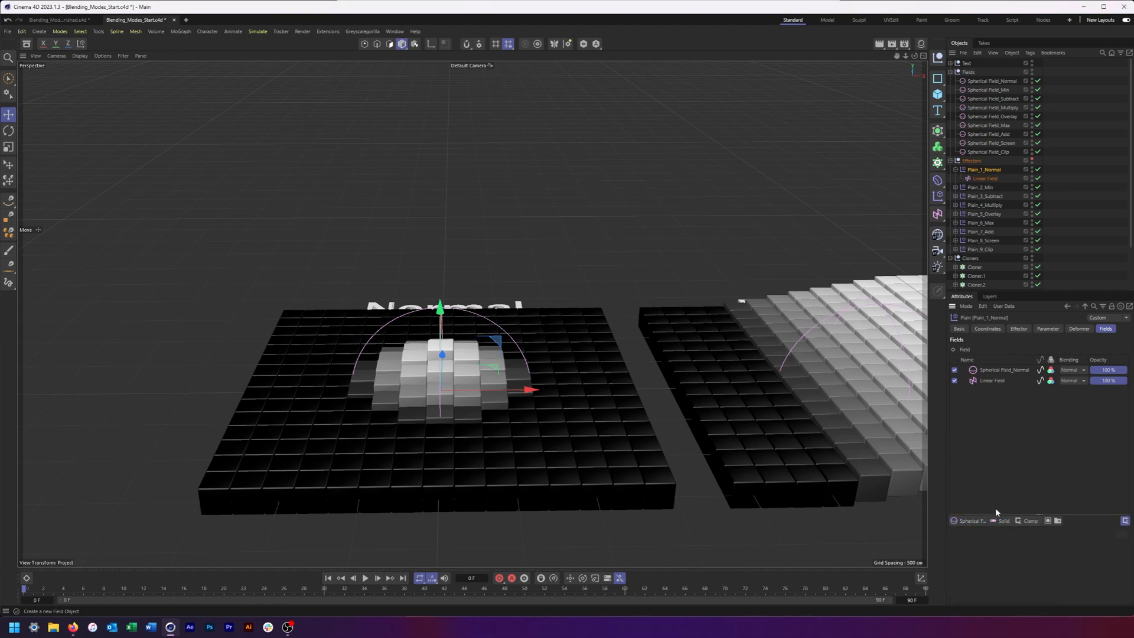
{"action": "left_click", "coordinate": [1003, 521]}
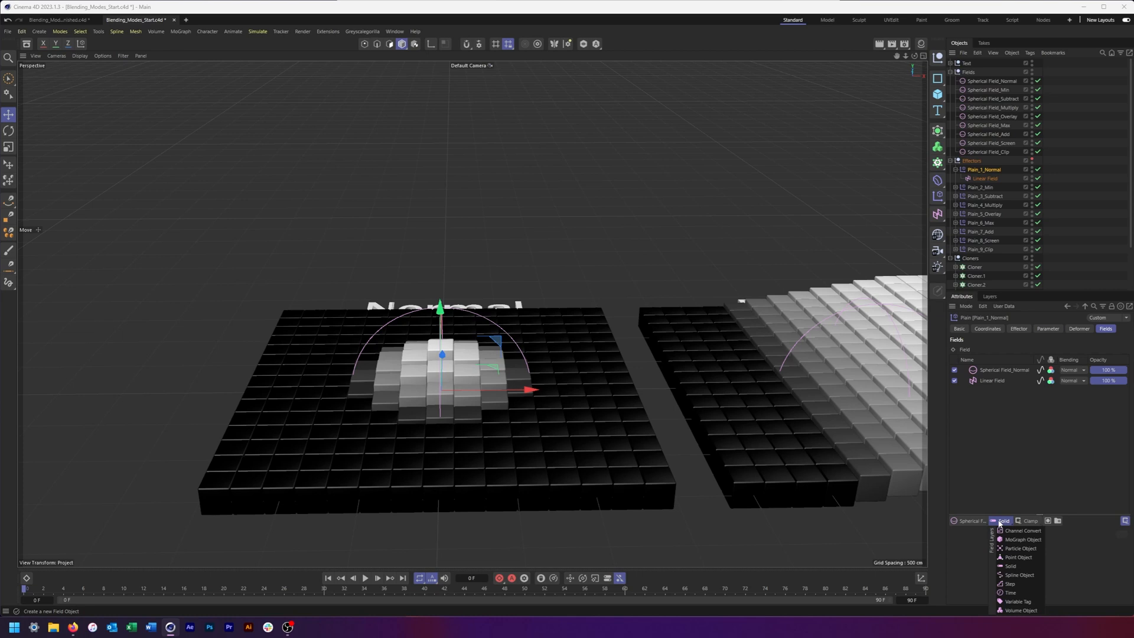
{"action": "left_click", "coordinate": [1030, 521]}
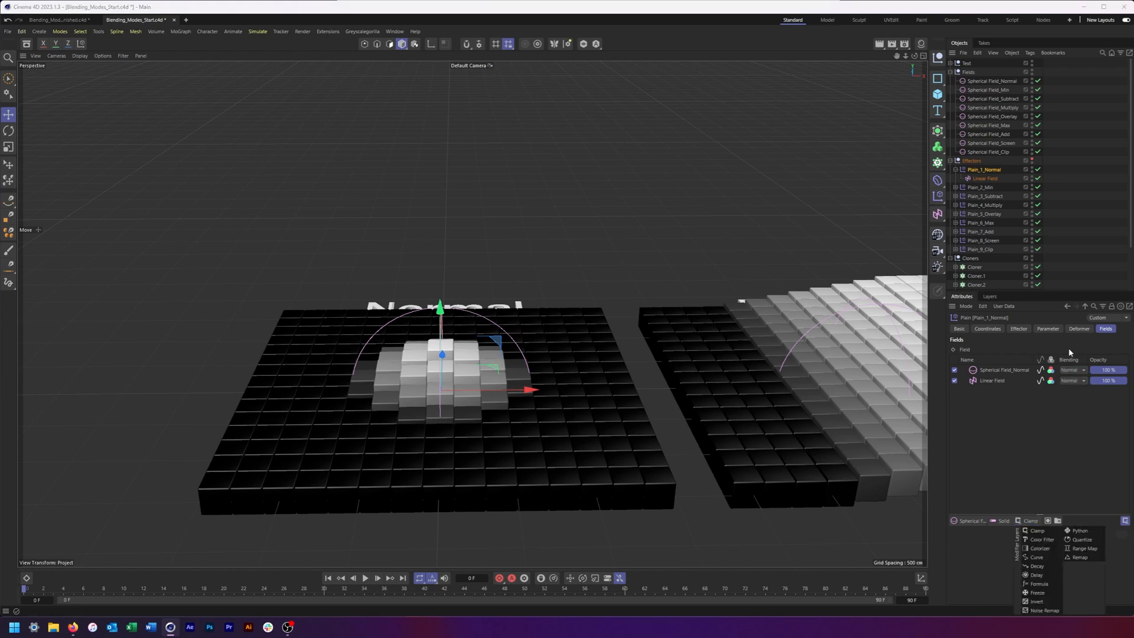
{"action": "left_click", "coordinate": [1049, 404]}
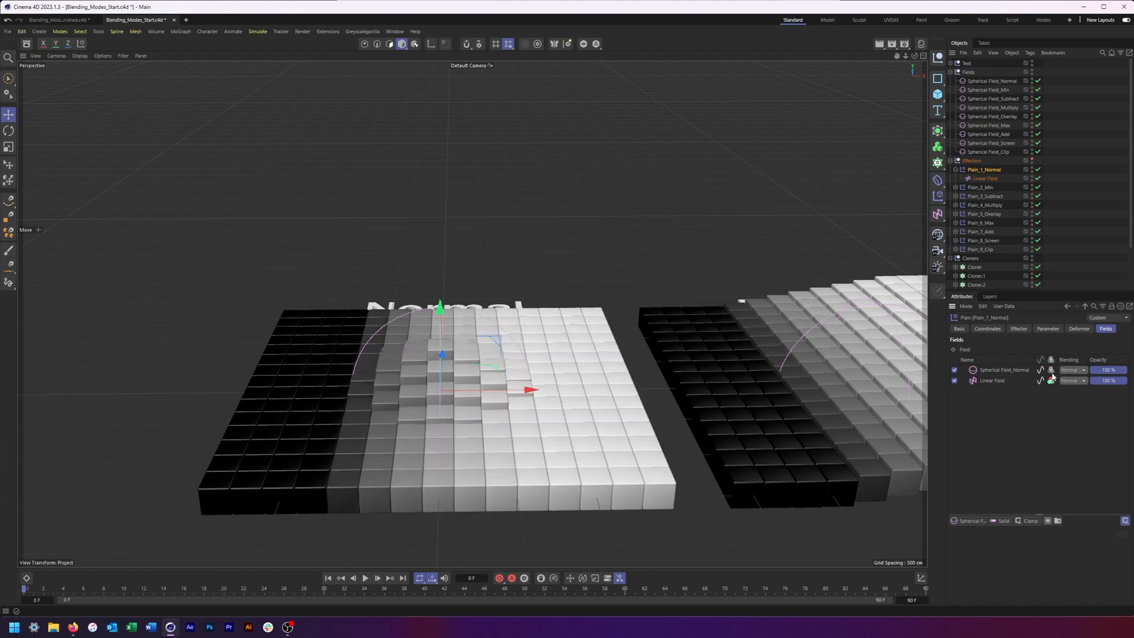
{"action": "left_click", "coordinate": [1082, 369]}
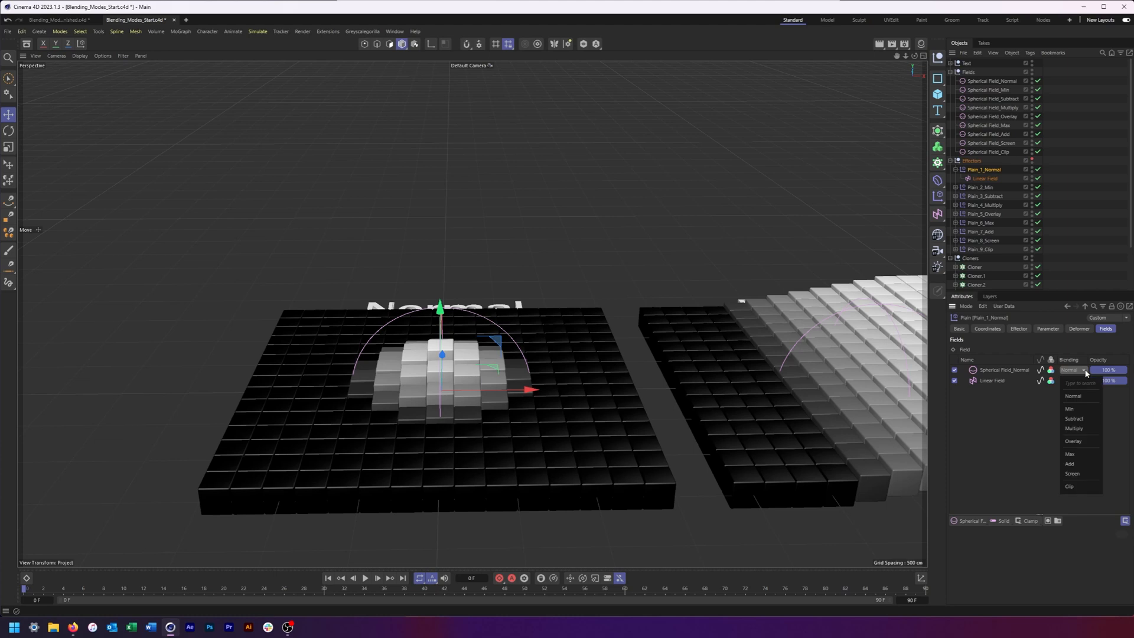
{"action": "left_click", "coordinate": [1073, 396]}
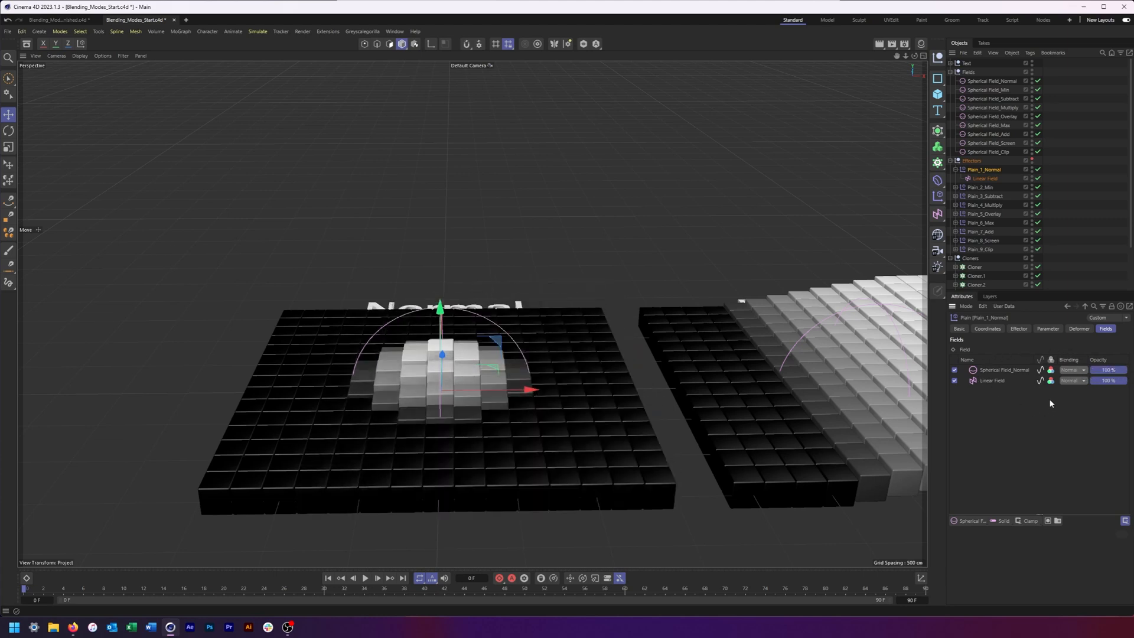
{"action": "mouse_move", "coordinate": [1058, 408]}
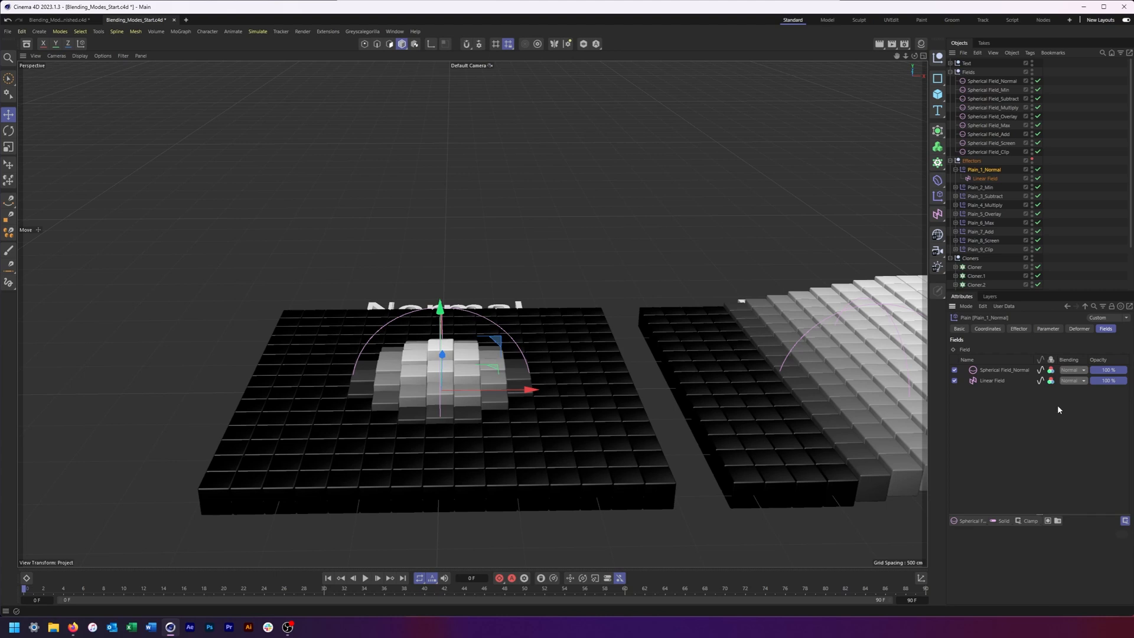
{"action": "left_click", "coordinate": [1072, 370]}
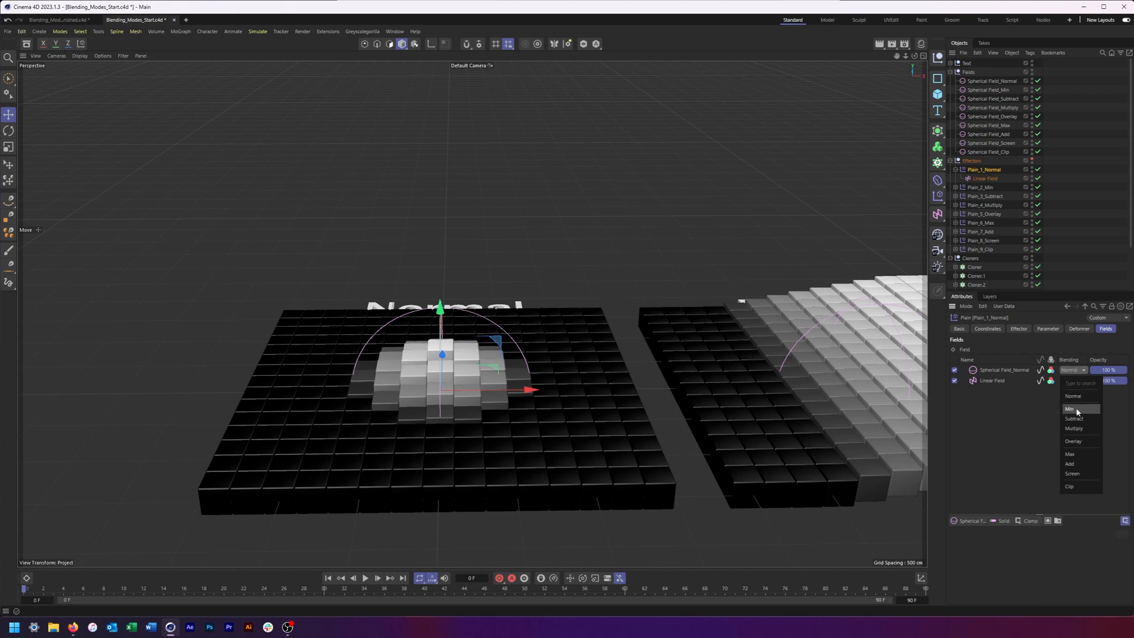
{"action": "mouse_move", "coordinate": [1076, 408]}
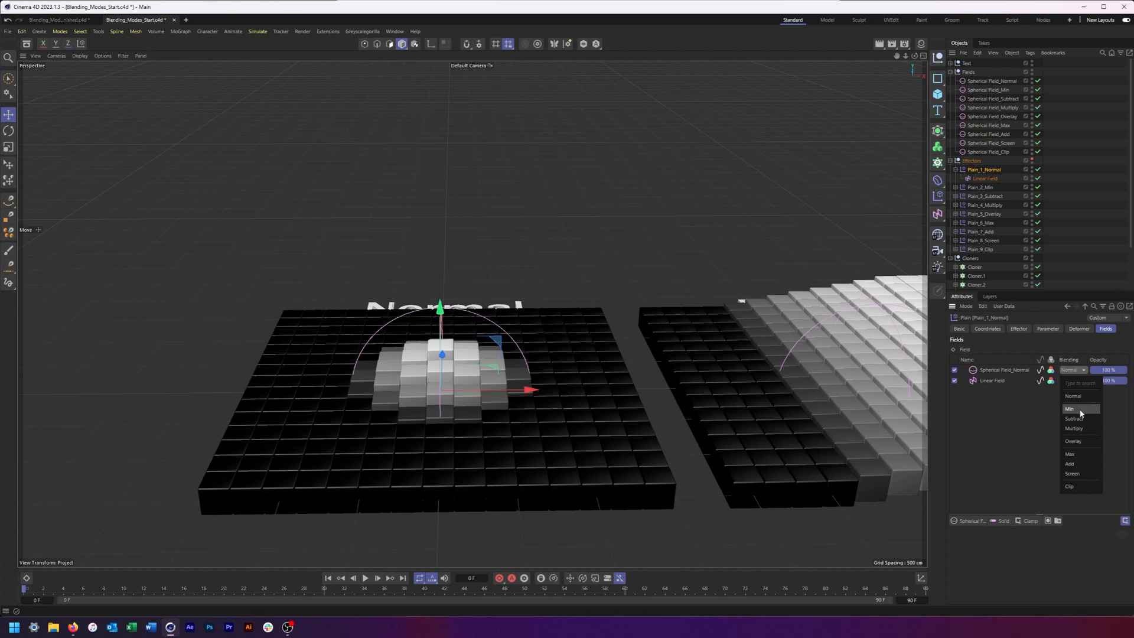
{"action": "mouse_move", "coordinate": [1086, 411]}
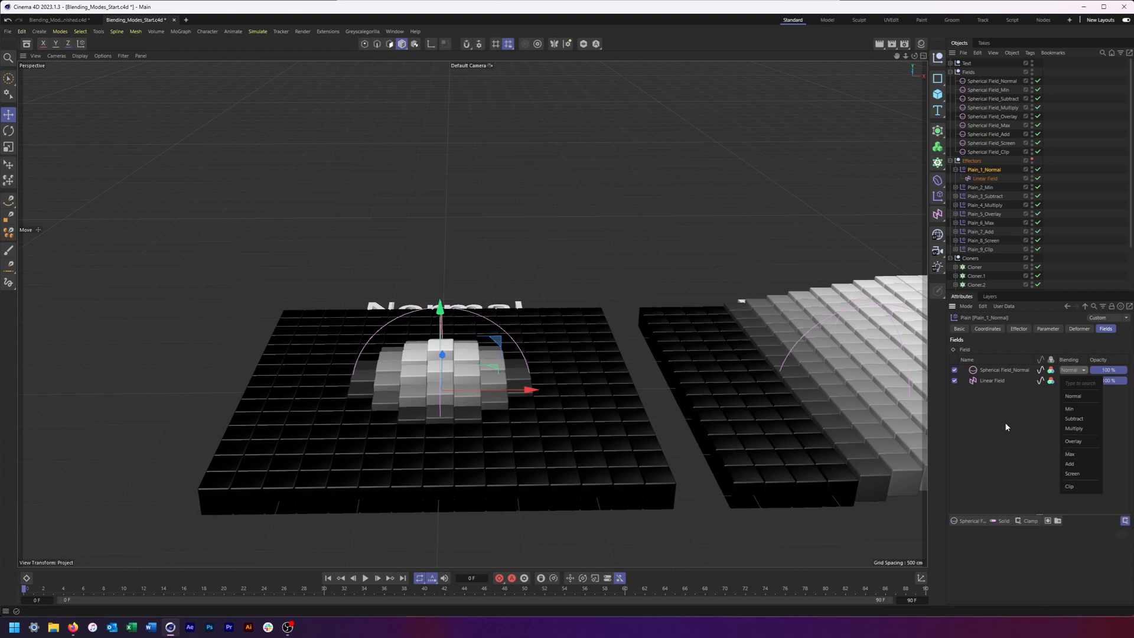
{"action": "left_click", "coordinate": [1072, 395]}
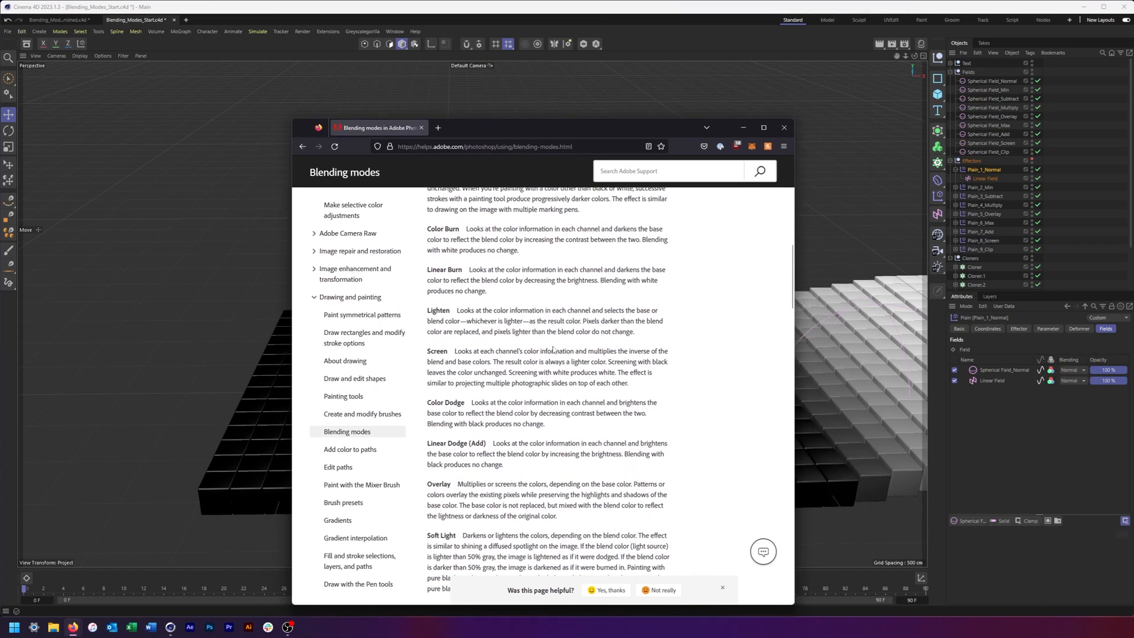
Step: Read the Multiply and Linear Dodge (Add) descriptions on the Adobe help page, then close it
{"action": "scroll", "scroll_direction": "up", "scroll_amount": 3}
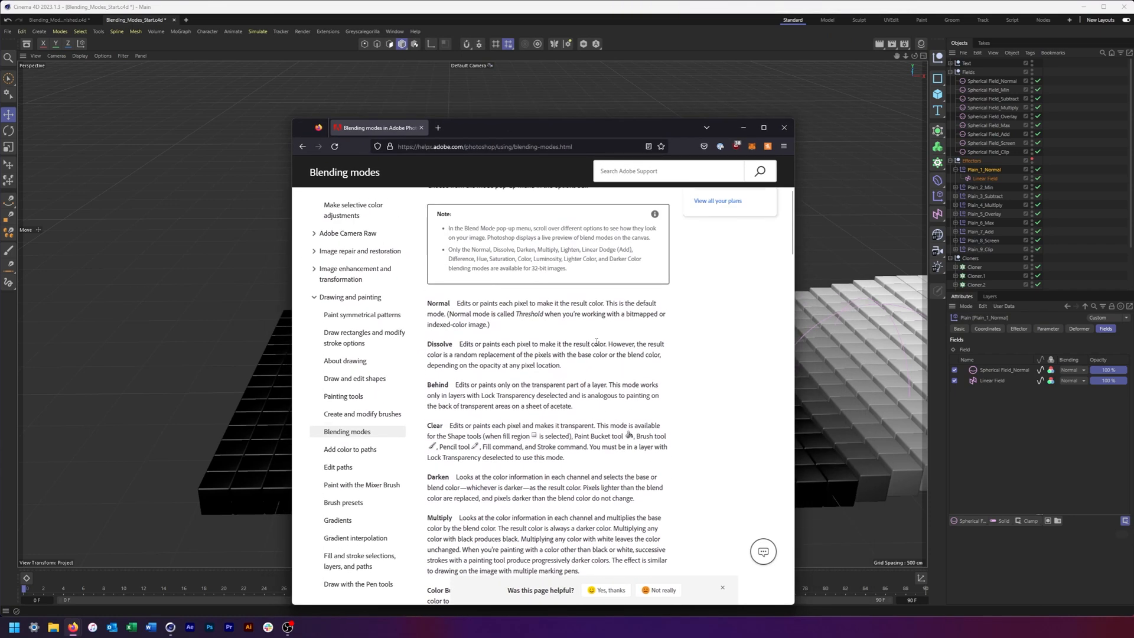
{"action": "scroll", "scroll_direction": "down", "scroll_amount": 3}
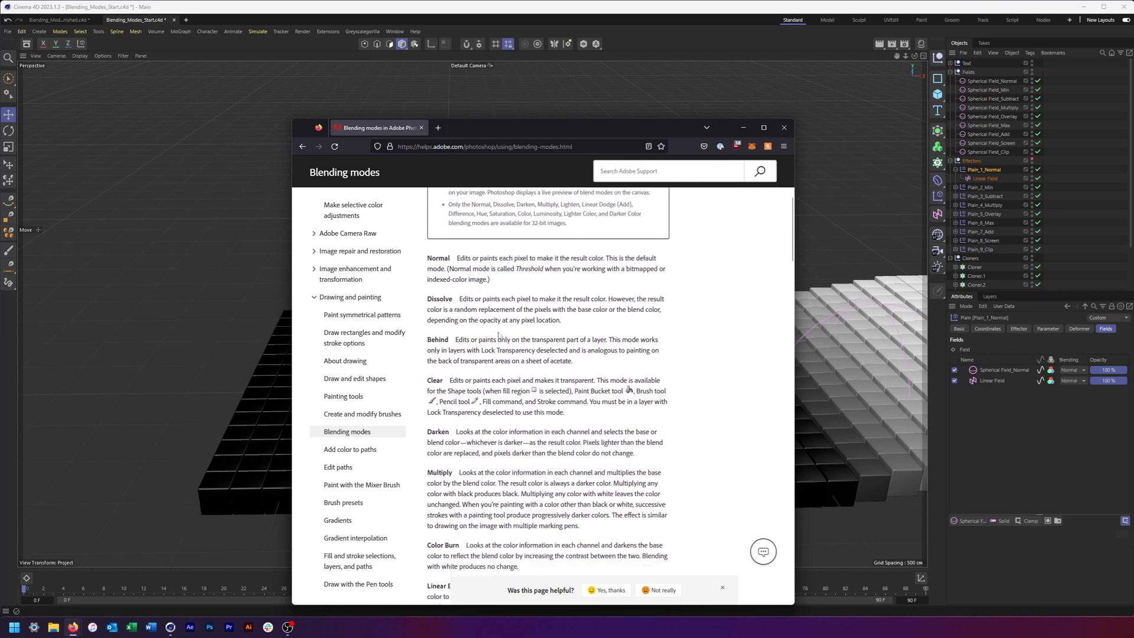
{"action": "scroll", "scroll_direction": "down", "scroll_amount": 3}
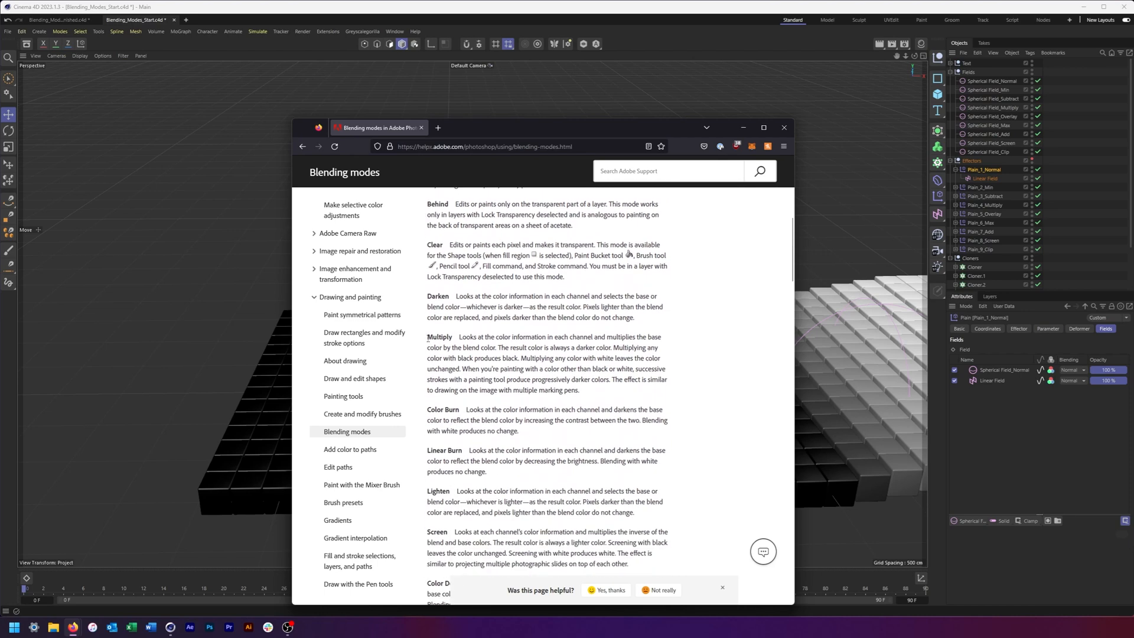
{"action": "left_click_drag", "start_coordinate": [456, 336], "coordinate": [579, 391]}
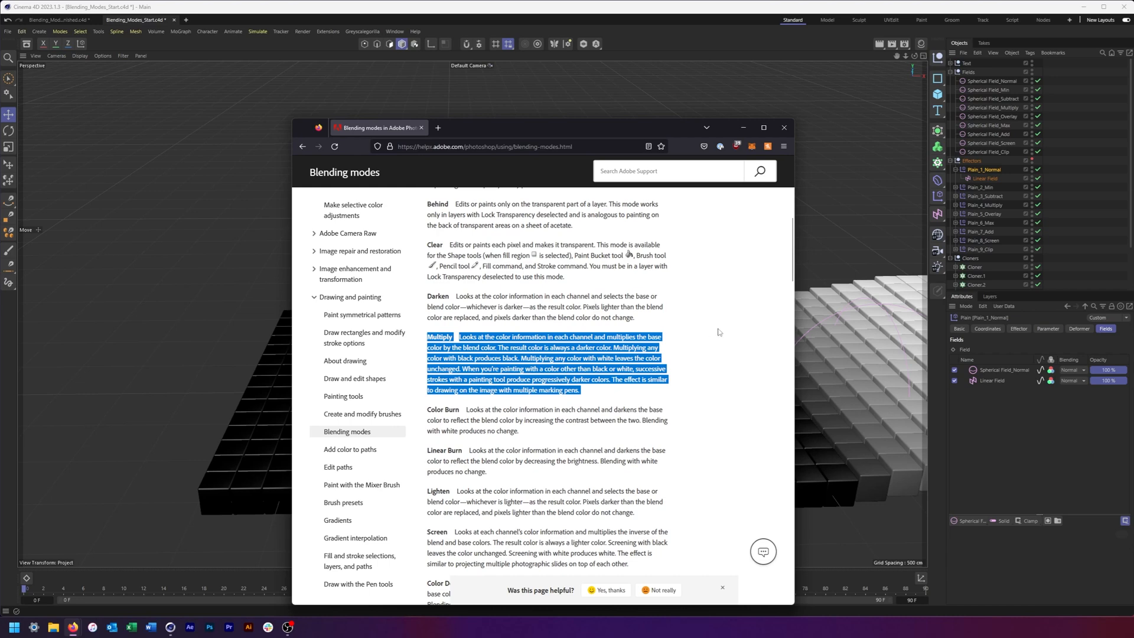
{"action": "scroll", "scroll_direction": "down", "scroll_amount": 3}
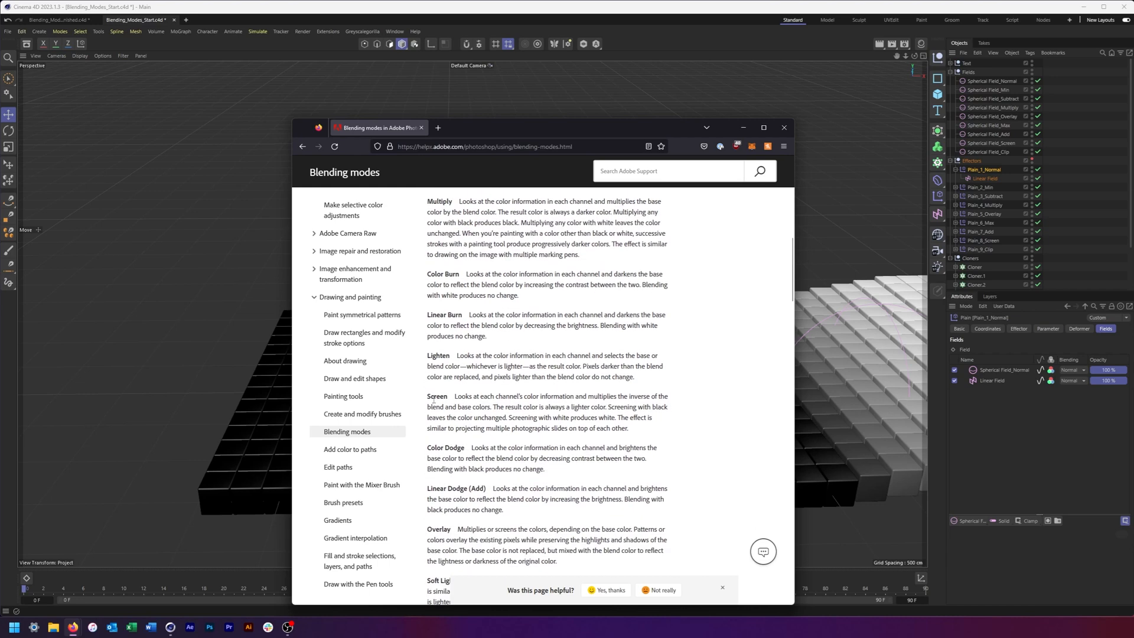
{"action": "left_click_drag", "start_coordinate": [448, 487], "coordinate": [524, 498]}
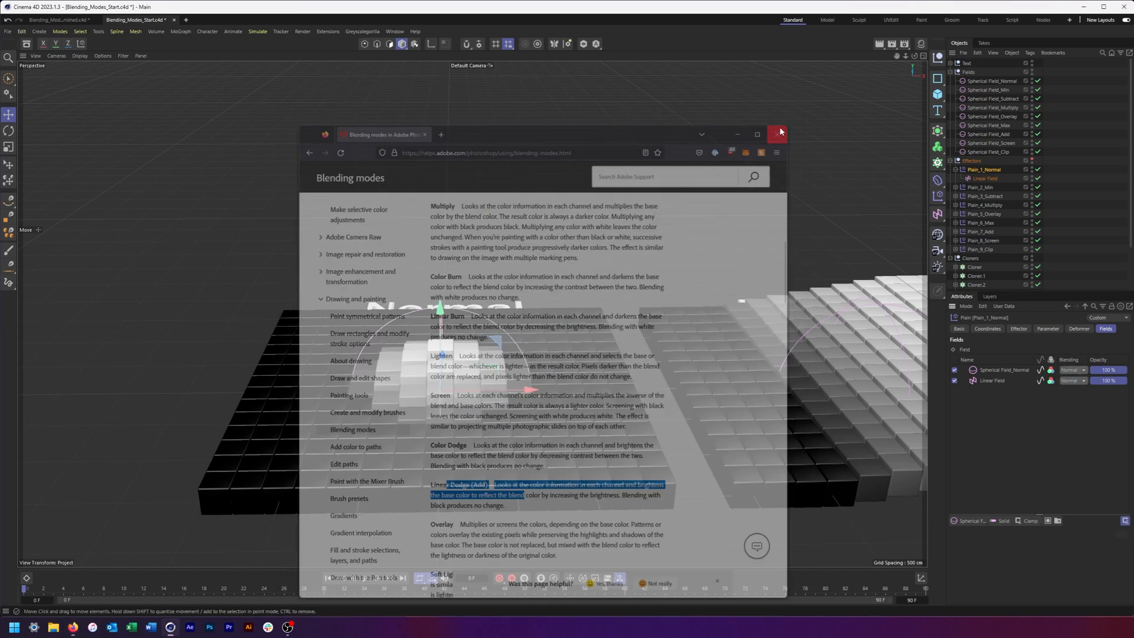
{"action": "left_click", "coordinate": [775, 133]}
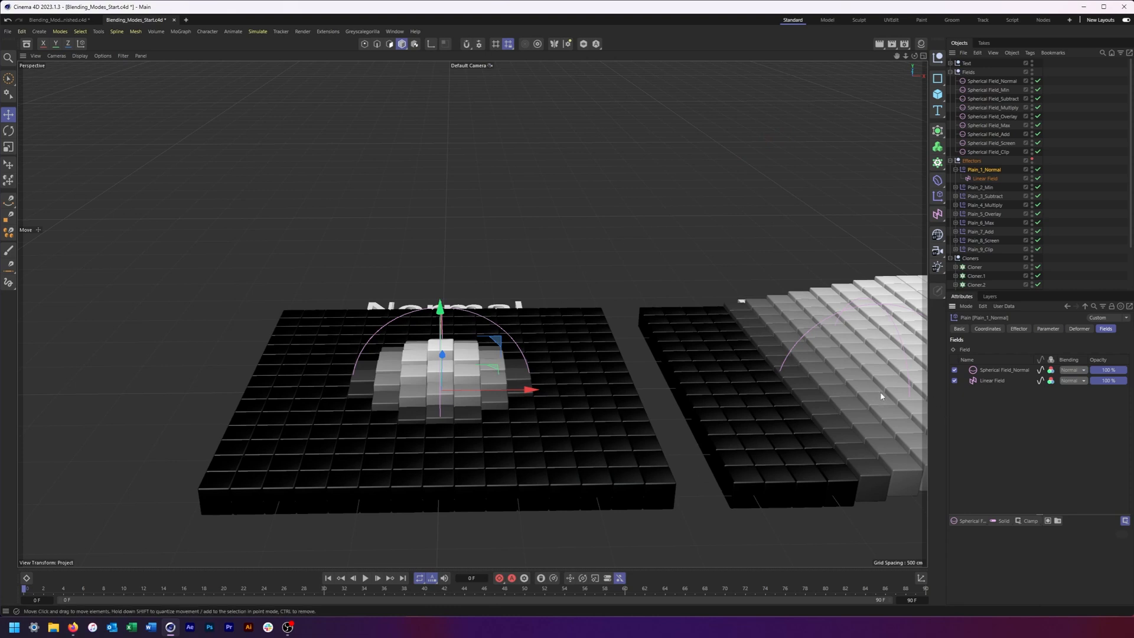
Step: Reselect Plain_1_Normal's spherical field layer and review its blending mode choices
{"action": "left_click", "coordinate": [1072, 369]}
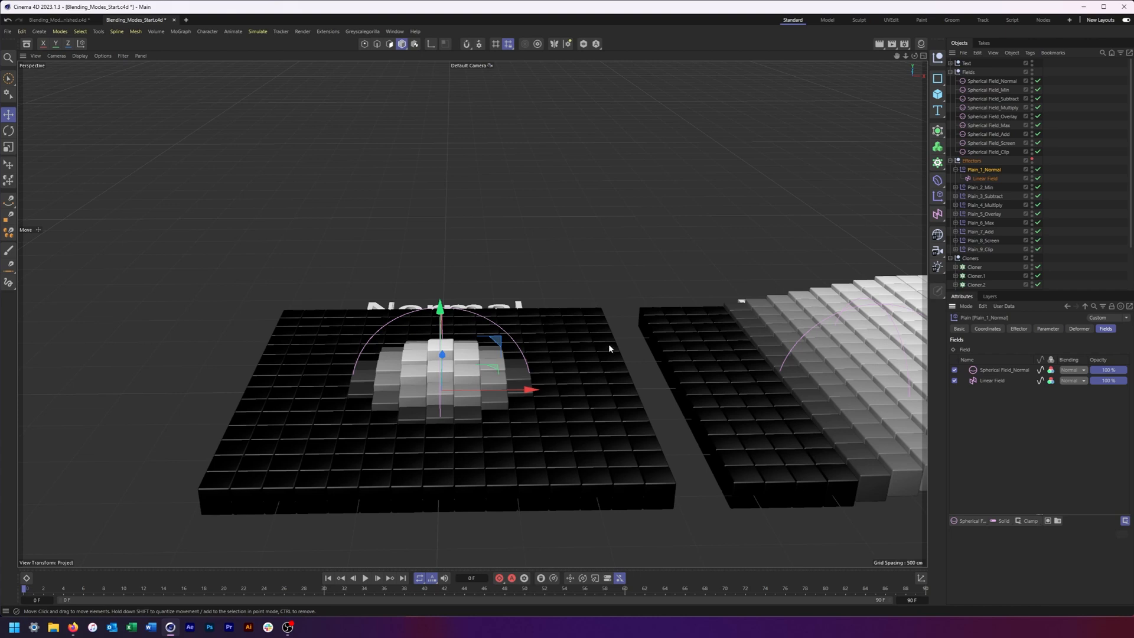
{"action": "mouse_move", "coordinate": [614, 338]}
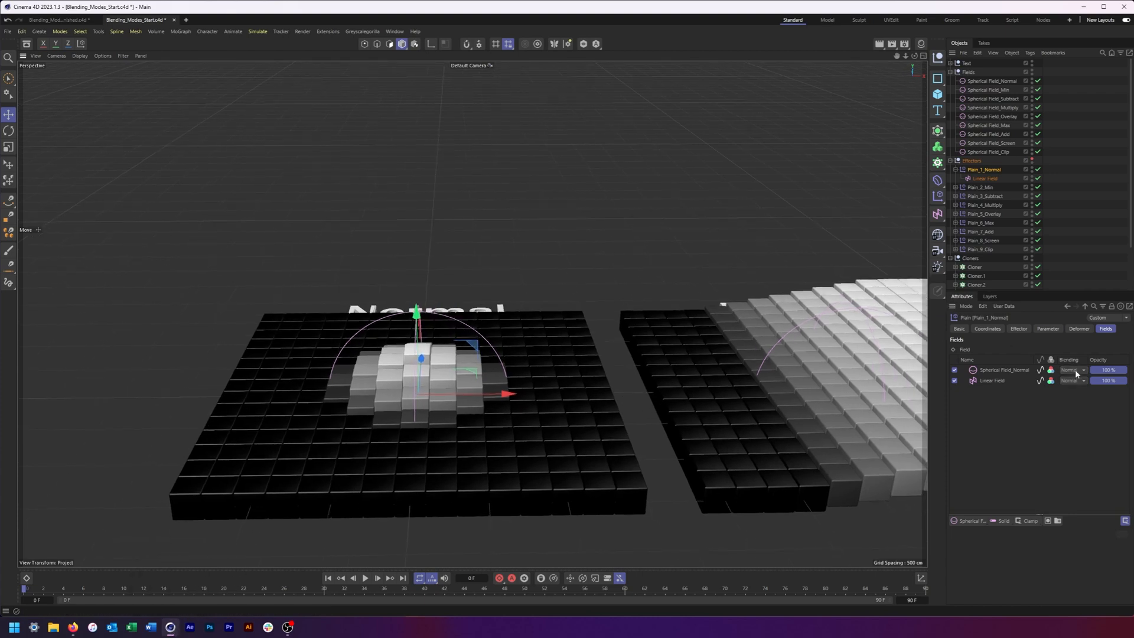
{"action": "left_click", "coordinate": [1072, 380]}
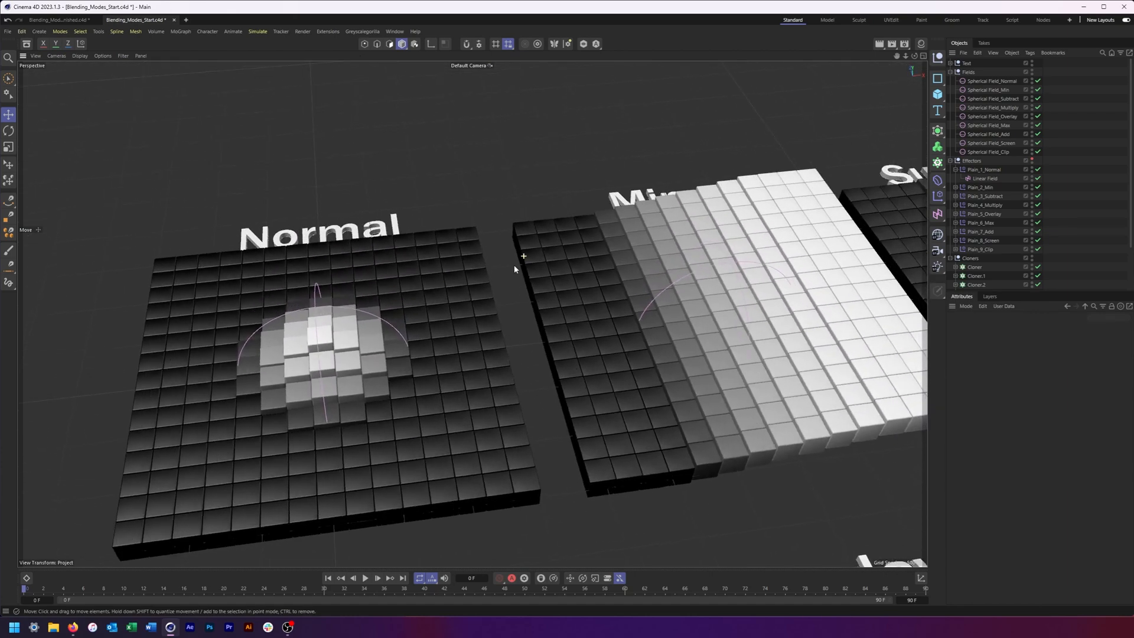
{"action": "left_click", "coordinate": [984, 170]}
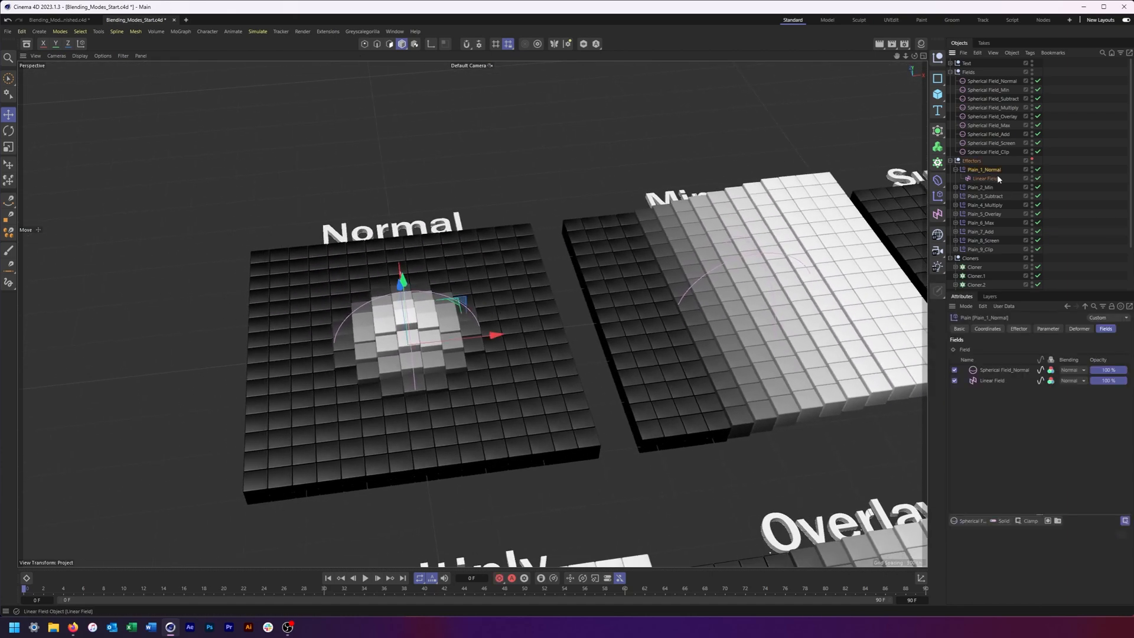
{"action": "left_click", "coordinate": [1004, 370]}
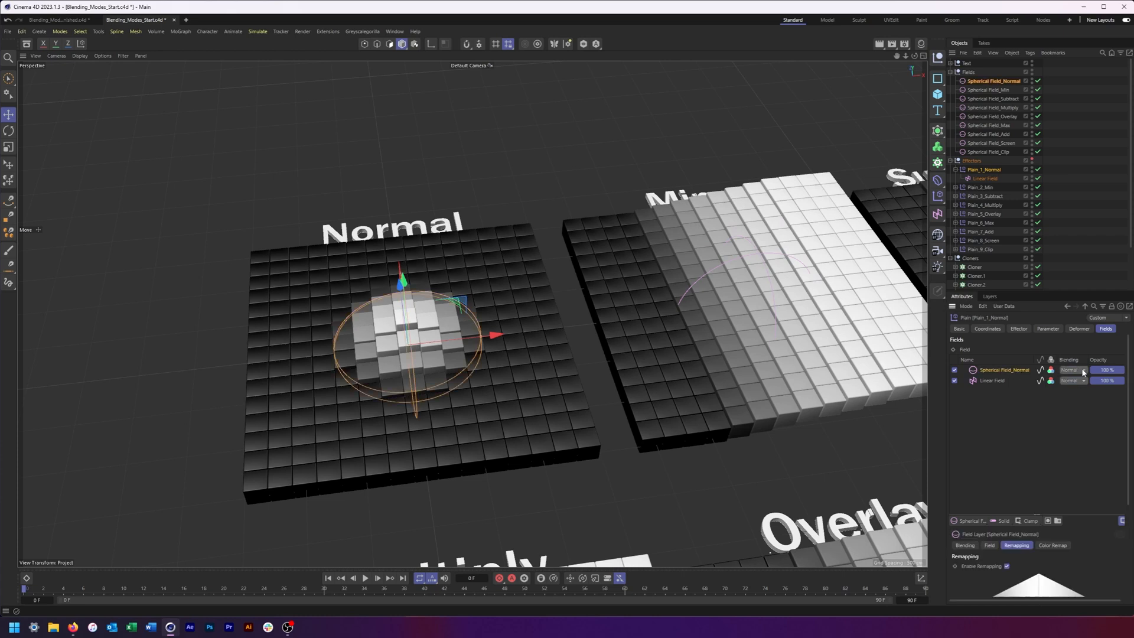
{"action": "left_click", "coordinate": [954, 369]}
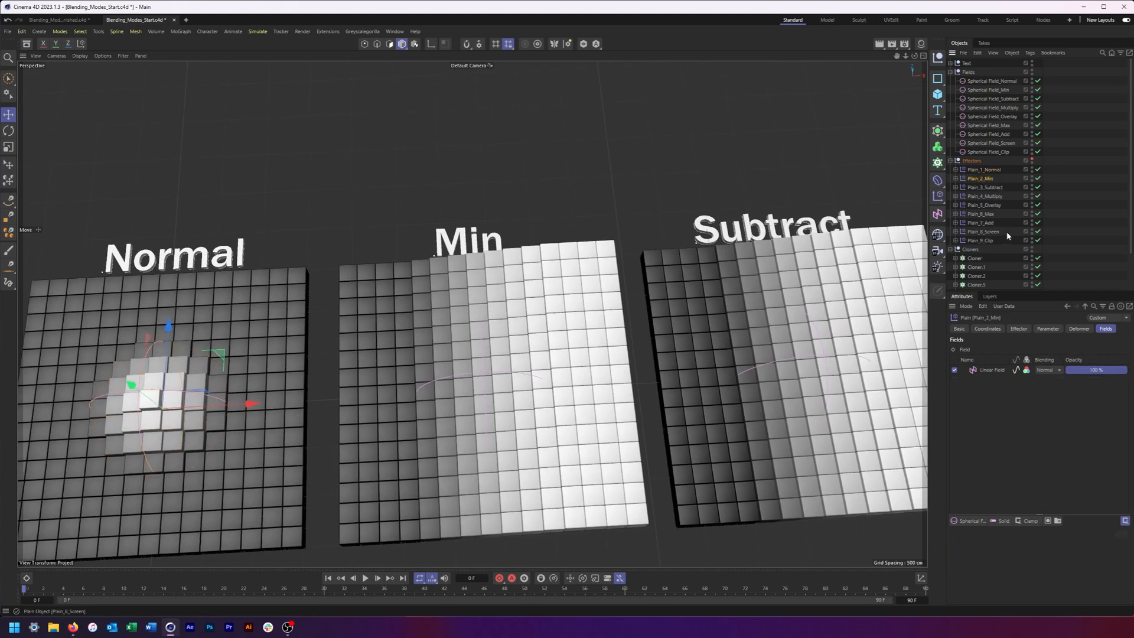
Step: Add Spherical Field_Min to Plain_2_Min and set its blending to Min
{"action": "left_click", "coordinate": [989, 89]}
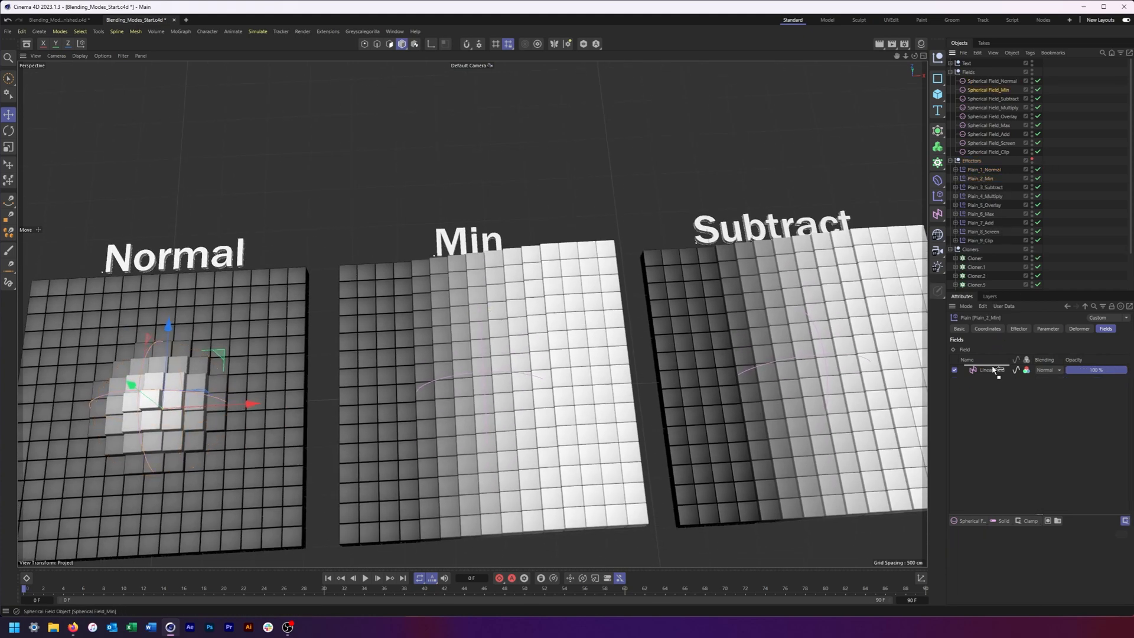
{"action": "left_click", "coordinate": [1074, 369]}
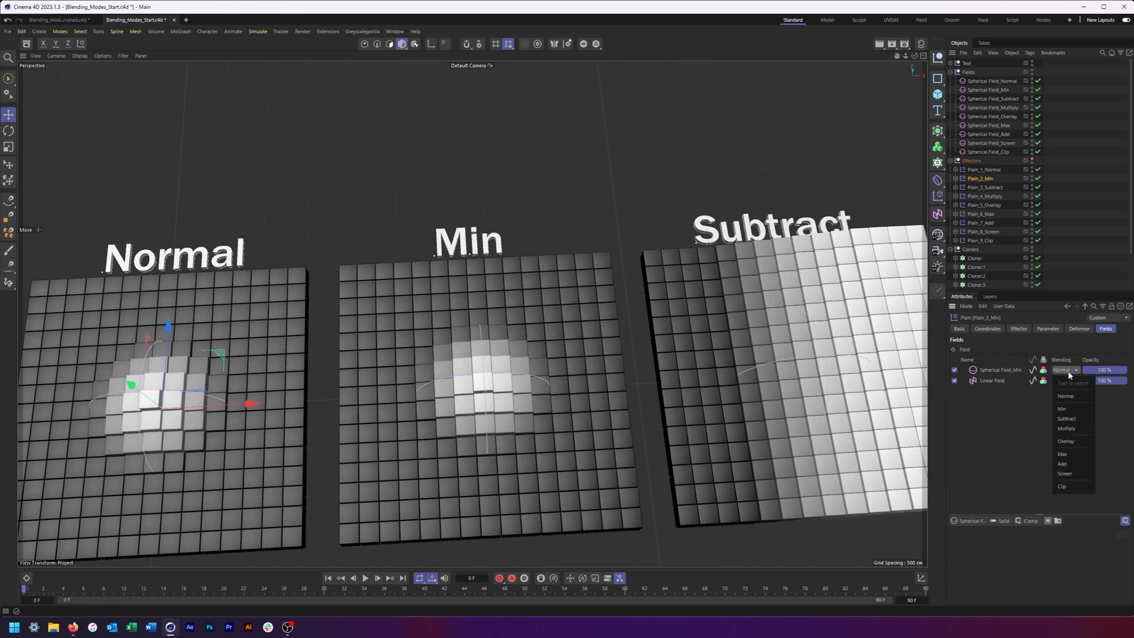
{"action": "left_click", "coordinate": [1060, 407]}
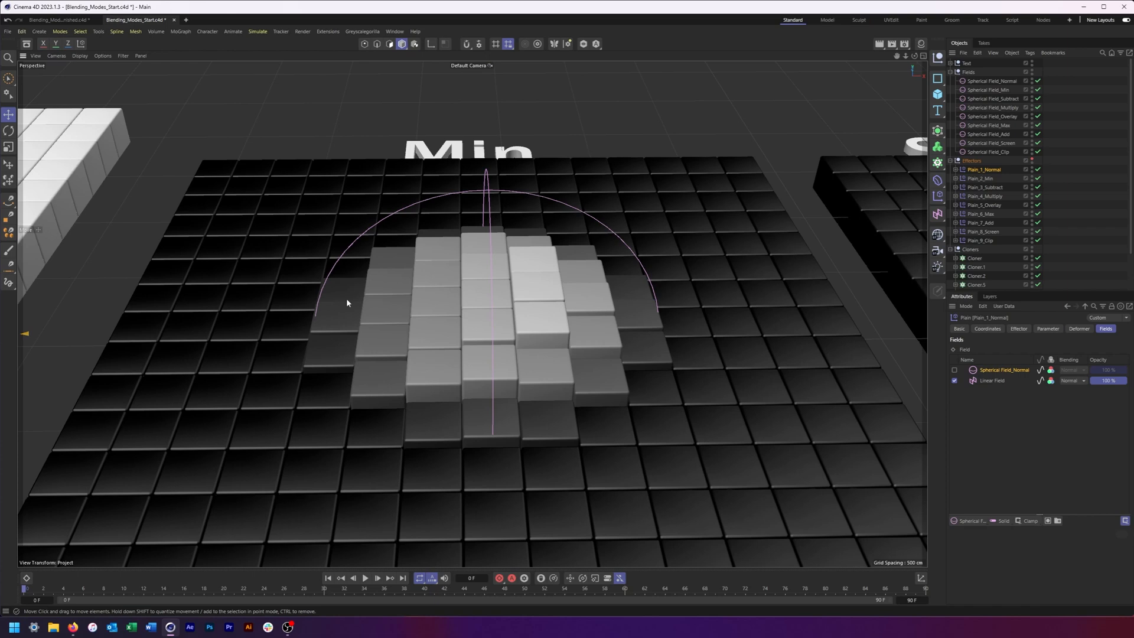
{"action": "mouse_move", "coordinate": [398, 233]}
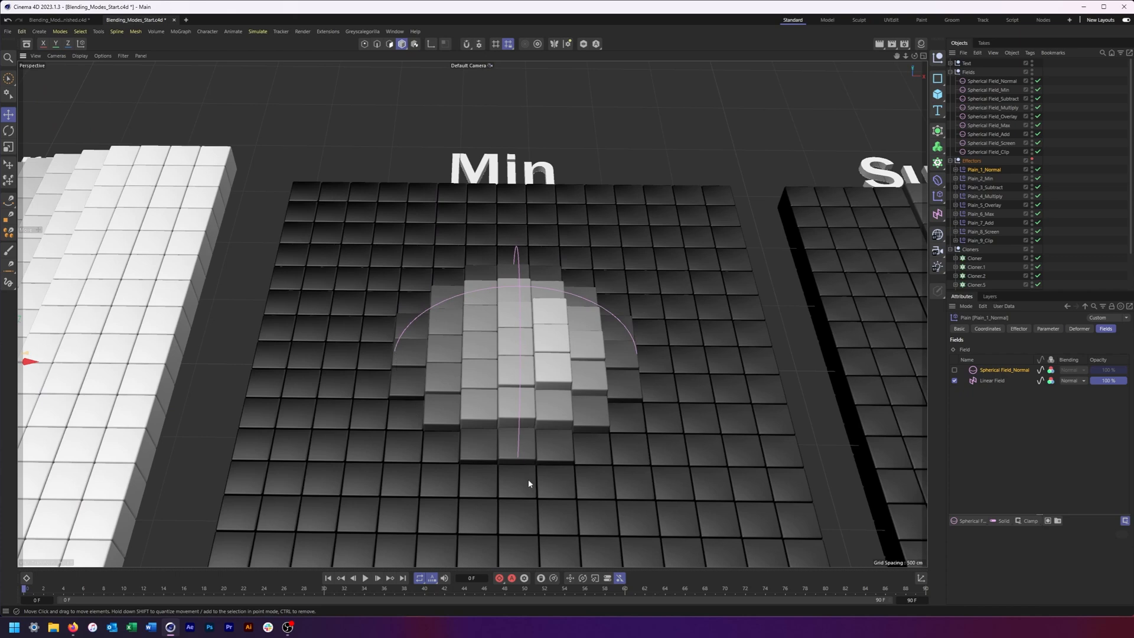
{"action": "mouse_move", "coordinate": [404, 549]}
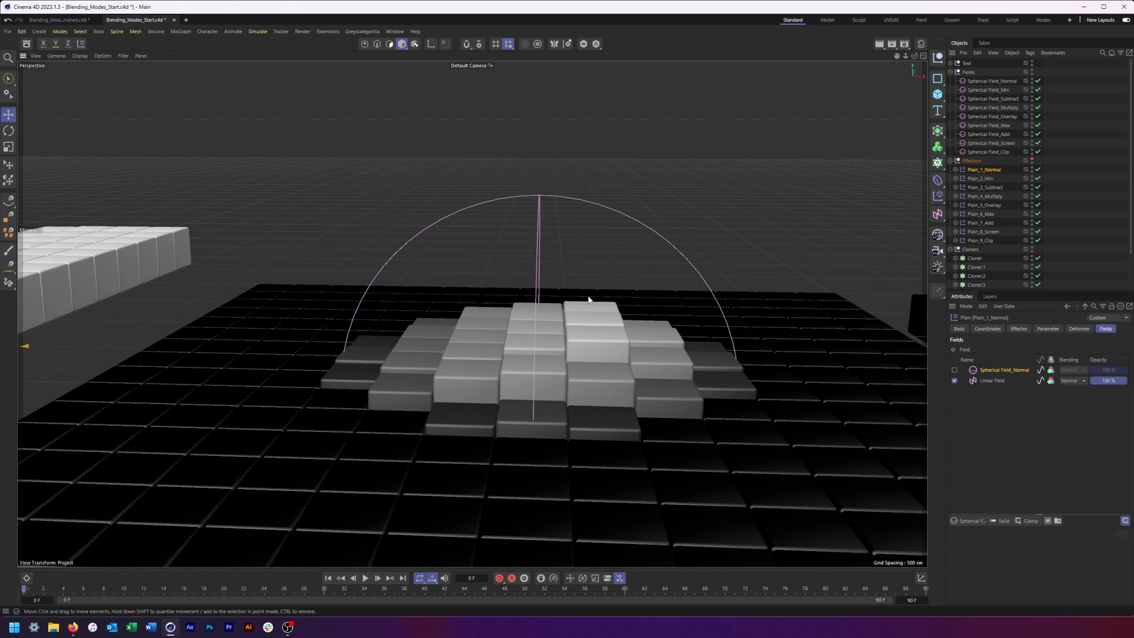
{"action": "mouse_move", "coordinate": [600, 340]}
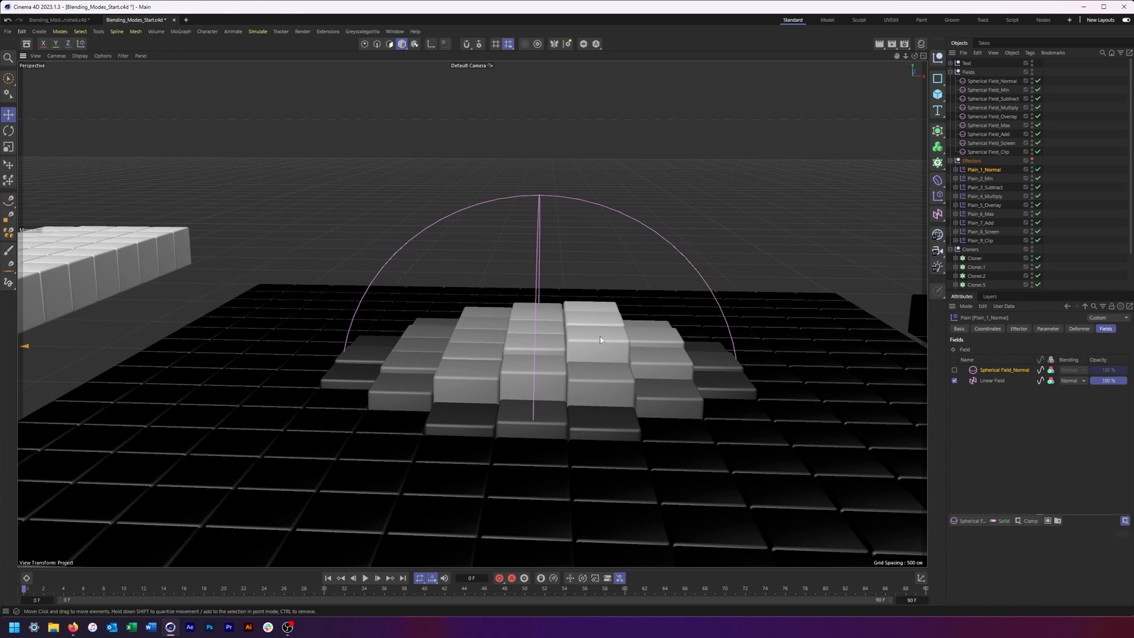
{"action": "mouse_move", "coordinate": [581, 342]}
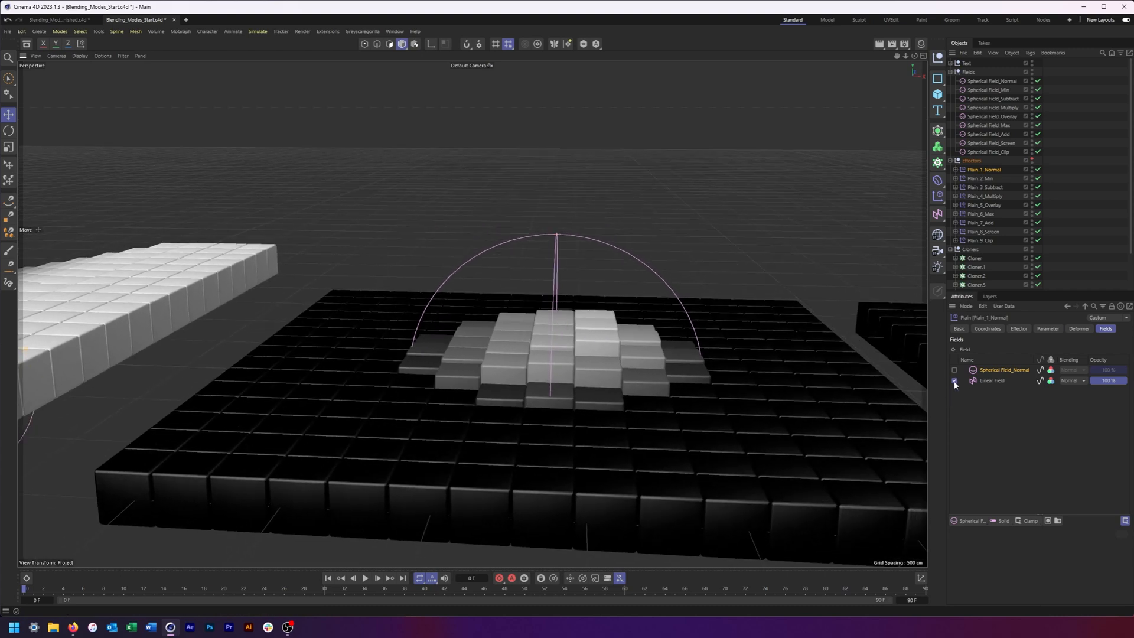
{"action": "left_click", "coordinate": [980, 177]}
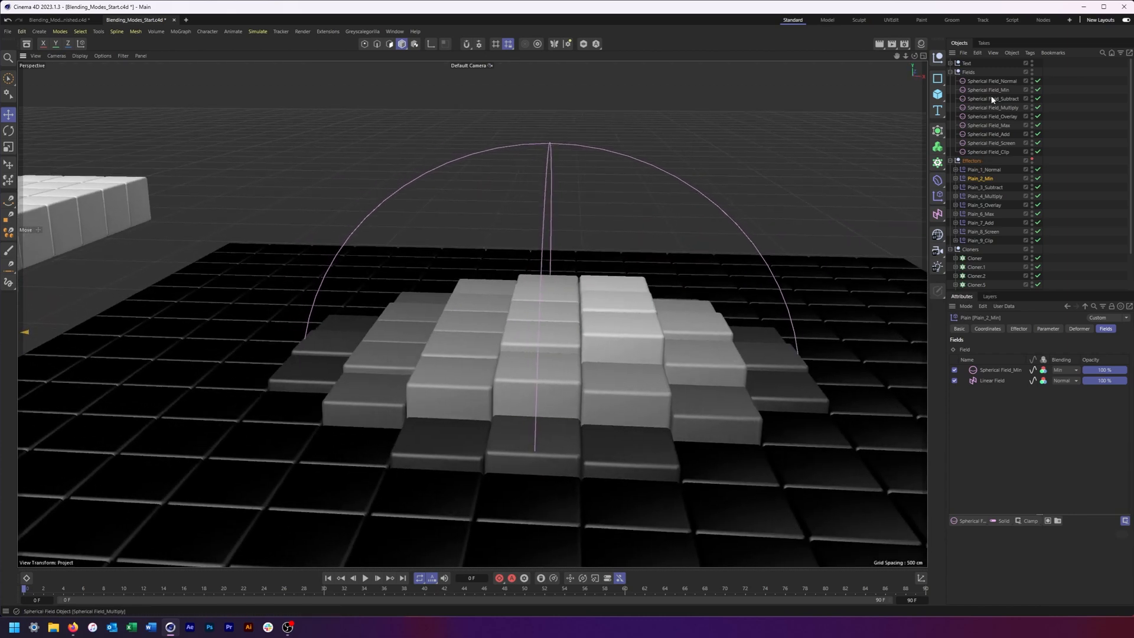
Step: Lower Spherical Field_Min's Inner Offset to a small value near zero
{"action": "left_click", "coordinate": [990, 89]}
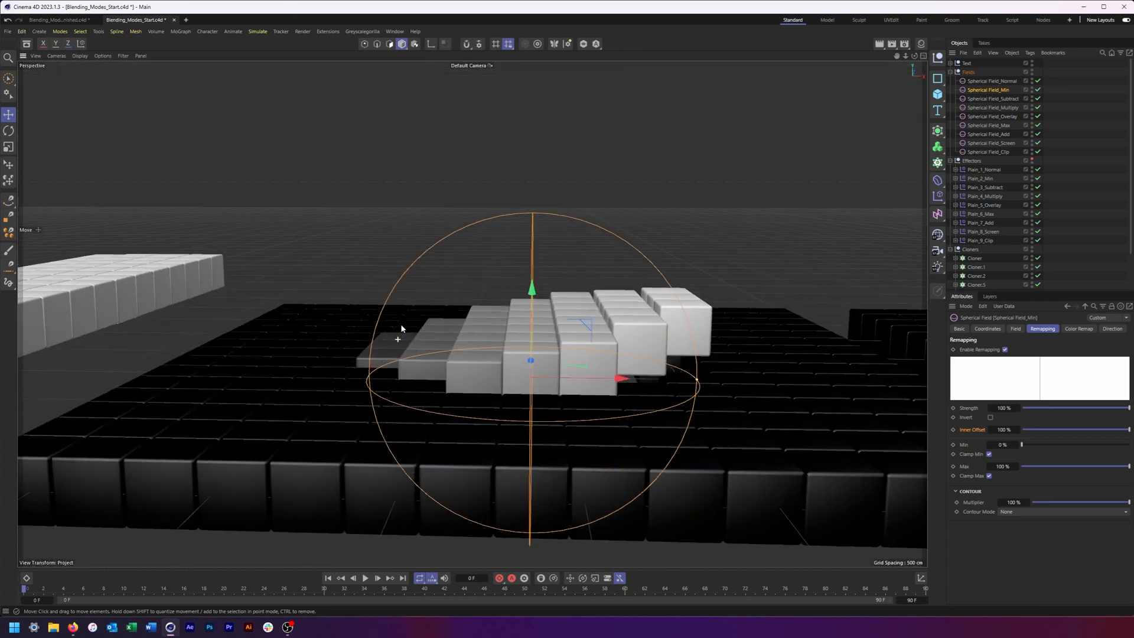
{"action": "mouse_move", "coordinate": [720, 293]}
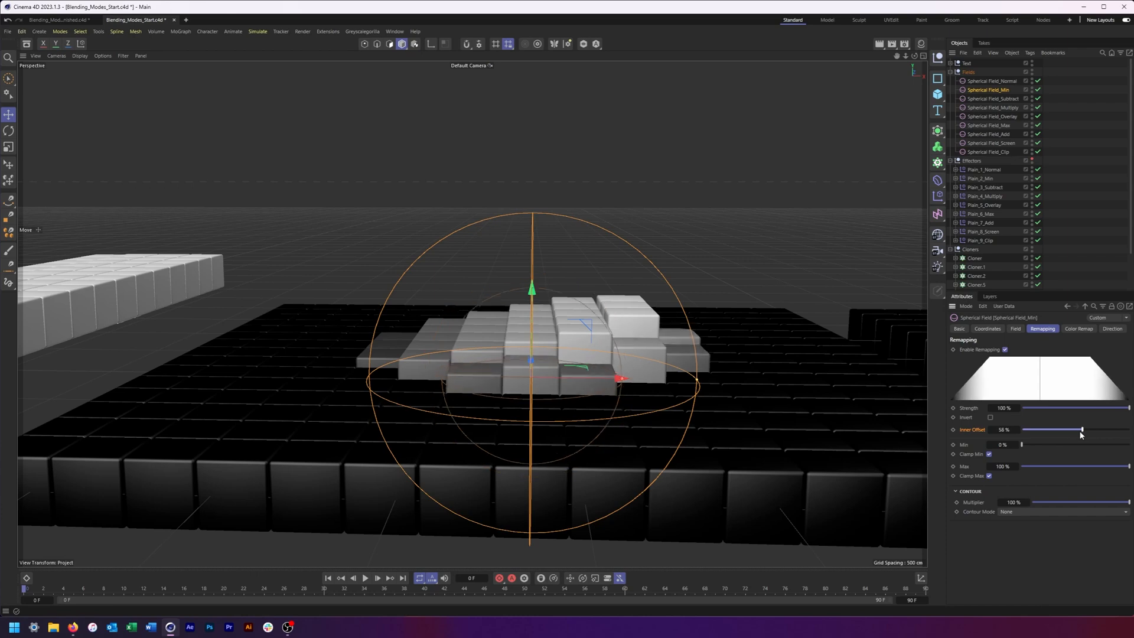
{"action": "left_click_drag", "start_coordinate": [1081, 430], "coordinate": [1030, 430]}
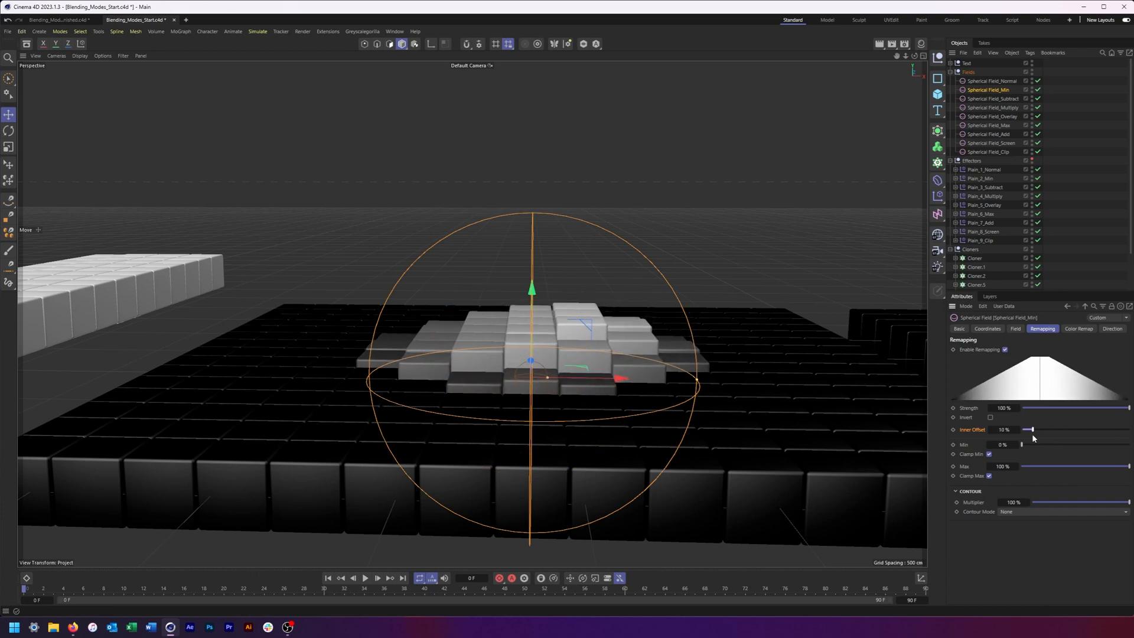
{"action": "left_click_drag", "start_coordinate": [1029, 429], "coordinate": [1022, 429]}
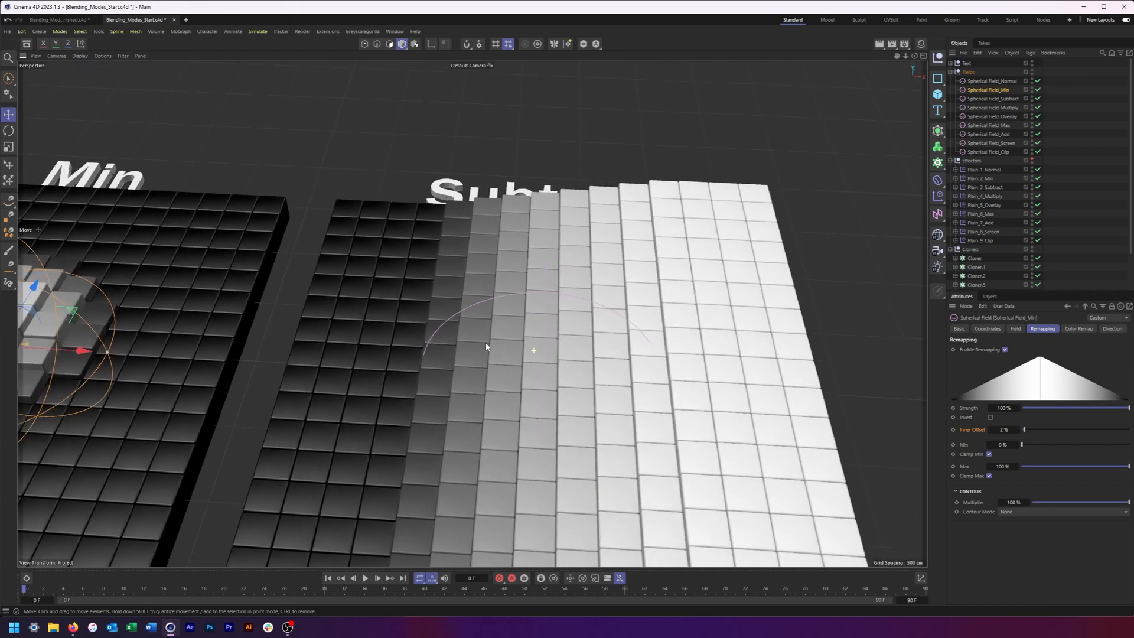
{"action": "left_click", "coordinate": [985, 187]}
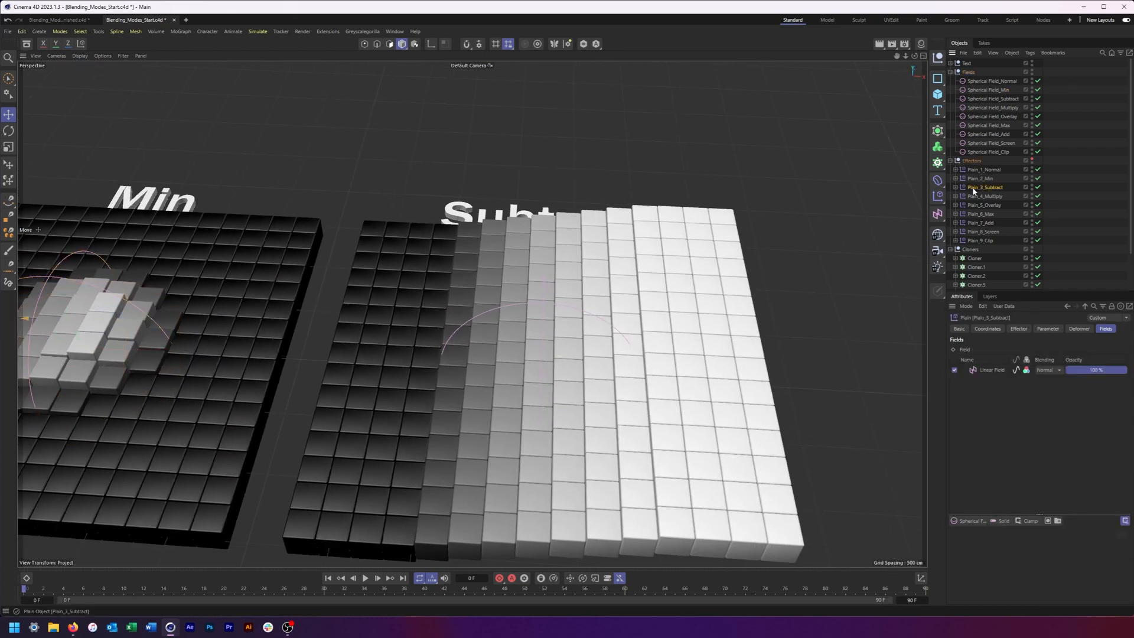
Step: Add Spherical Field_Subtract to Plain_3_Subtract and set its blending to Subtract
{"action": "left_click", "coordinate": [993, 98]}
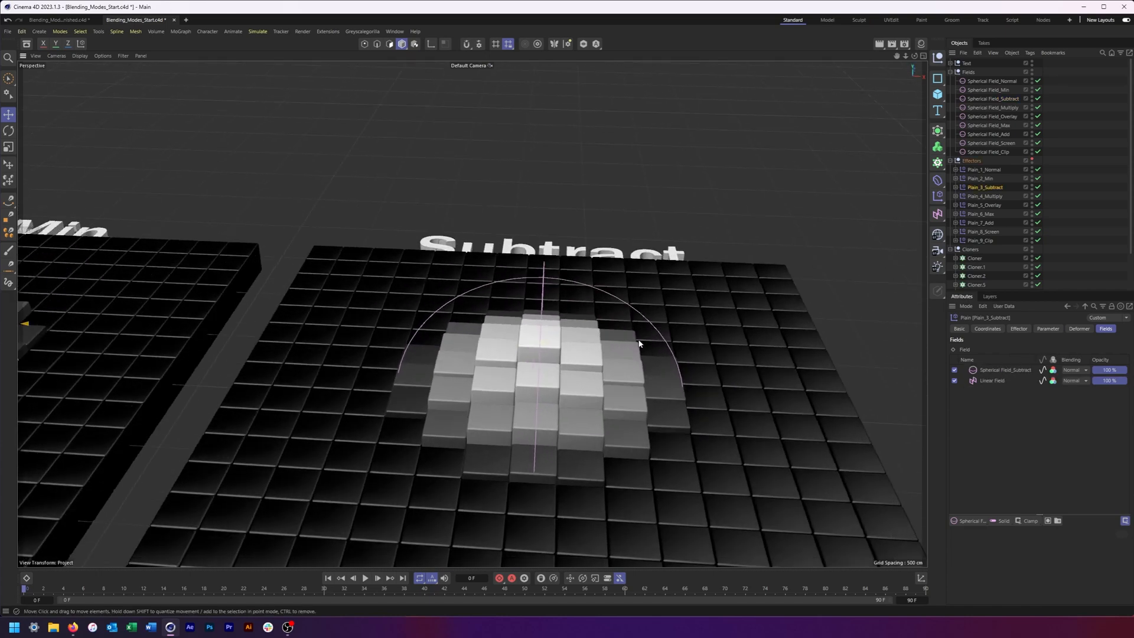
{"action": "left_click", "coordinate": [1074, 369]}
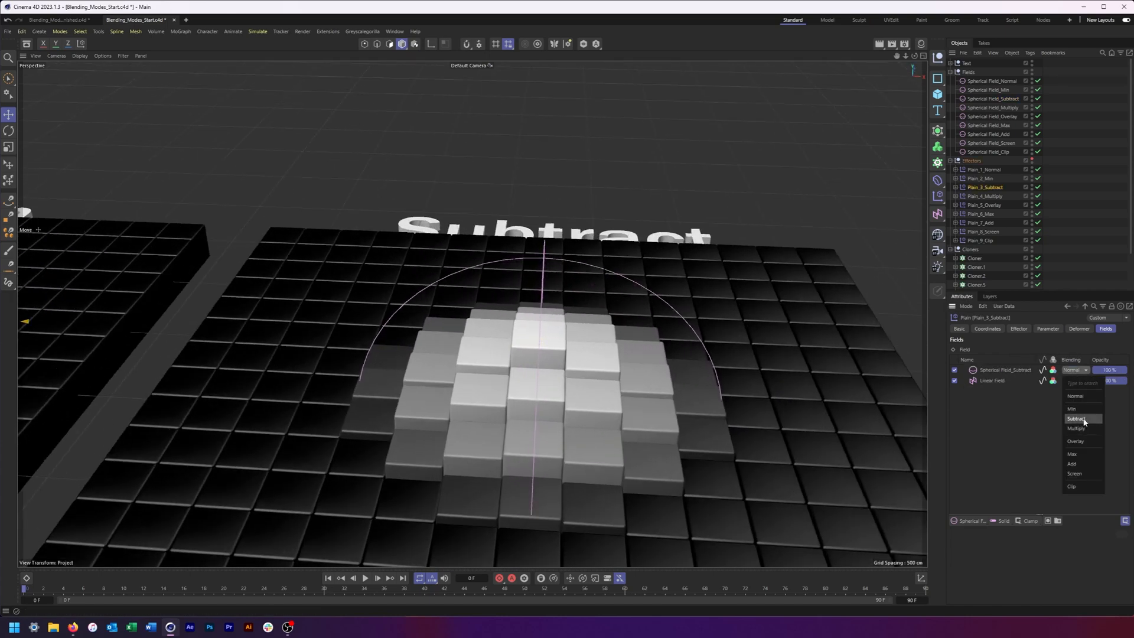
{"action": "left_click", "coordinate": [1075, 418]}
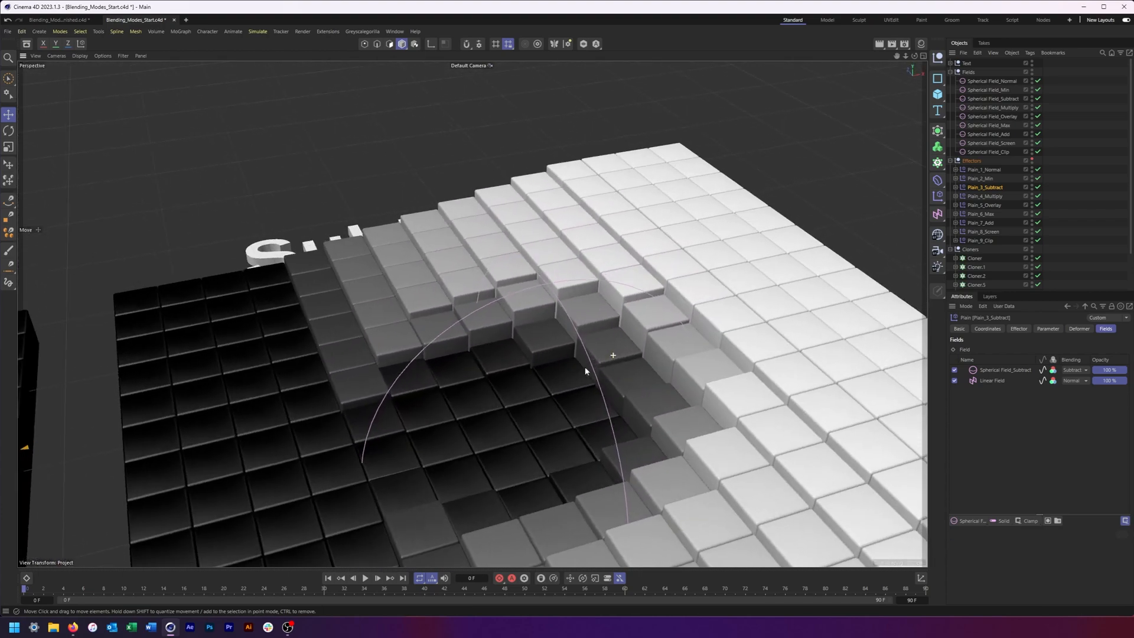
{"action": "left_click_drag", "start_coordinate": [585, 370], "coordinate": [489, 405]}
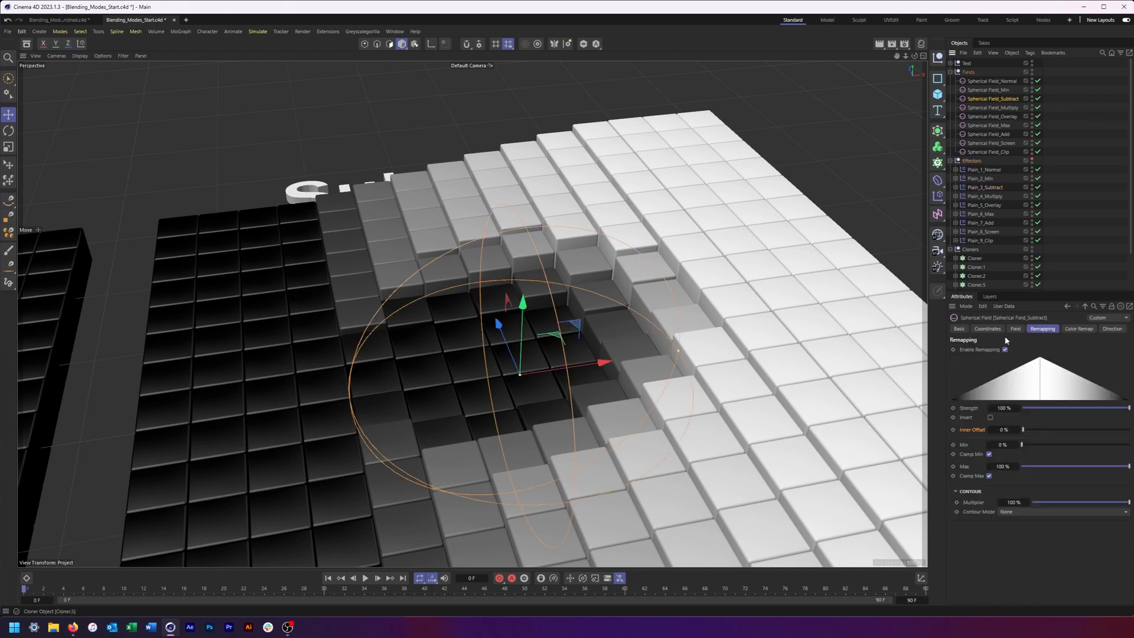
Step: Set Spherical Field_Subtract's Inner Offset to 39%, carving a sunken centre in the grid
{"action": "left_click_drag", "start_coordinate": [1021, 430], "coordinate": [1072, 430]}
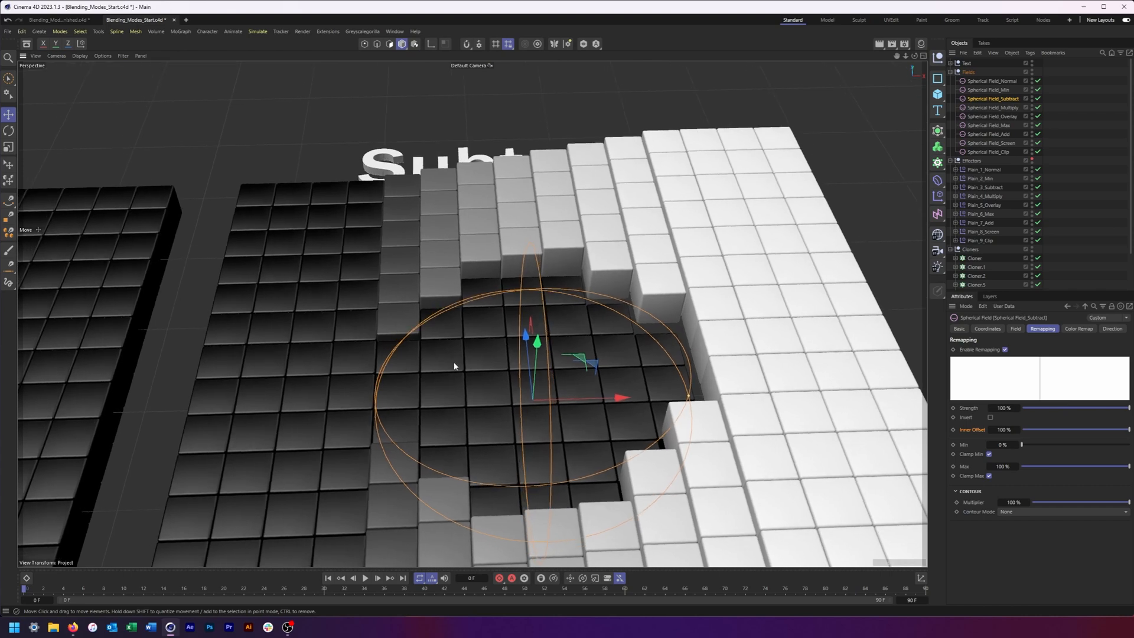
{"action": "mouse_move", "coordinate": [611, 371]}
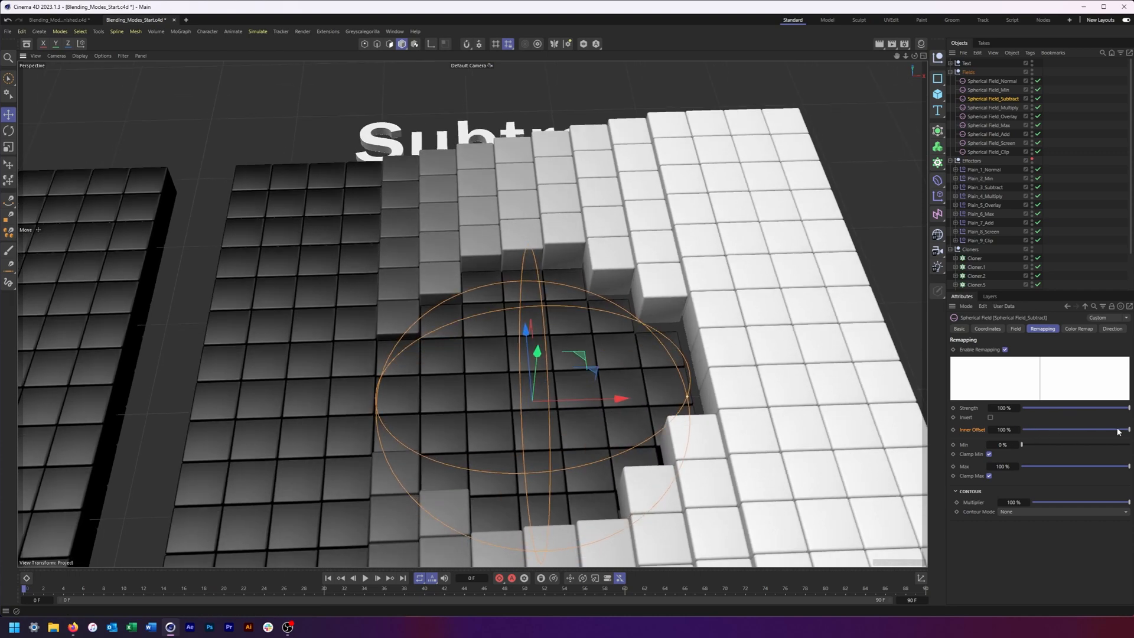
{"action": "left_click_drag", "start_coordinate": [1122, 430], "coordinate": [1099, 430]}
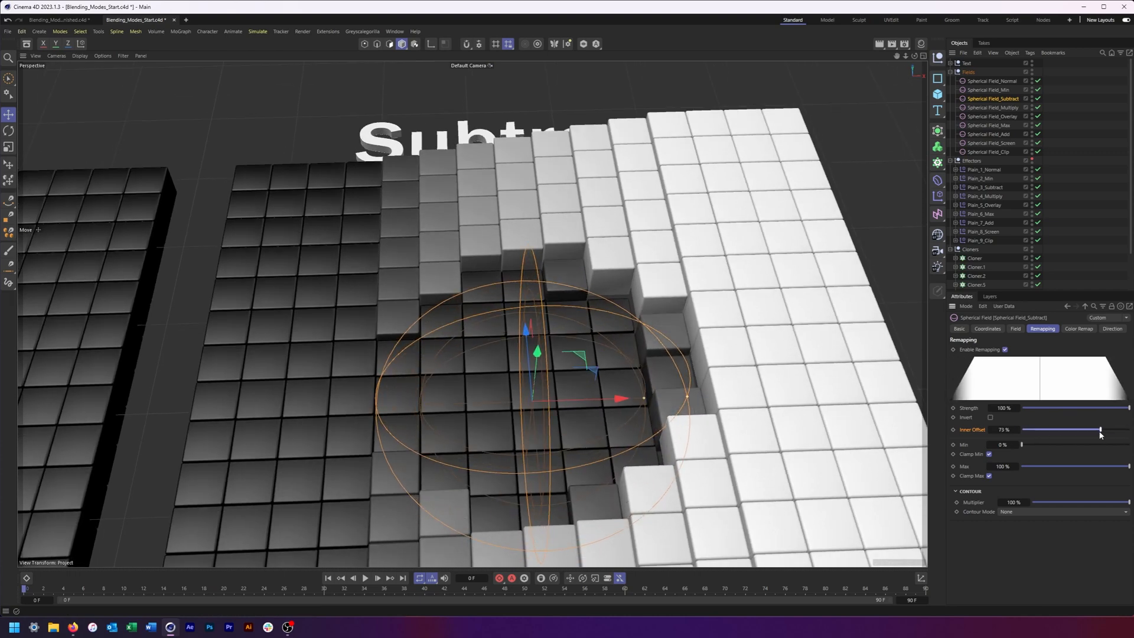
{"action": "left_click_drag", "start_coordinate": [1101, 430], "coordinate": [1065, 429]}
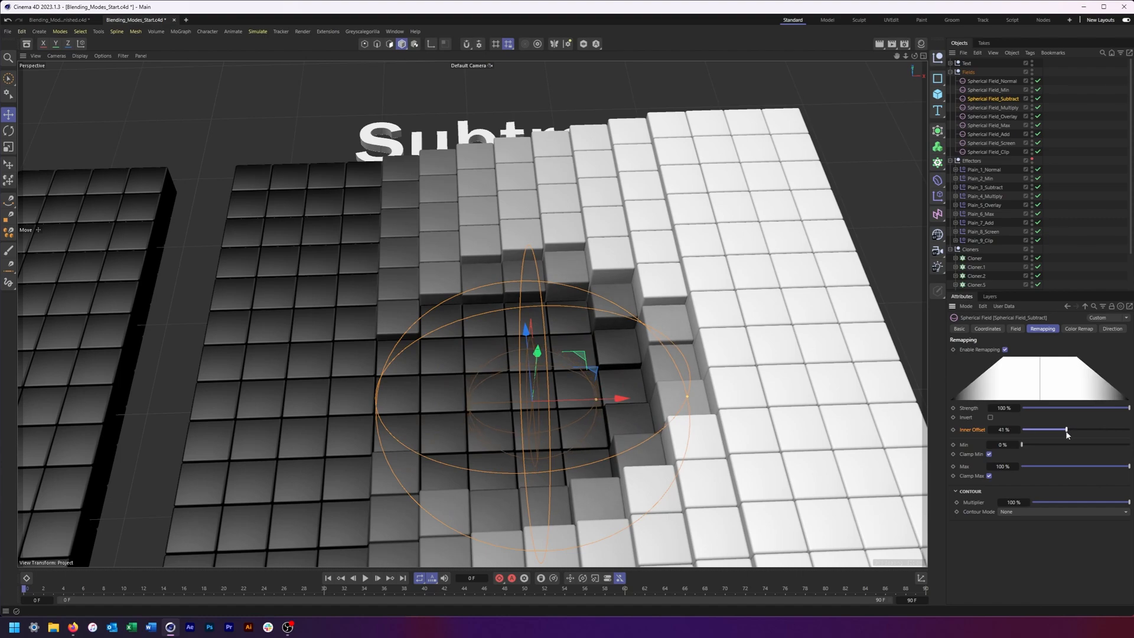
{"action": "left_click_drag", "start_coordinate": [1067, 430], "coordinate": [1062, 430]}
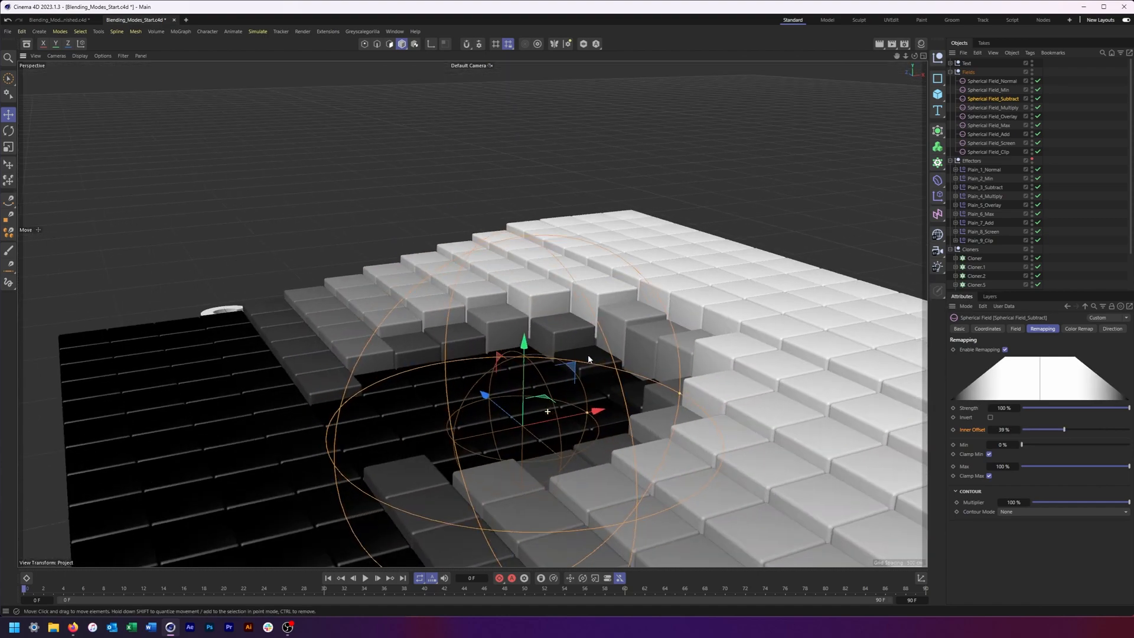
{"action": "left_click_drag", "start_coordinate": [588, 359], "coordinate": [697, 388]}
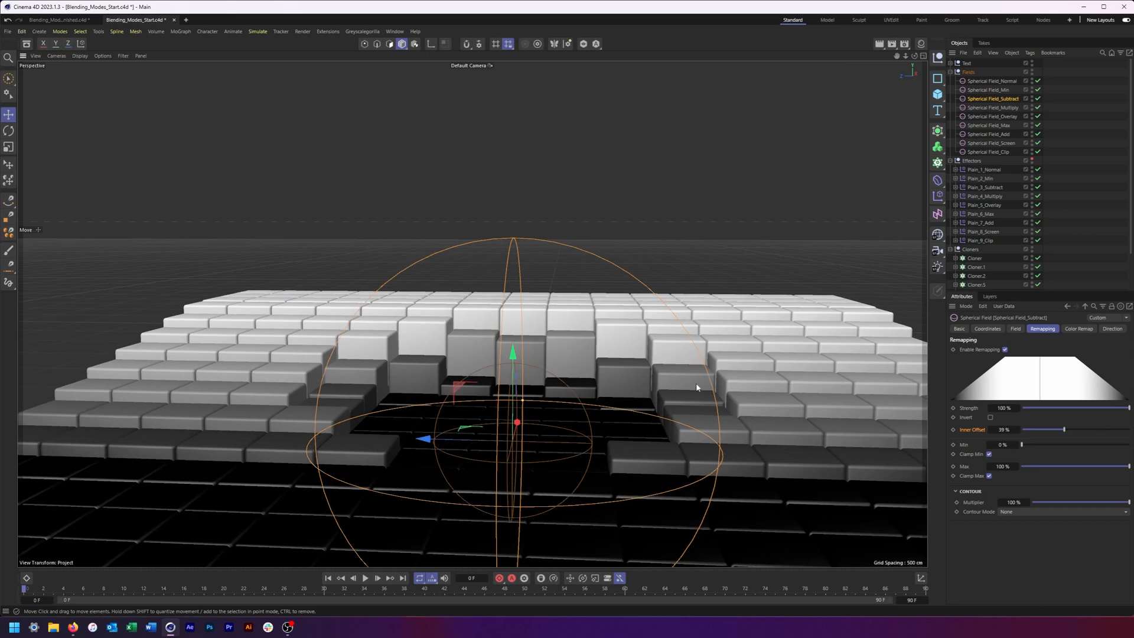
{"action": "left_click_drag", "start_coordinate": [697, 389], "coordinate": [487, 397]}
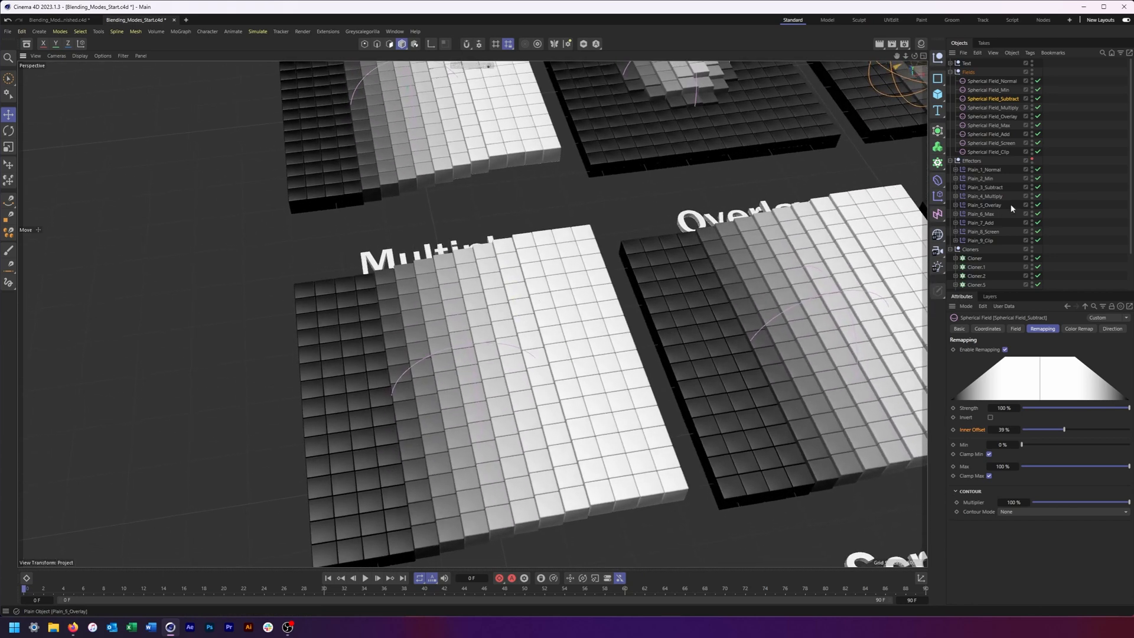
Step: Blend the Multiply grid's spherical field as Multiply and raise its Inner Offset to 100%
{"action": "left_click", "coordinate": [985, 196]}
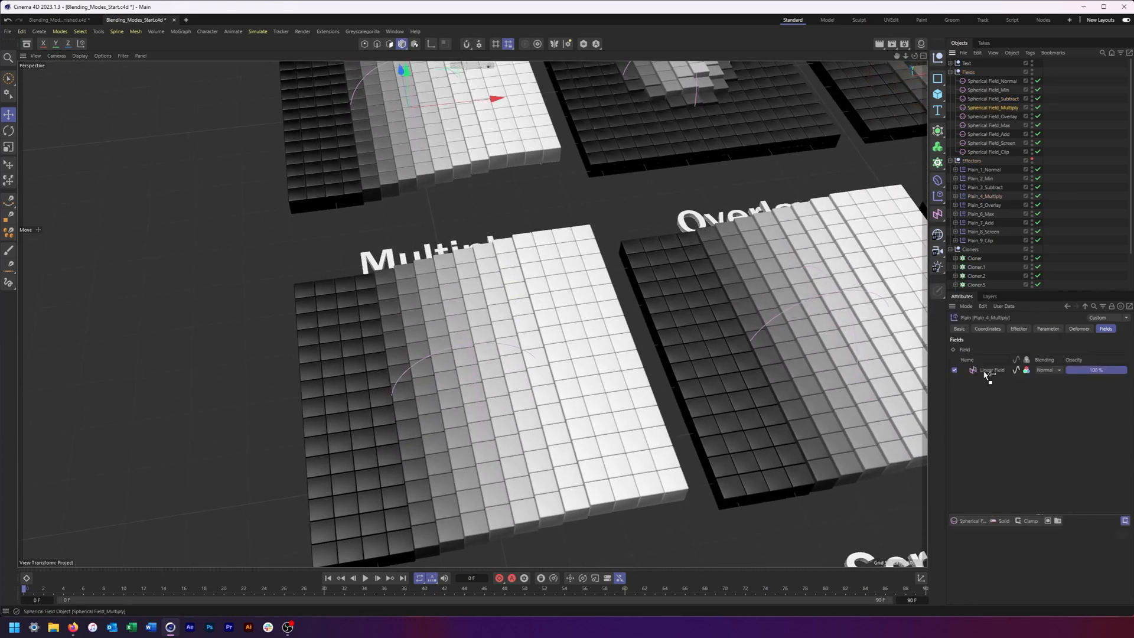
{"action": "left_click", "coordinate": [1072, 369]}
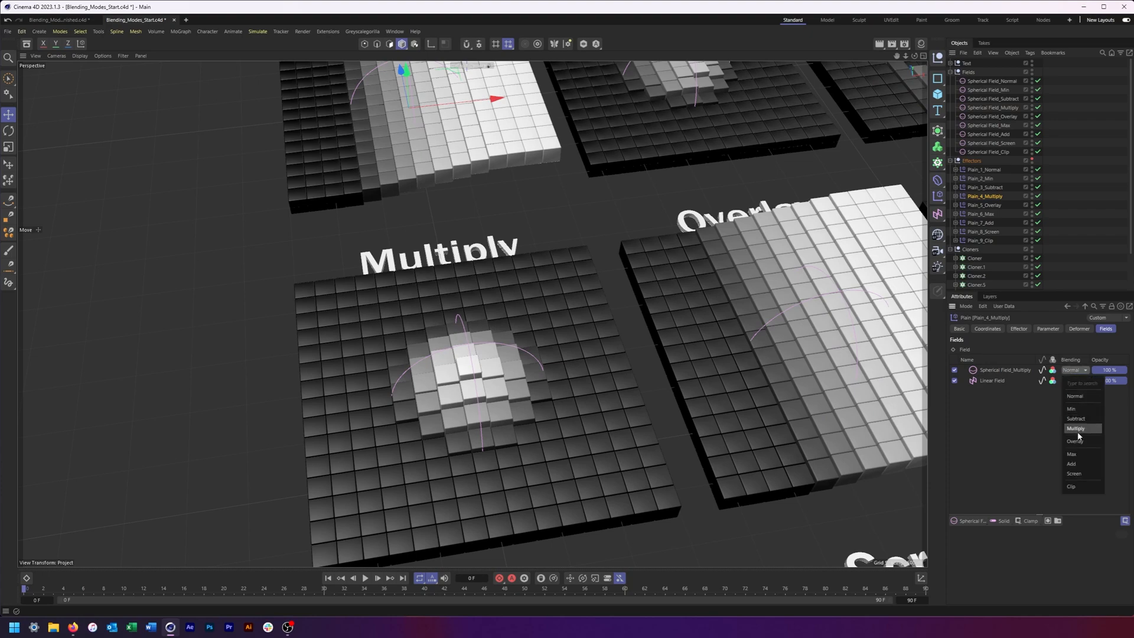
{"action": "left_click", "coordinate": [1074, 428]}
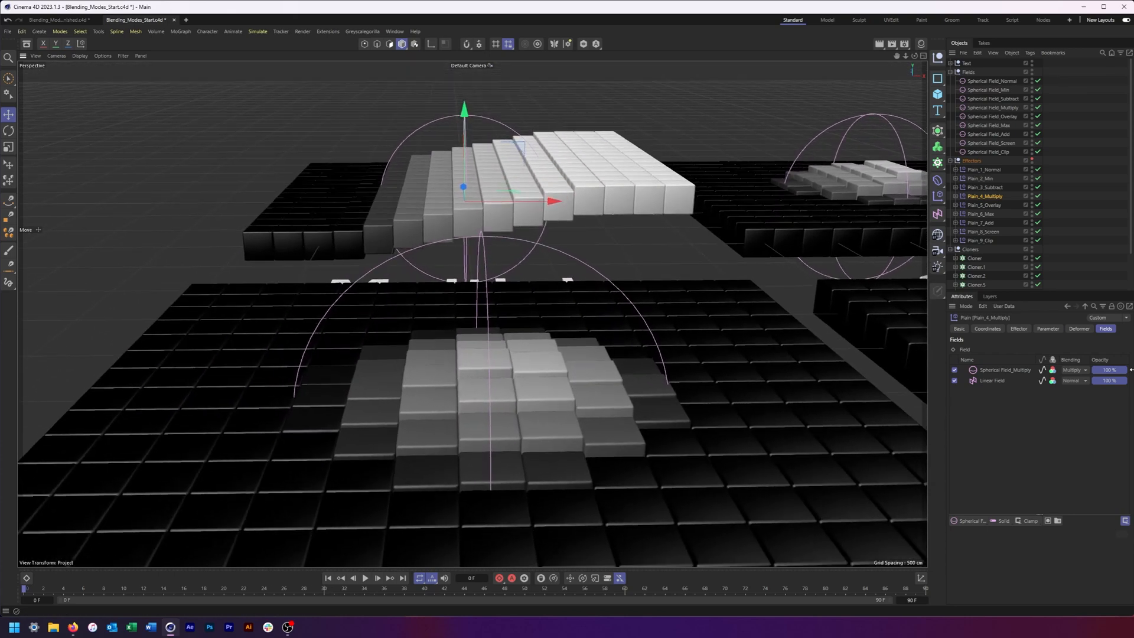
{"action": "left_click", "coordinate": [1073, 380]}
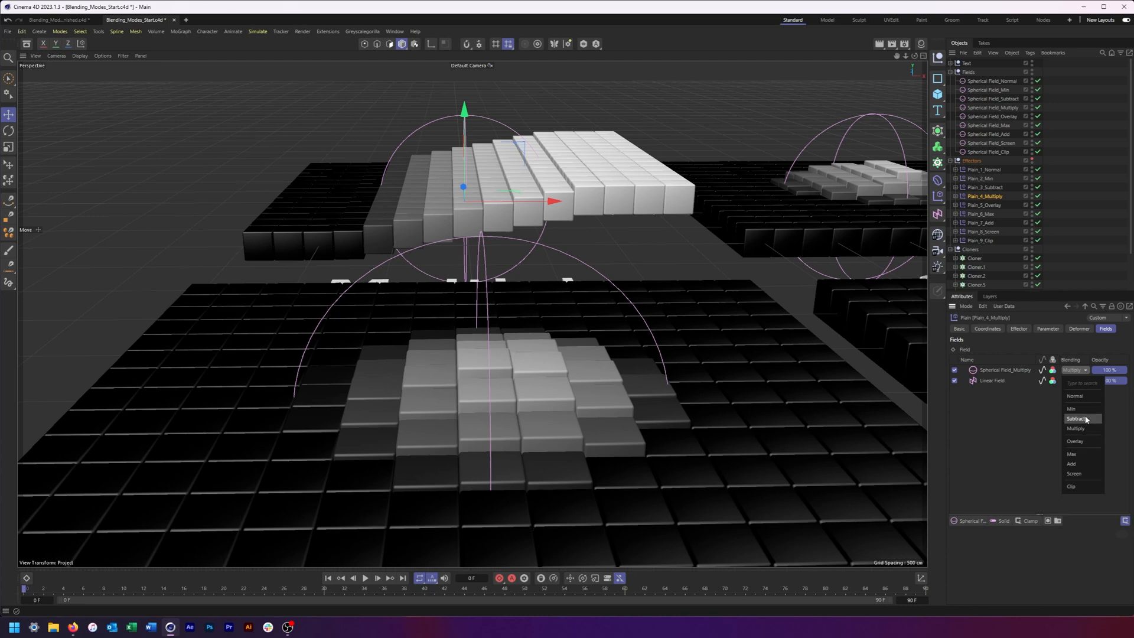
{"action": "left_click", "coordinate": [1070, 408]}
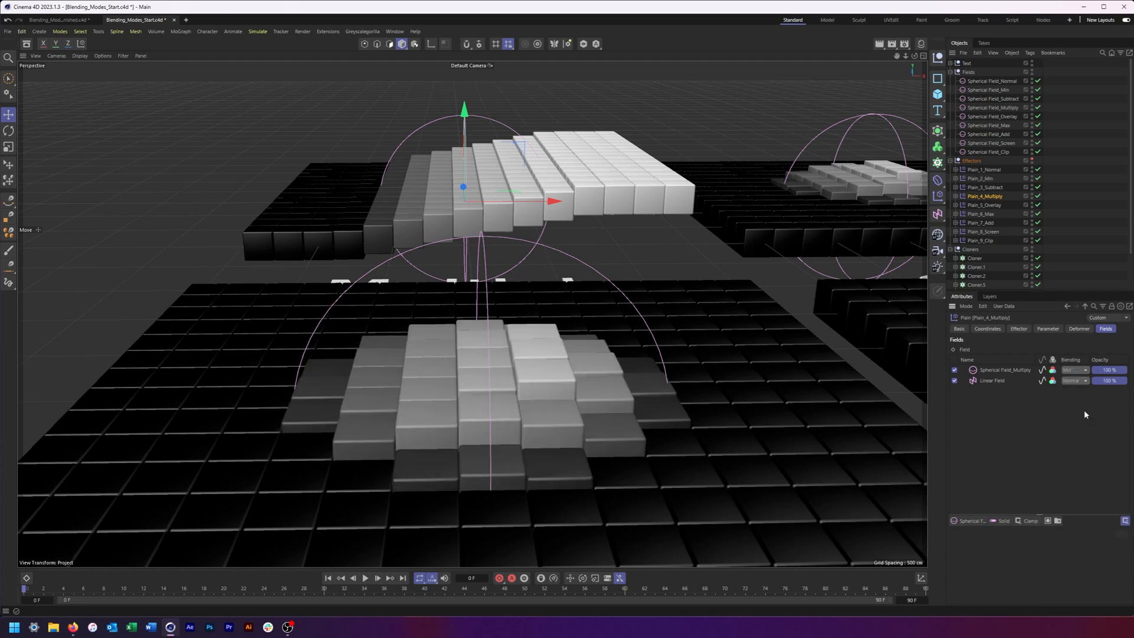
{"action": "left_click", "coordinate": [1073, 370]}
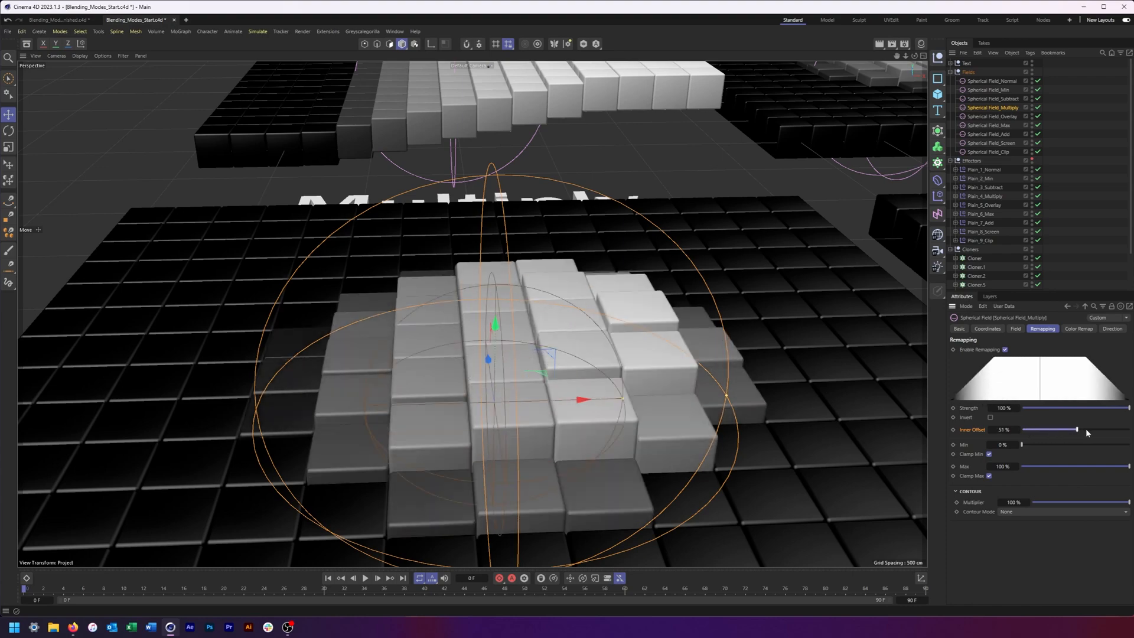
{"action": "left_click_drag", "start_coordinate": [1074, 428], "coordinate": [1127, 429]}
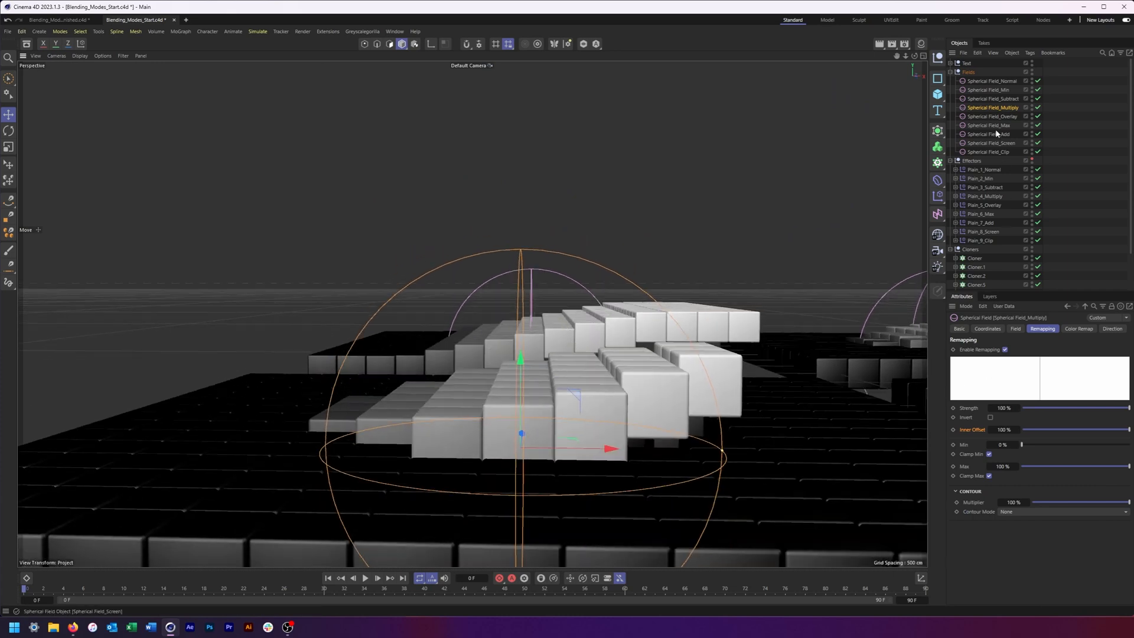
Step: Confirm Spherical Field_Multiply's blending stays on Multiply in Plain_4_Multiply
{"action": "left_click", "coordinate": [983, 196]}
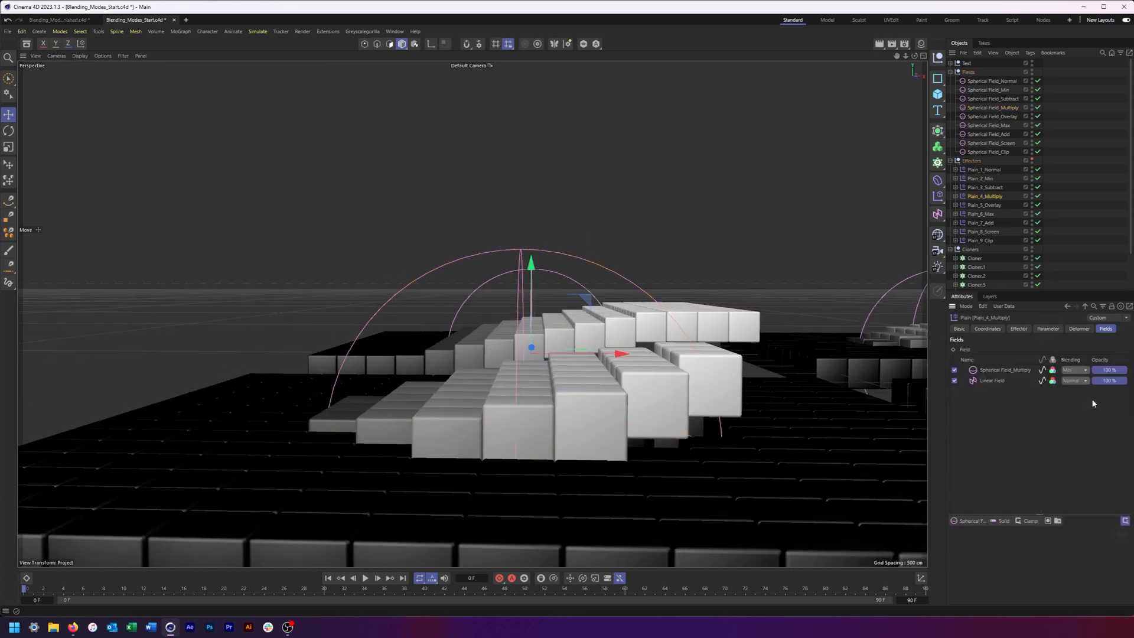
{"action": "left_click", "coordinate": [1075, 370]}
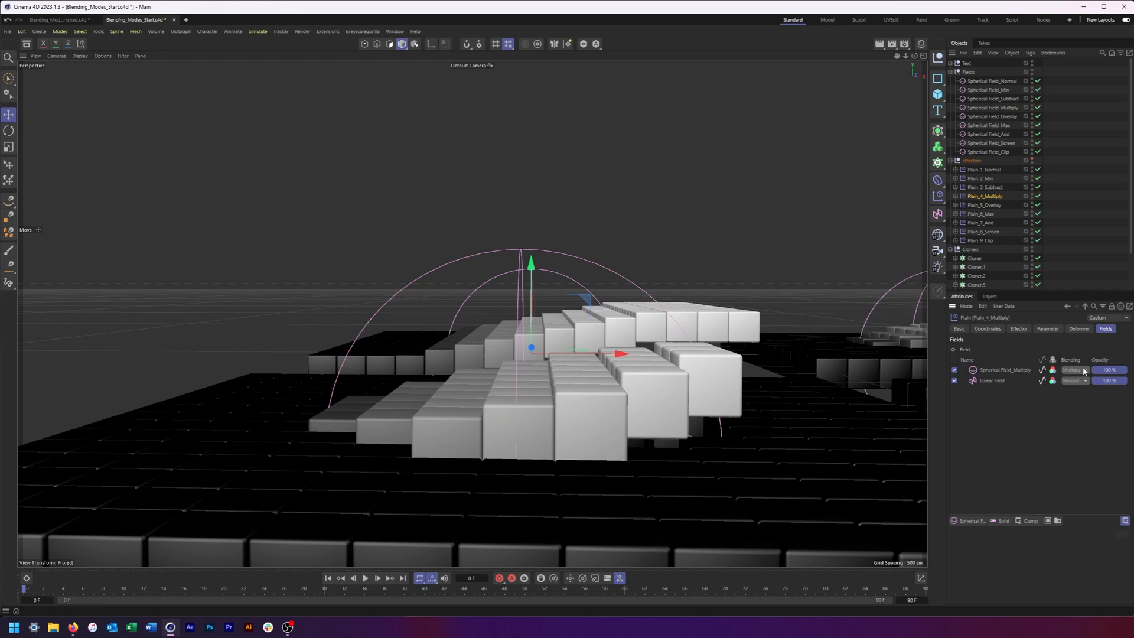
{"action": "left_click", "coordinate": [1074, 369]}
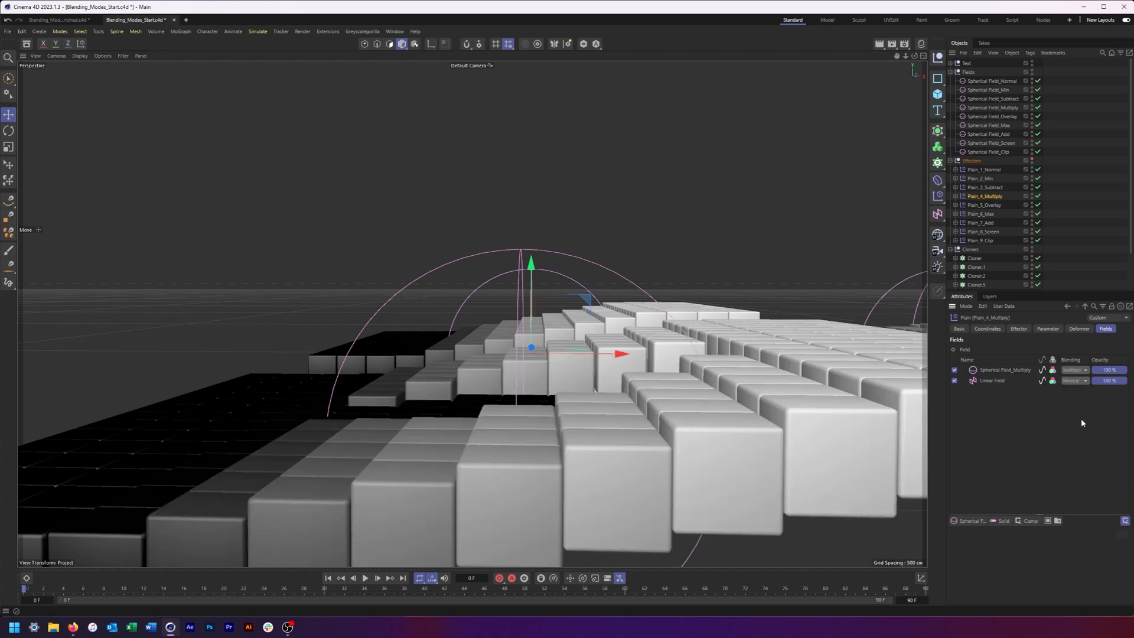
{"action": "left_click", "coordinate": [1072, 380]}
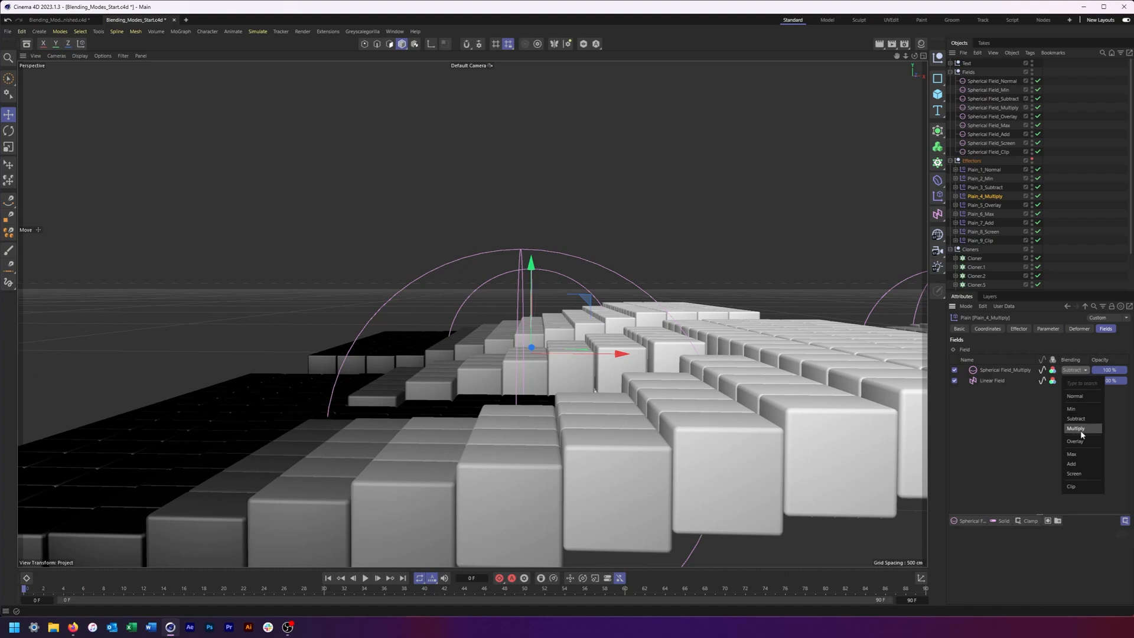
{"action": "left_click", "coordinate": [1074, 429]}
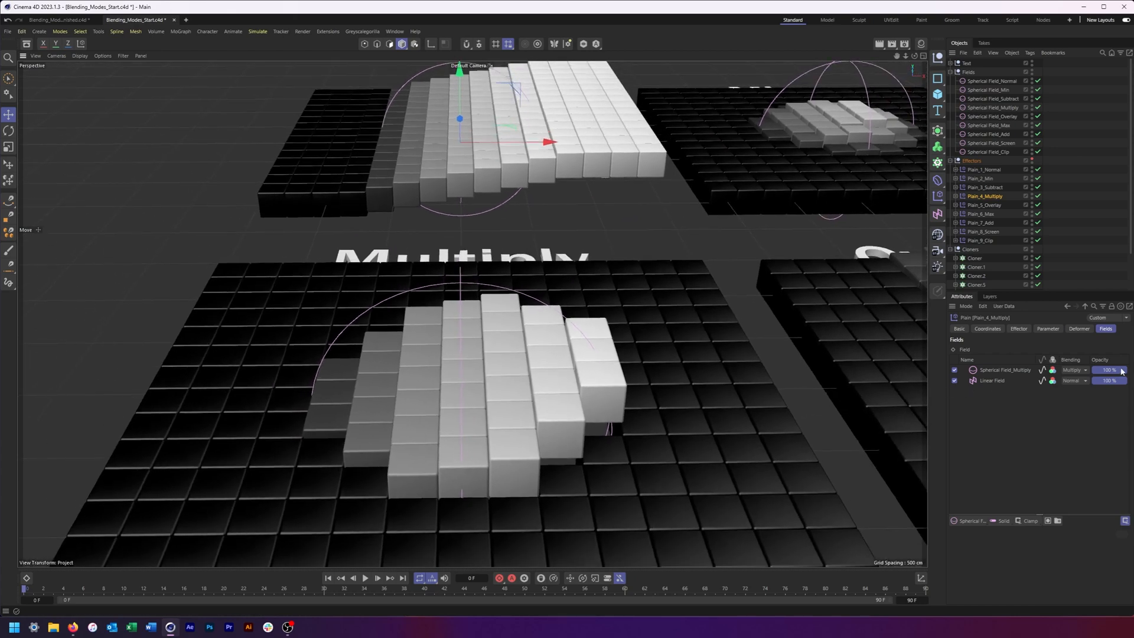
{"action": "left_click_drag", "start_coordinate": [1106, 370], "coordinate": [1106, 375]}
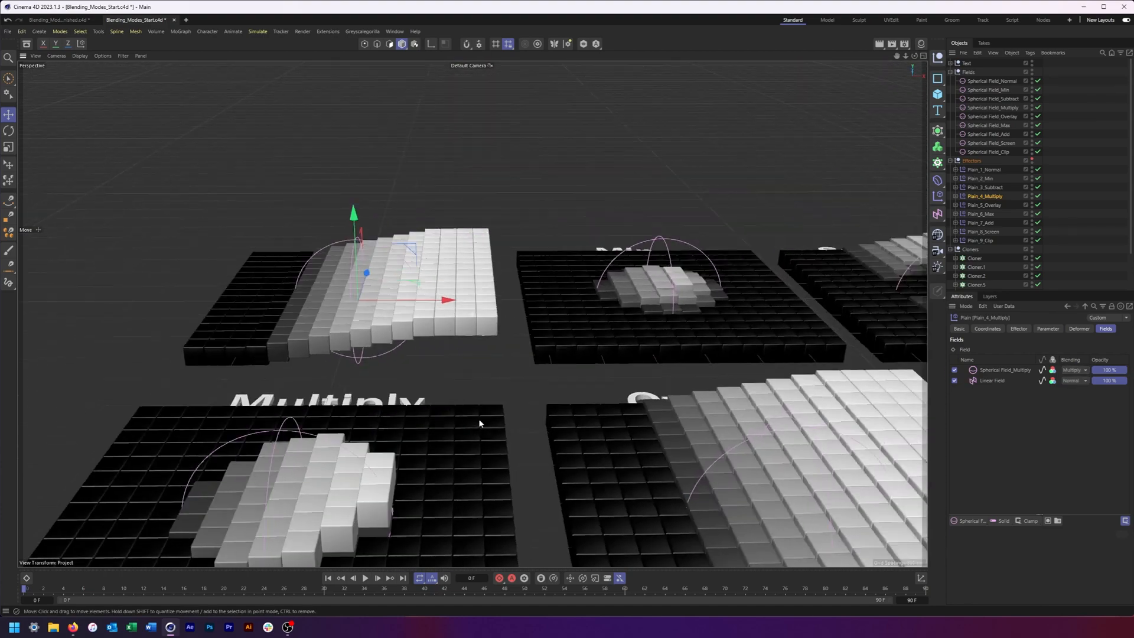
{"action": "left_click_drag", "start_coordinate": [480, 422], "coordinate": [628, 297]}
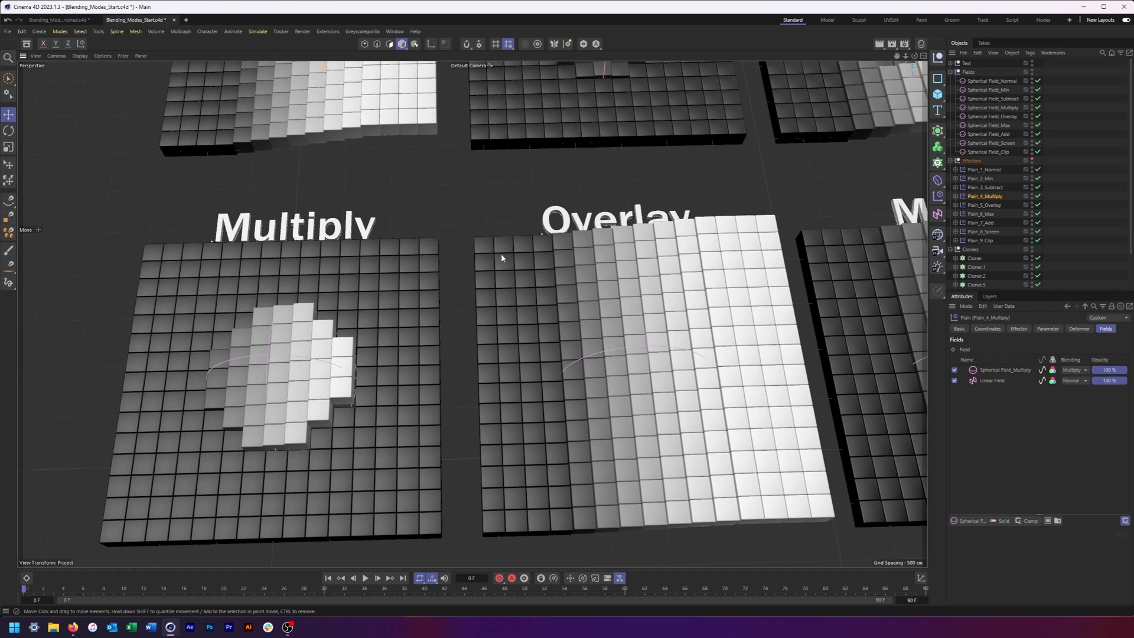
{"action": "mouse_move", "coordinate": [369, 212]}
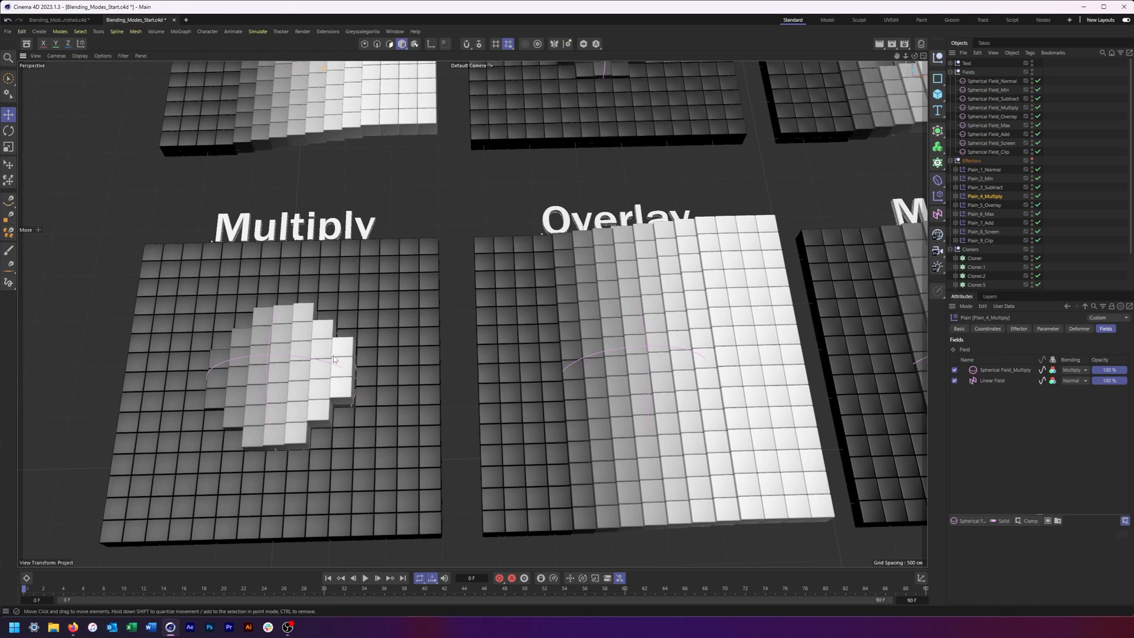
{"action": "mouse_move", "coordinate": [581, 201]}
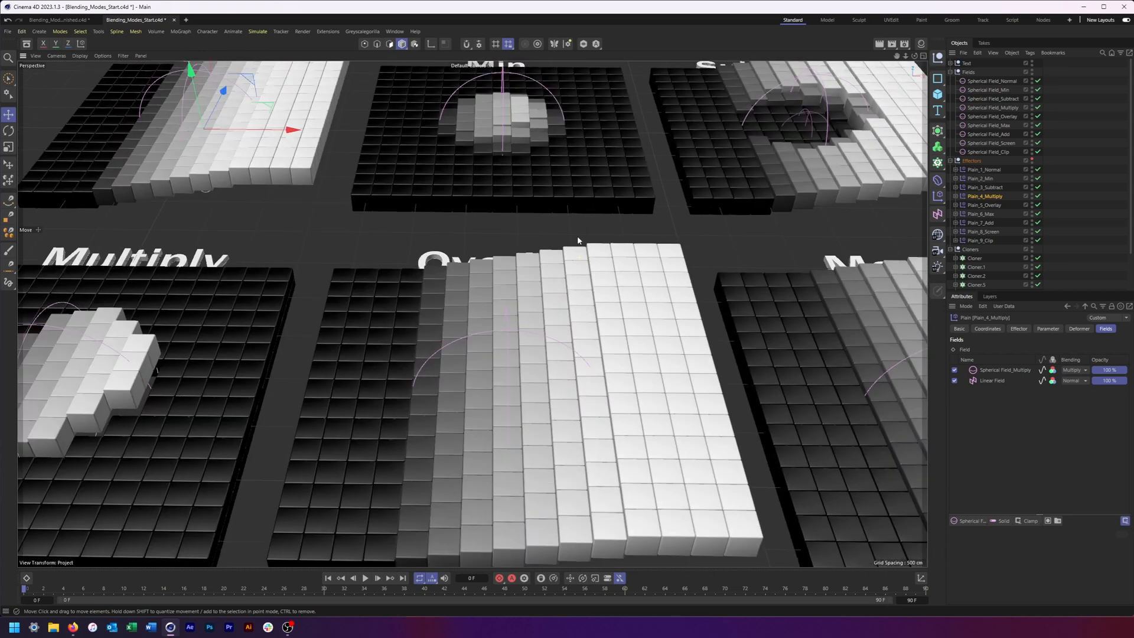
Step: Set Spherical Field_Overlay's blending to Overlay in Plain_5_Overlay
{"action": "left_click", "coordinate": [983, 205]}
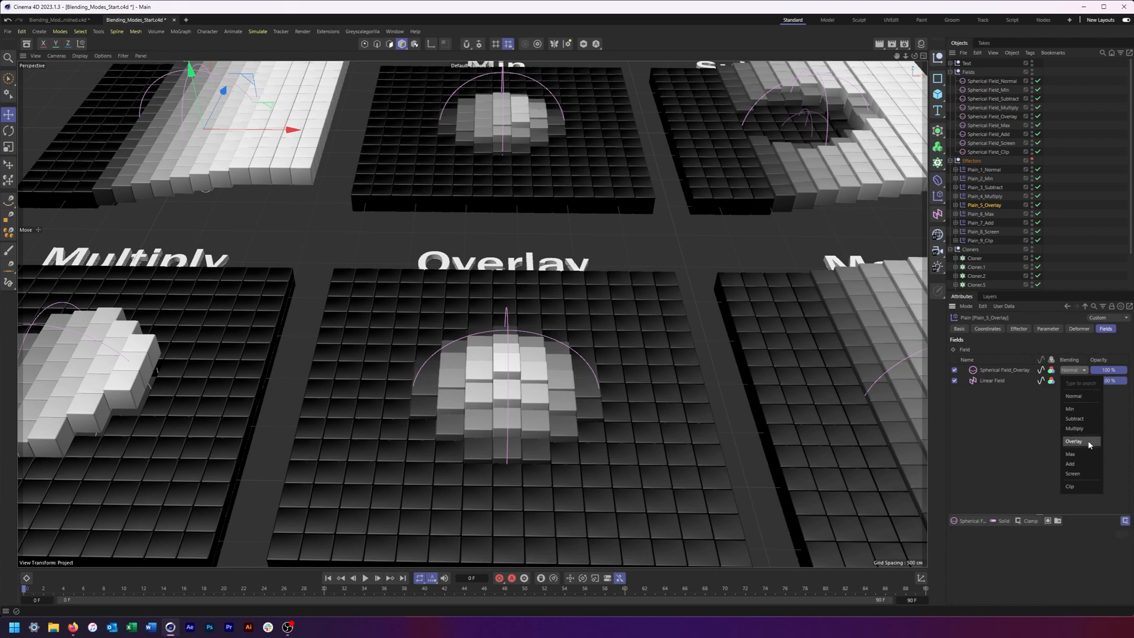
{"action": "left_click", "coordinate": [1072, 441]}
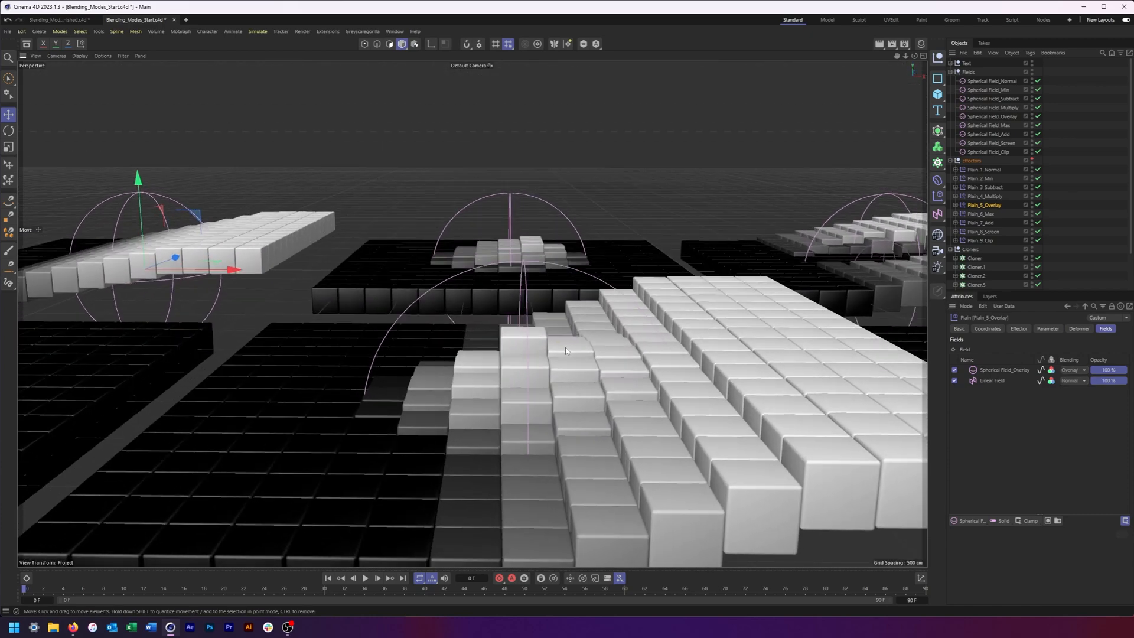
{"action": "left_click_drag", "start_coordinate": [564, 351], "coordinate": [571, 365]}
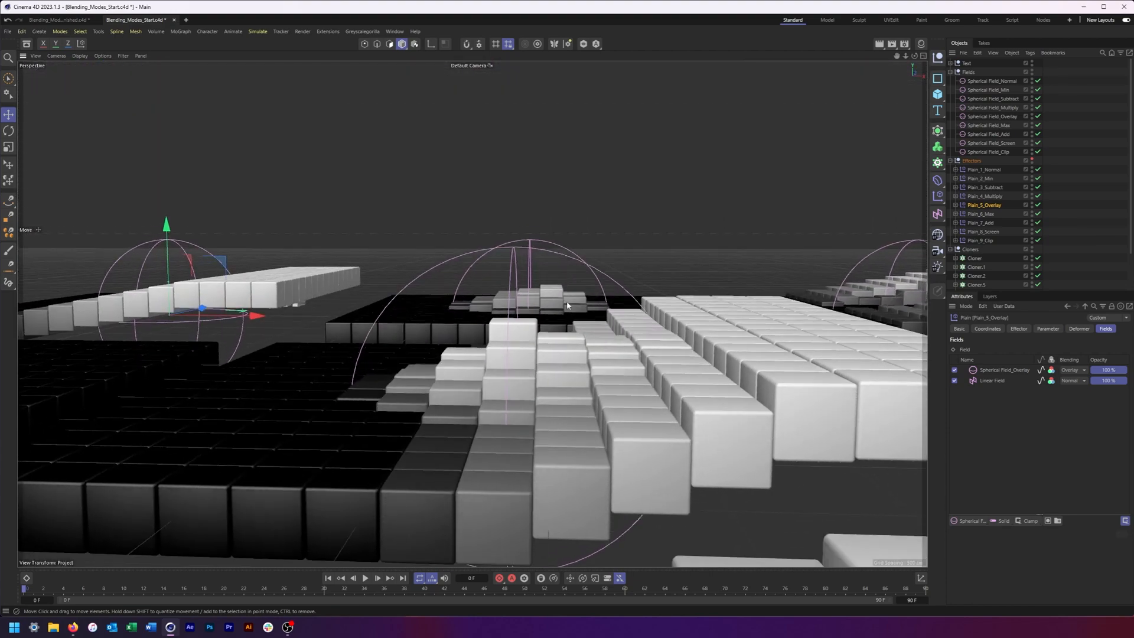
{"action": "left_click_drag", "start_coordinate": [568, 303], "coordinate": [528, 340]}
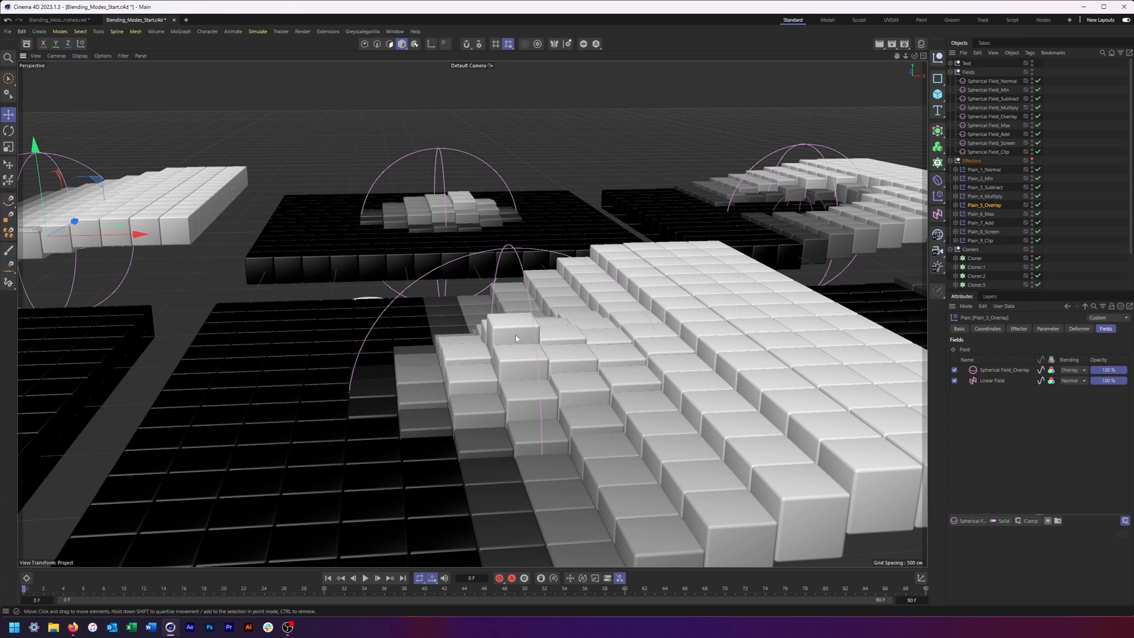
{"action": "mouse_move", "coordinate": [713, 301]}
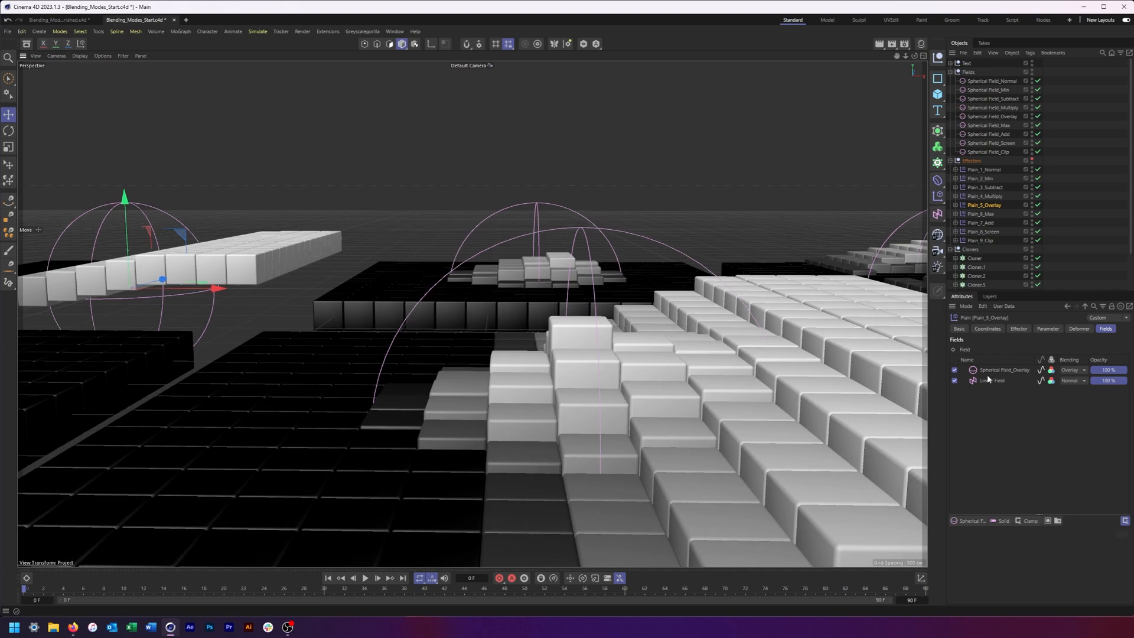
Step: Toggle the Linear Field off and back on to compare the sphere alone with the Overlay result
{"action": "left_click", "coordinate": [954, 380]}
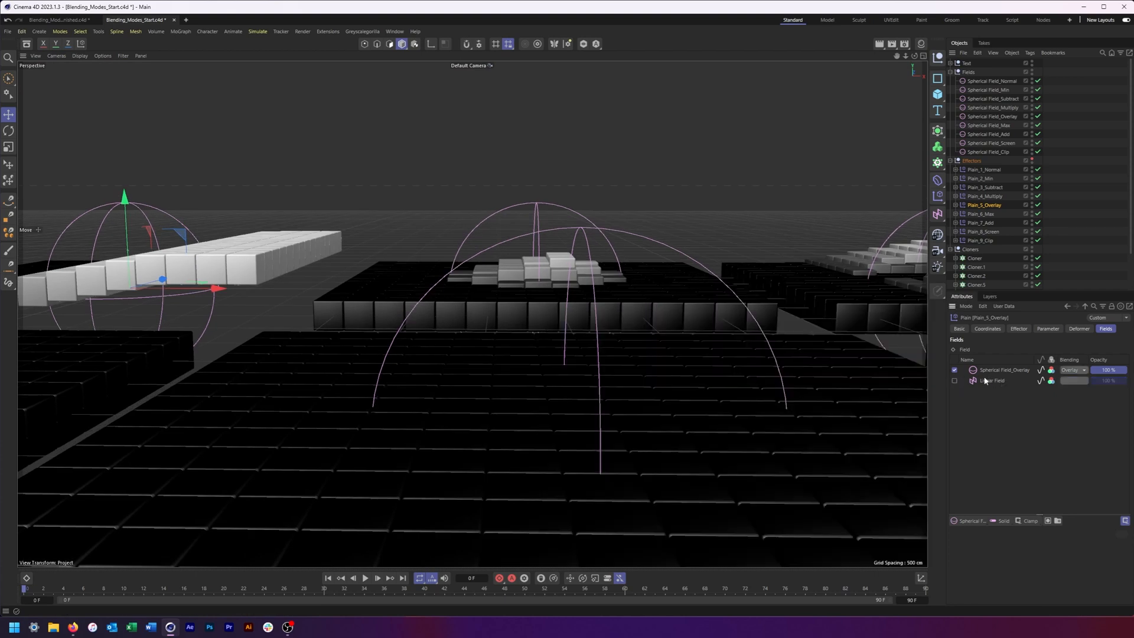
{"action": "left_click", "coordinate": [1072, 370]}
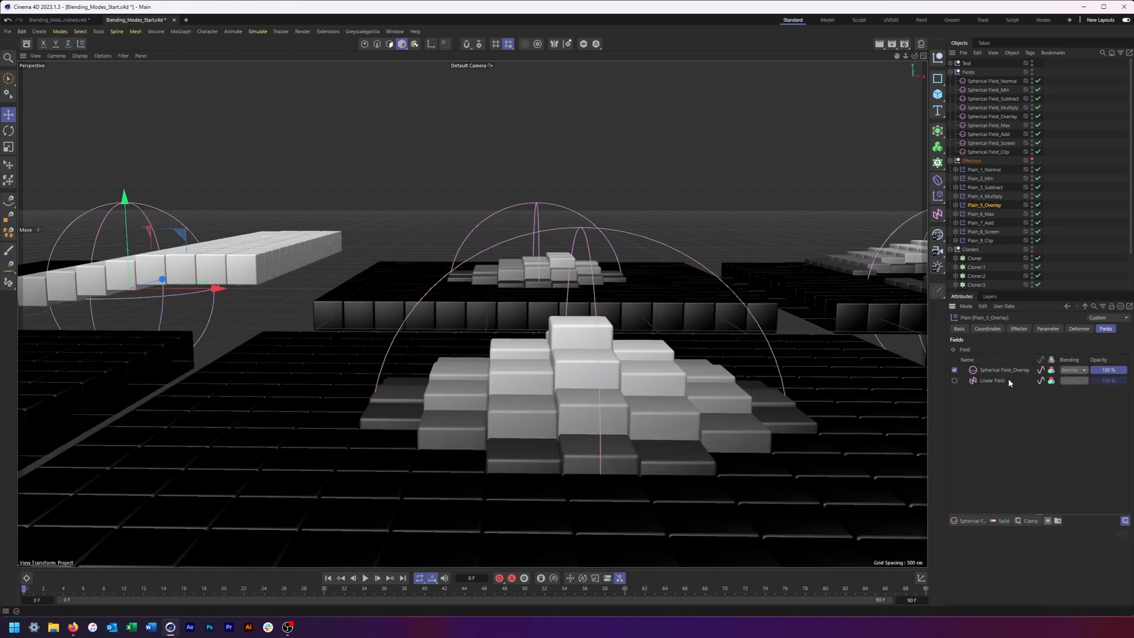
{"action": "left_click", "coordinate": [954, 380]}
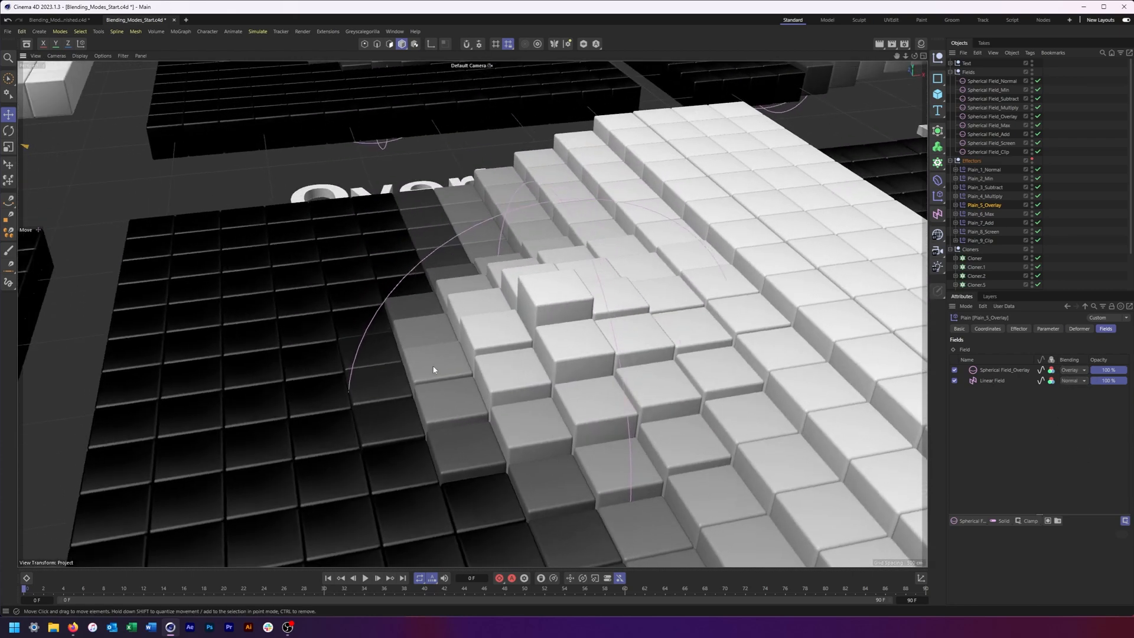
{"action": "left_click_drag", "start_coordinate": [432, 369], "coordinate": [516, 411]}
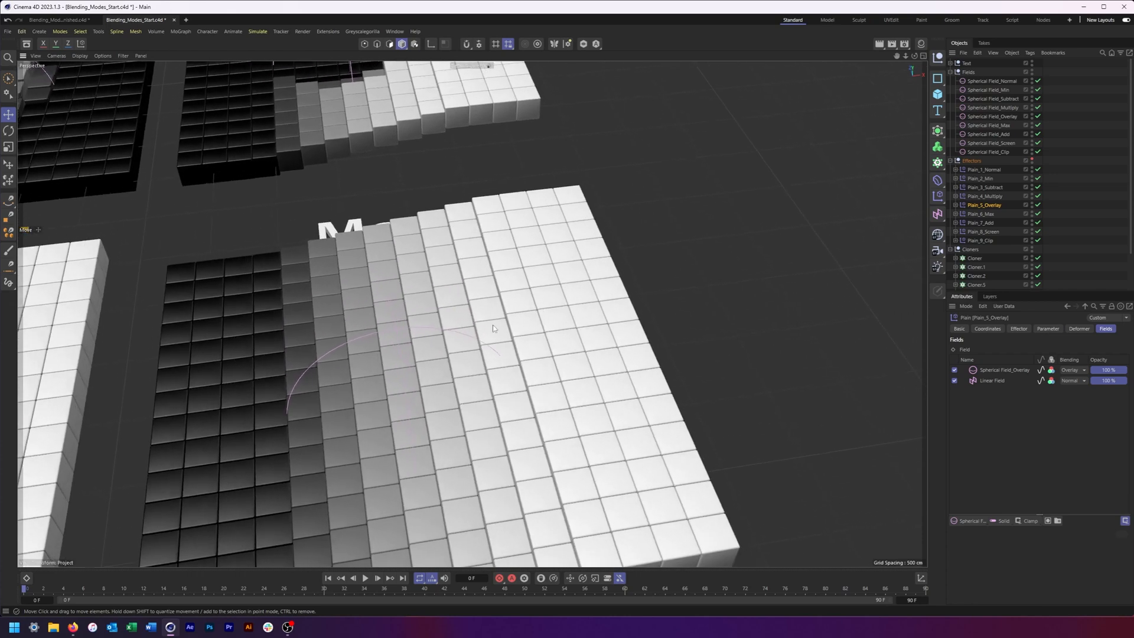
Step: Confirm Plain_6_Max blends in Max mode and raise Spherical Field_Max's inner offset to 100%
{"action": "left_click", "coordinate": [980, 213]}
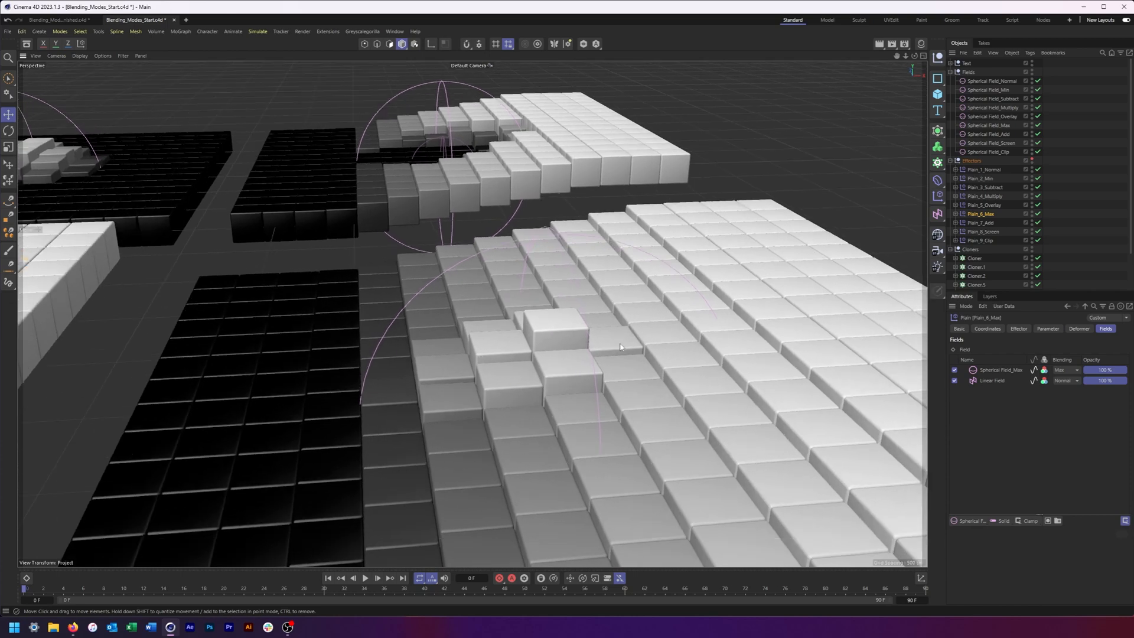
{"action": "mouse_move", "coordinate": [549, 338]}
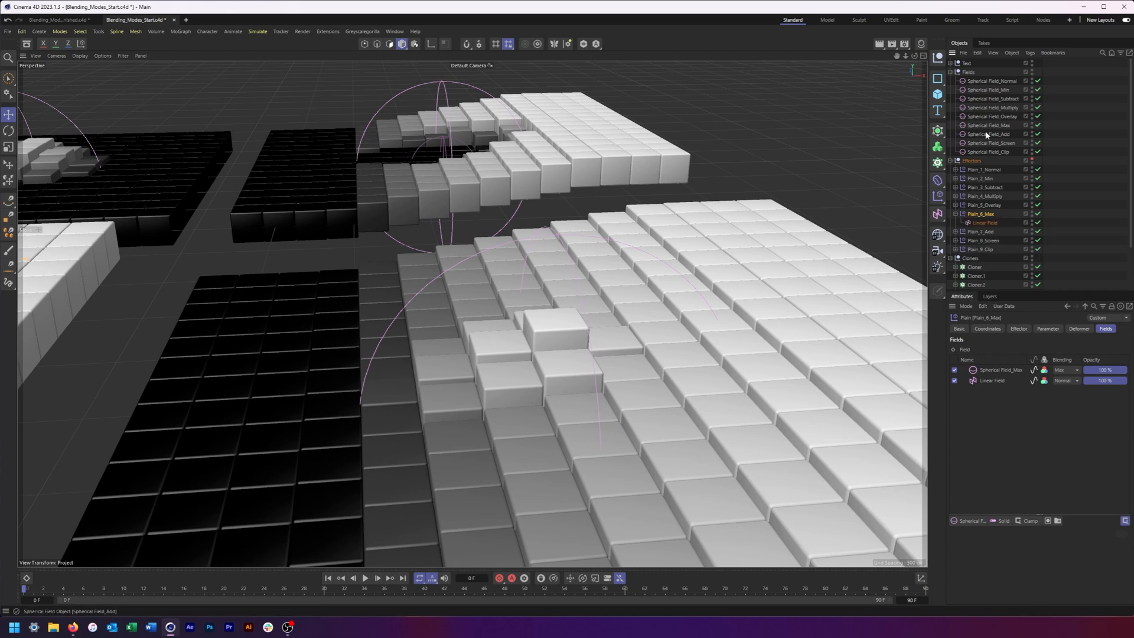
{"action": "left_click", "coordinate": [990, 125]}
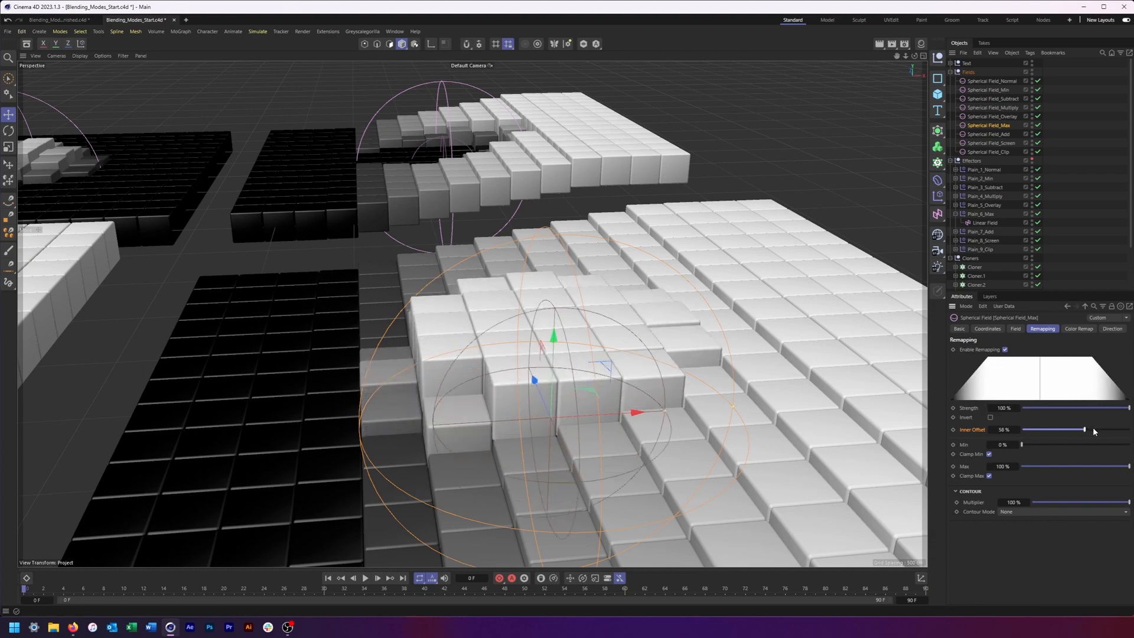
{"action": "left_click_drag", "start_coordinate": [1070, 428], "coordinate": [1128, 429]}
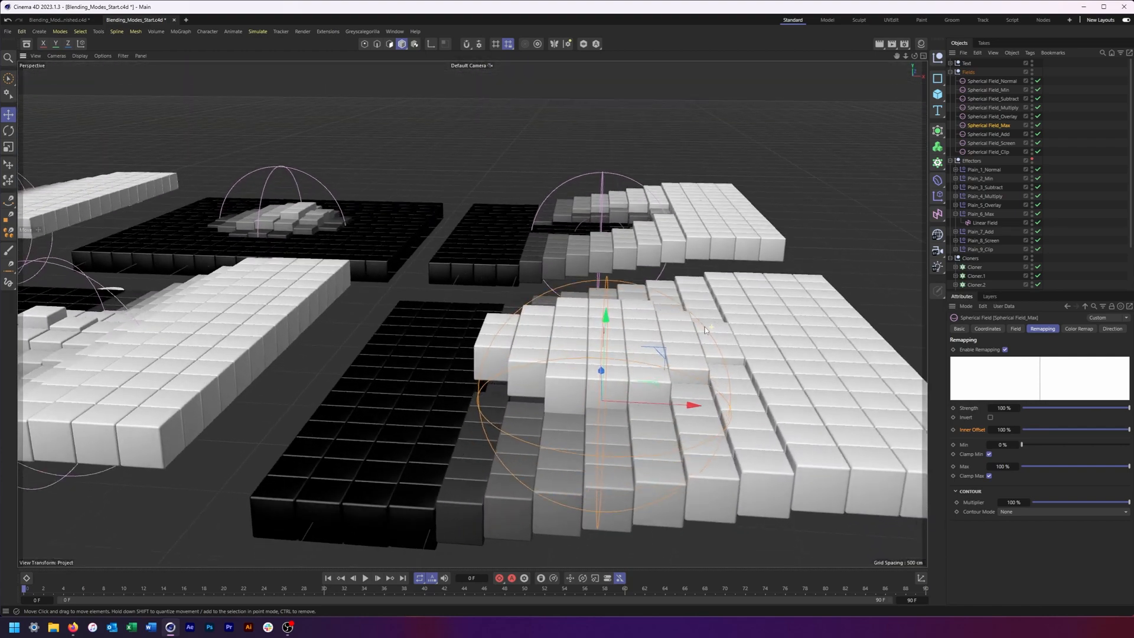
{"action": "left_click_drag", "start_coordinate": [705, 329], "coordinate": [471, 364]}
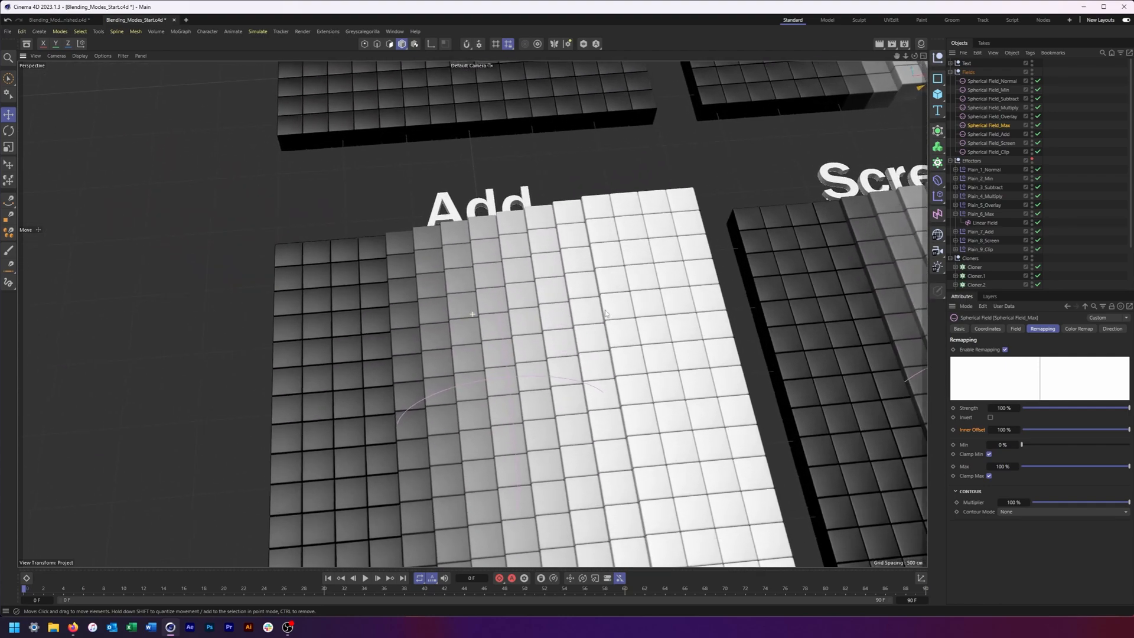
Step: Set Plain_7_Add's spherical field blending to Add over the linear field
{"action": "left_click", "coordinate": [987, 134]}
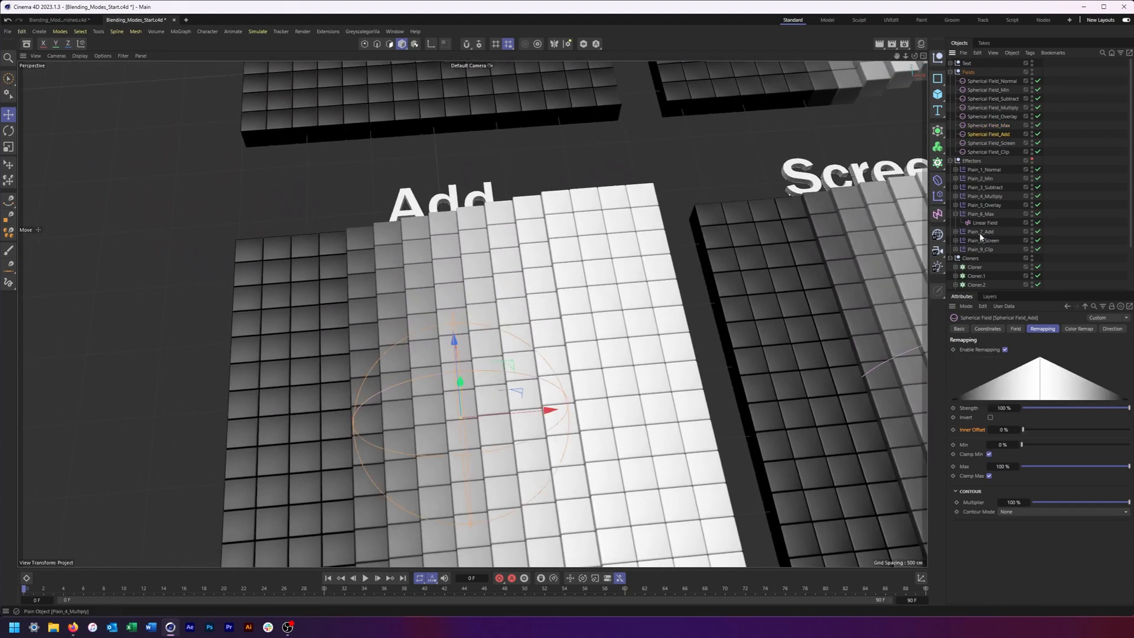
{"action": "left_click", "coordinate": [981, 231]}
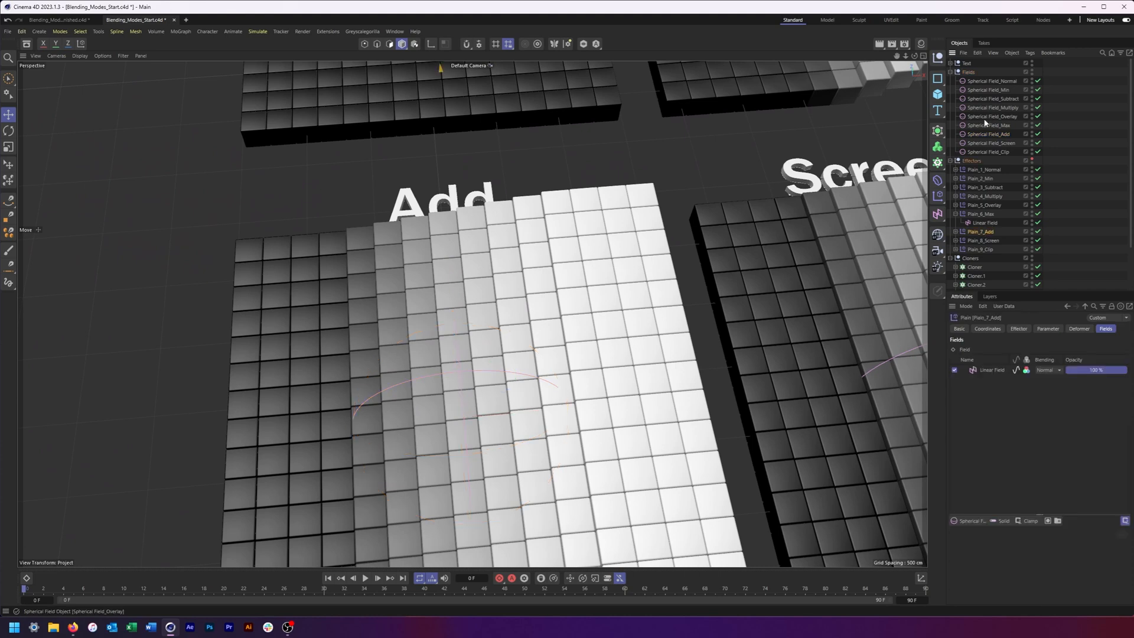
{"action": "left_click", "coordinate": [989, 133]}
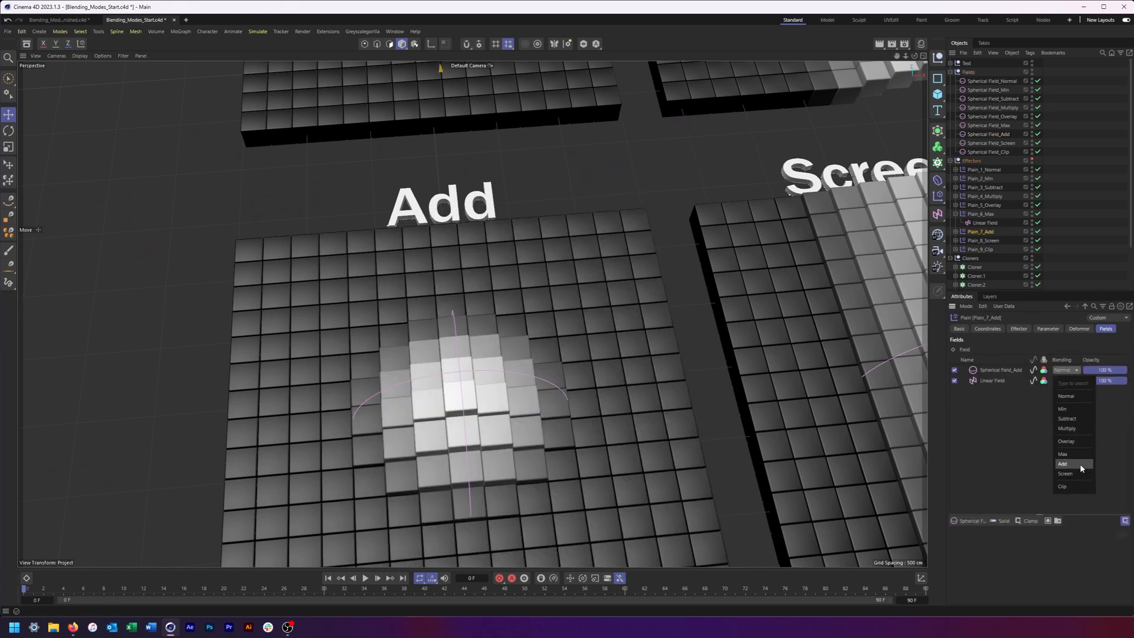
{"action": "left_click", "coordinate": [1062, 463]}
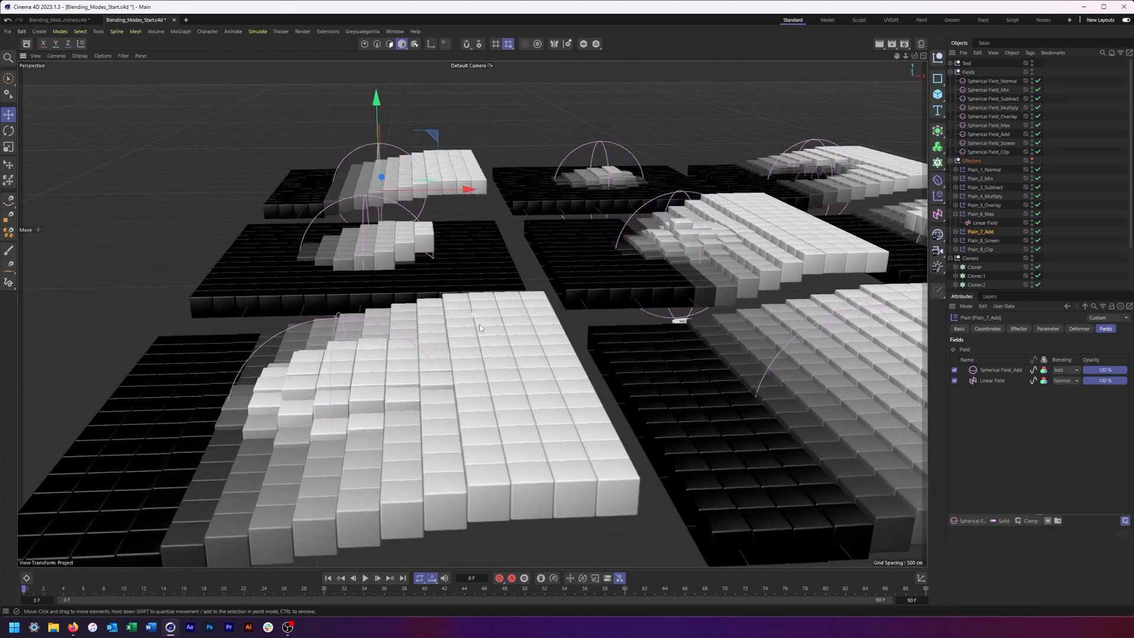
Step: Pull back to view all grids and keep Add blending for the Add grid's sphere
{"action": "left_click_drag", "start_coordinate": [479, 328], "coordinate": [662, 316]}
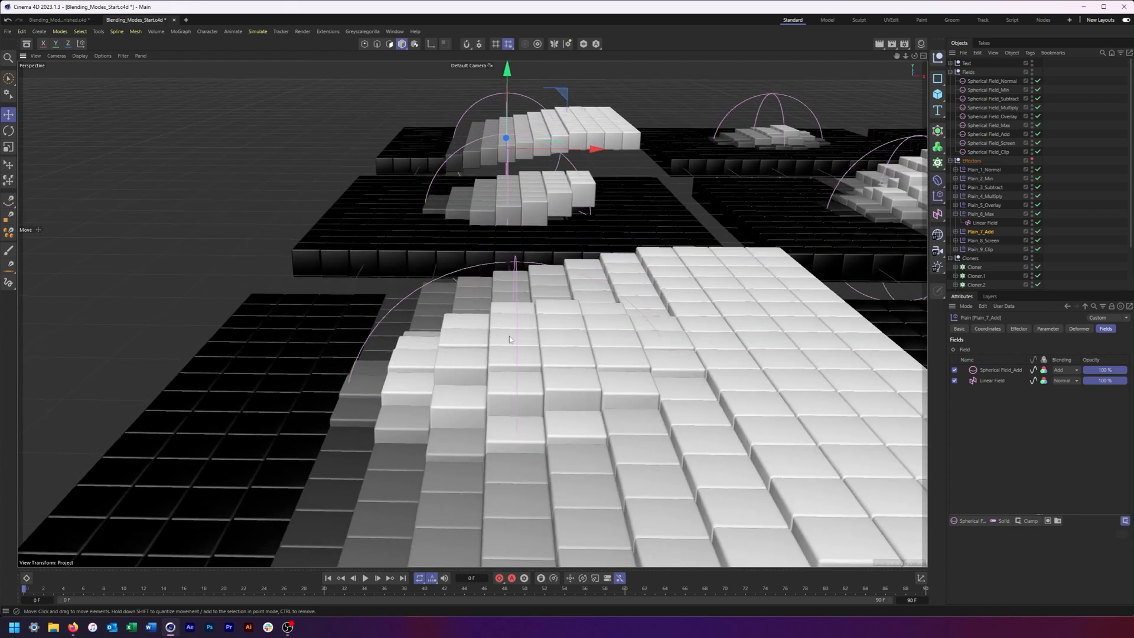
{"action": "mouse_move", "coordinate": [638, 349]}
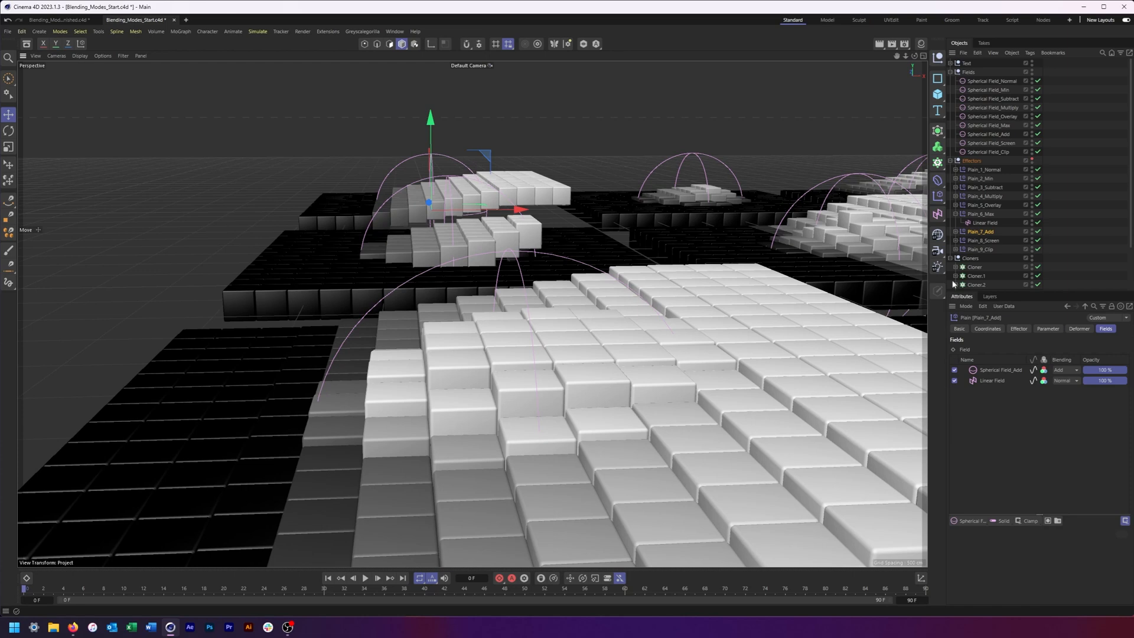
{"action": "mouse_move", "coordinate": [993, 137]}
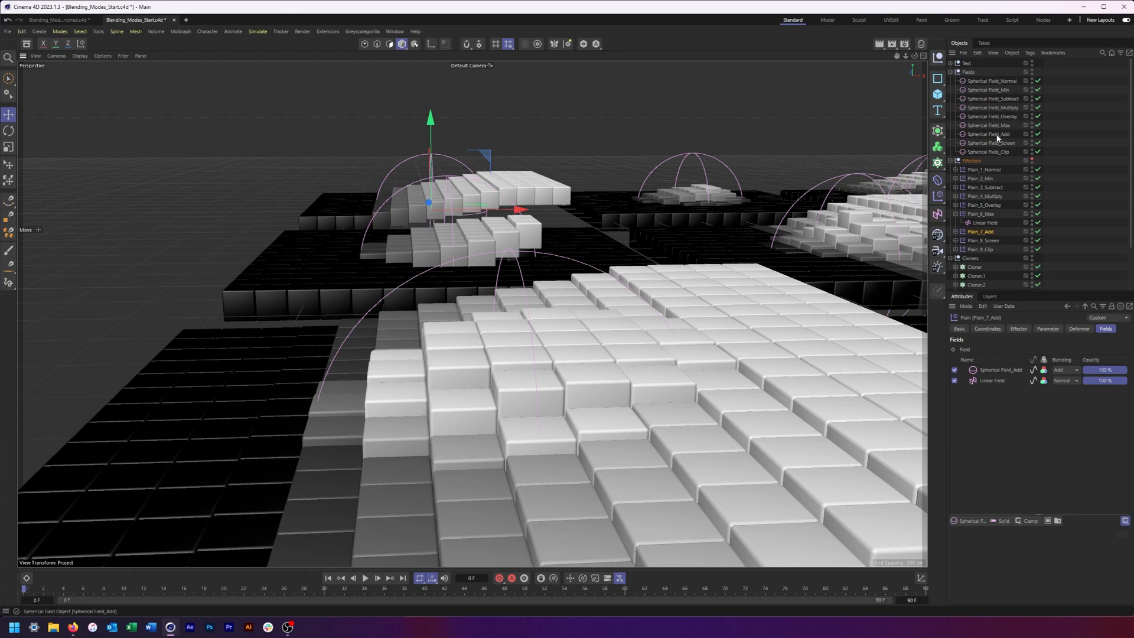
{"action": "left_click", "coordinate": [991, 134]}
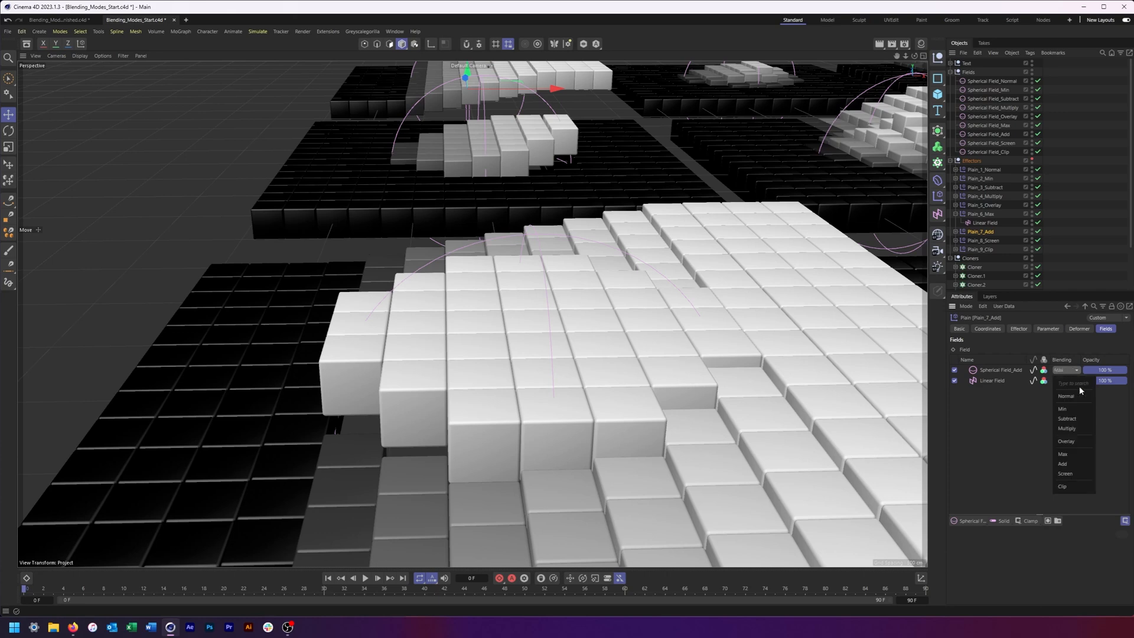
{"action": "left_click", "coordinate": [1060, 463]}
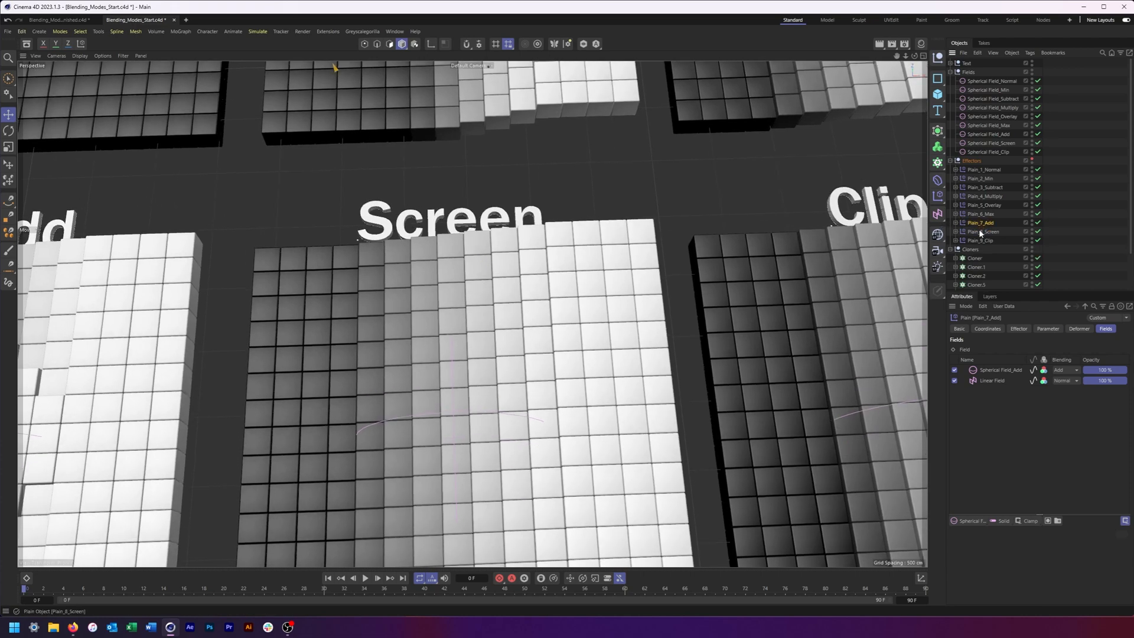
Step: Set Plain_8_Screen's spherical field blending to Screen
{"action": "left_click", "coordinate": [982, 231]}
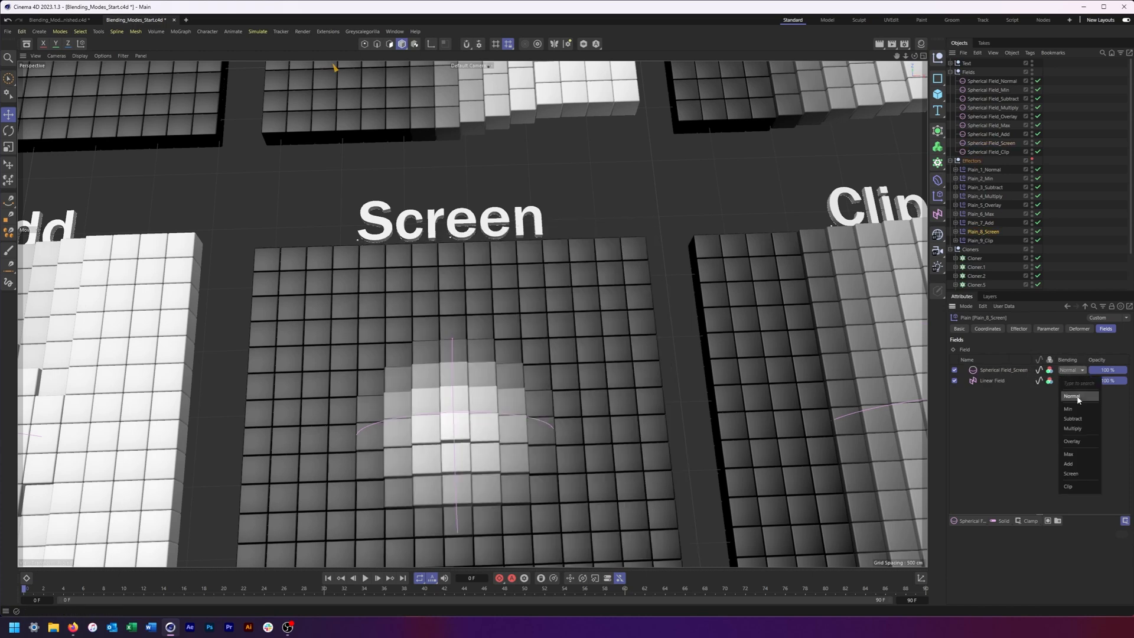
{"action": "left_click", "coordinate": [1069, 473]}
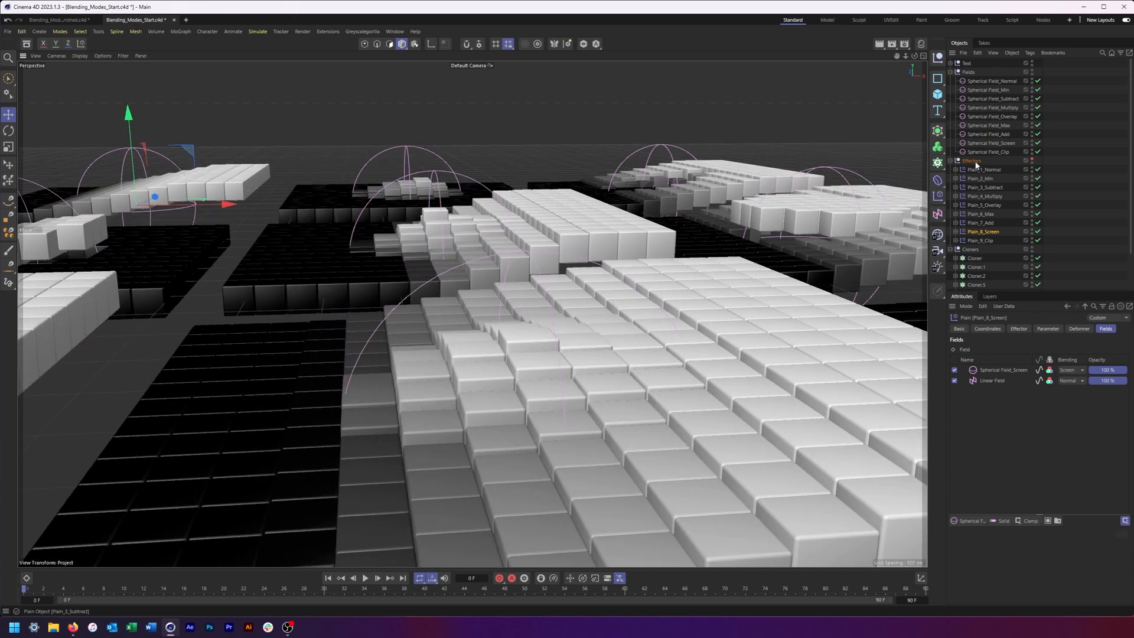
{"action": "left_click", "coordinate": [991, 142]}
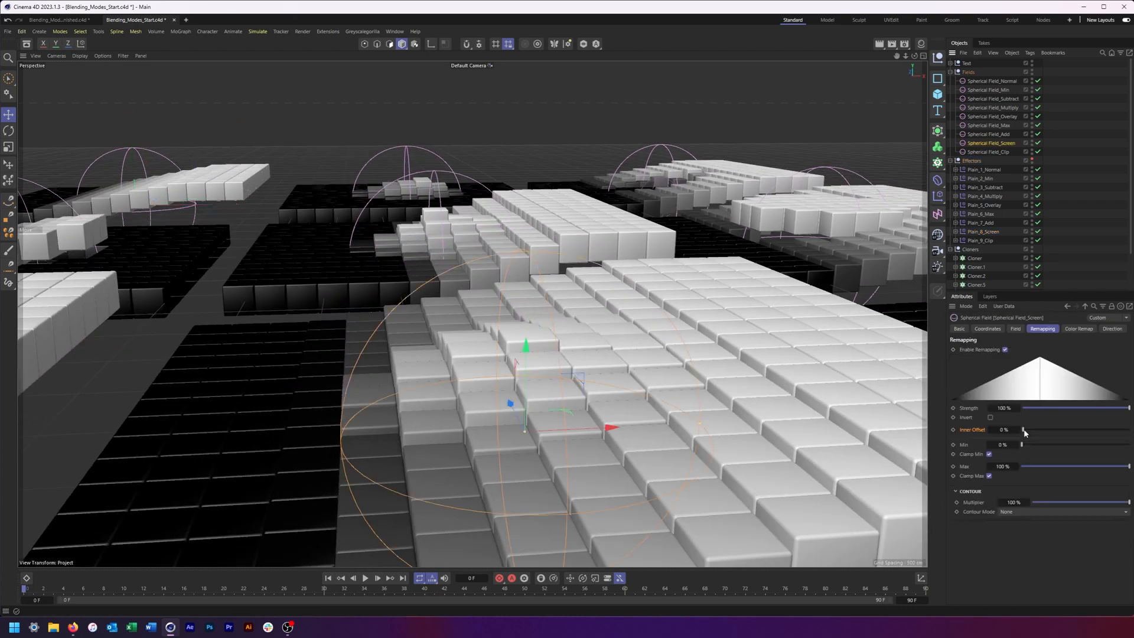
Step: Test Spherical_Field_Screen's inner offset, raising it toward 77–100% and back down
{"action": "left_click_drag", "start_coordinate": [1023, 430], "coordinate": [1104, 430]}
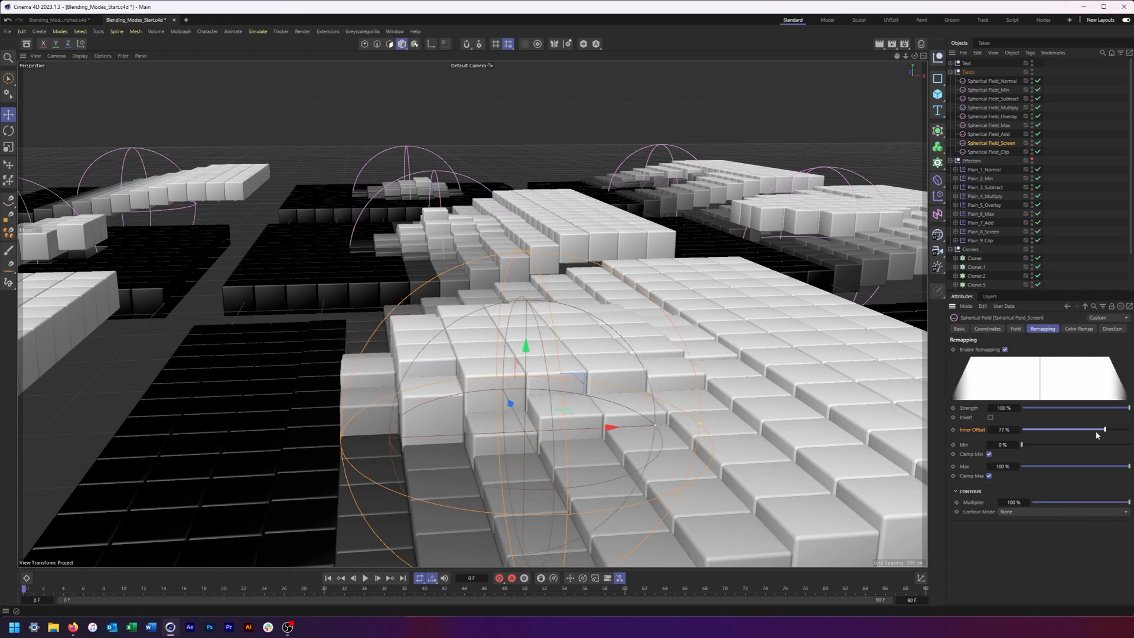
{"action": "left_click_drag", "start_coordinate": [1104, 428], "coordinate": [1128, 429]}
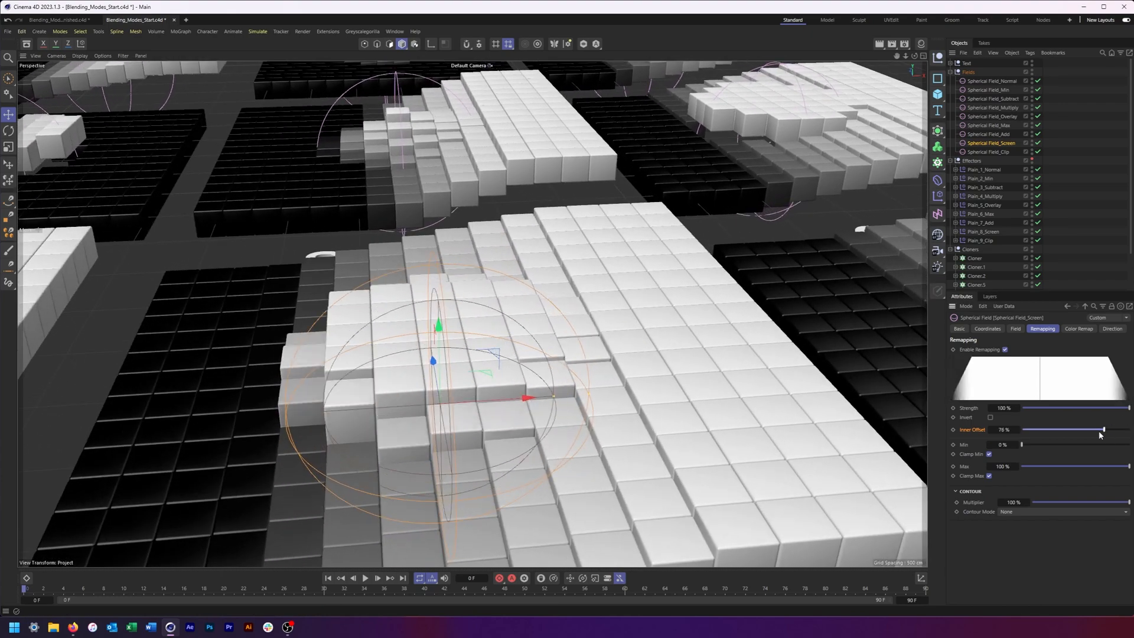
{"action": "left_click_drag", "start_coordinate": [1102, 429], "coordinate": [1020, 429]}
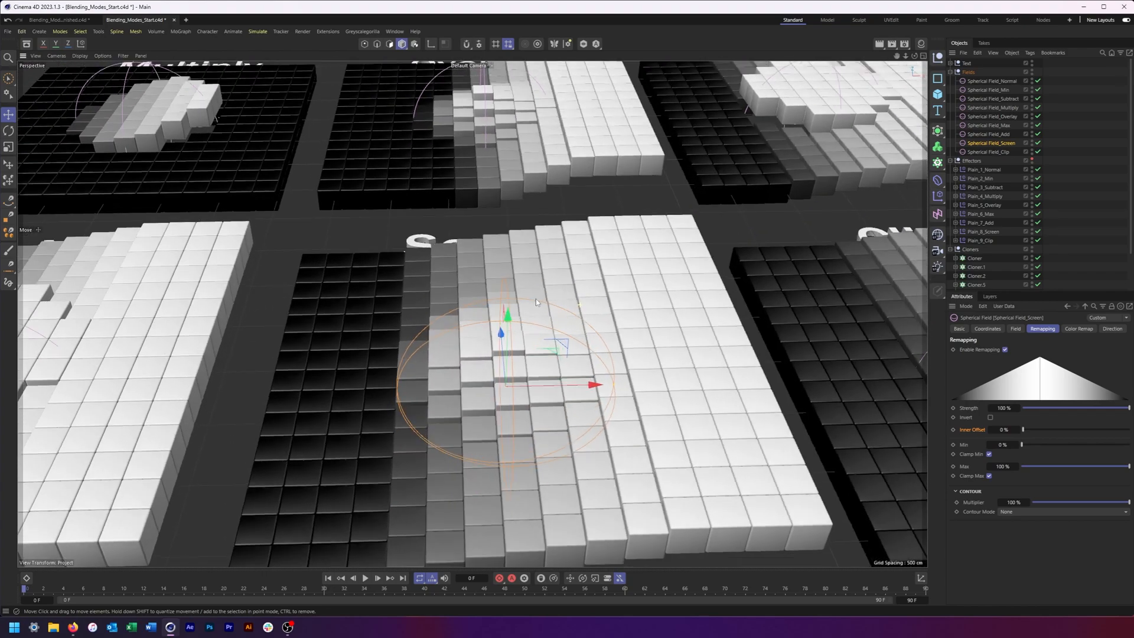
{"action": "left_click_drag", "start_coordinate": [535, 302], "coordinate": [585, 331]}
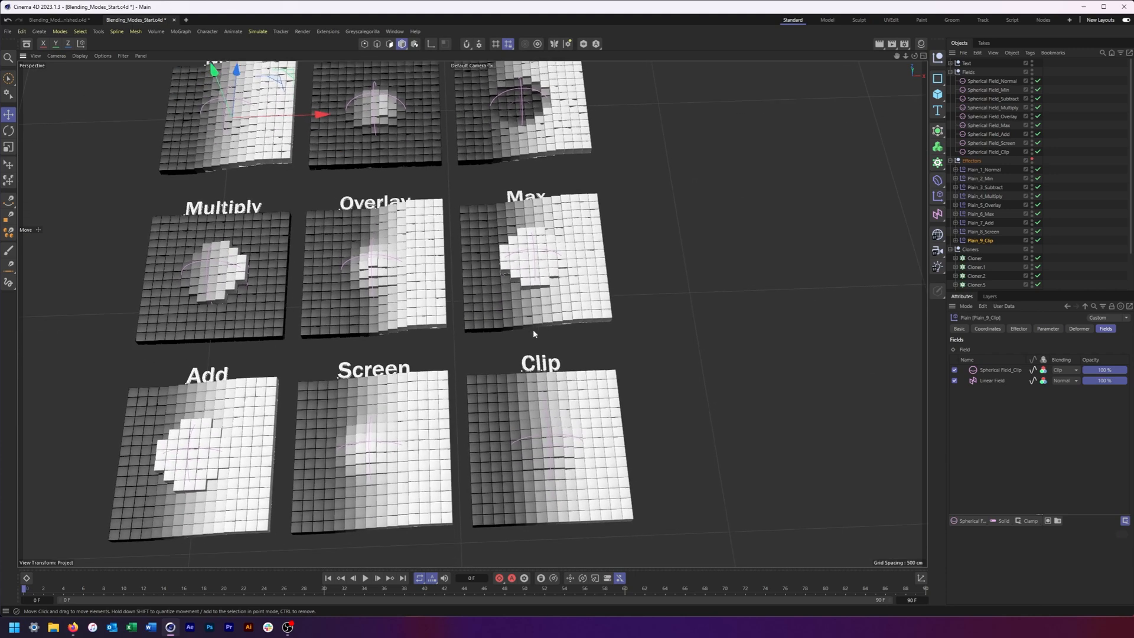
{"action": "mouse_move", "coordinate": [567, 444]}
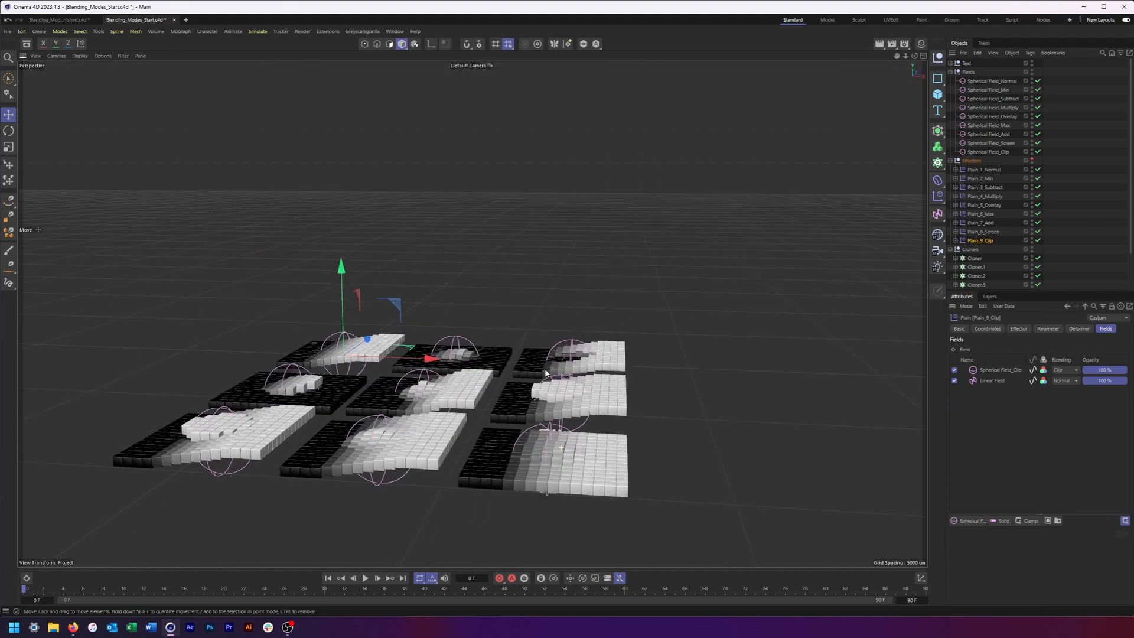
Step: Try Subtract and Add blending on Plain_9_Clip's sphere, then keep Clip mode
{"action": "left_click_drag", "start_coordinate": [545, 372], "coordinate": [488, 358]}
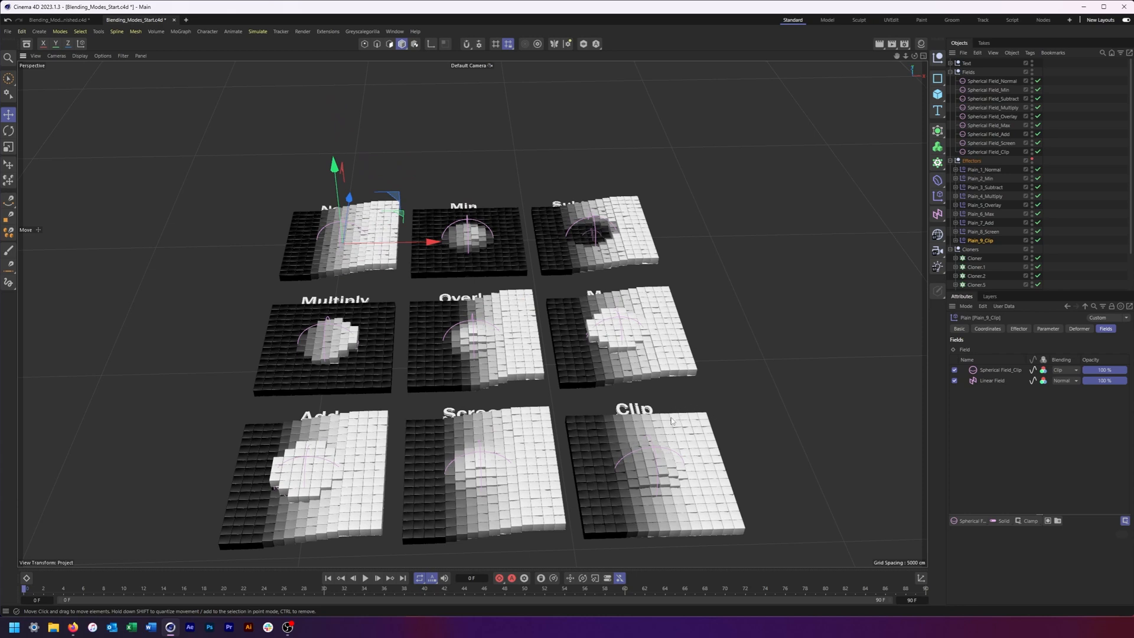
{"action": "mouse_move", "coordinate": [661, 407]}
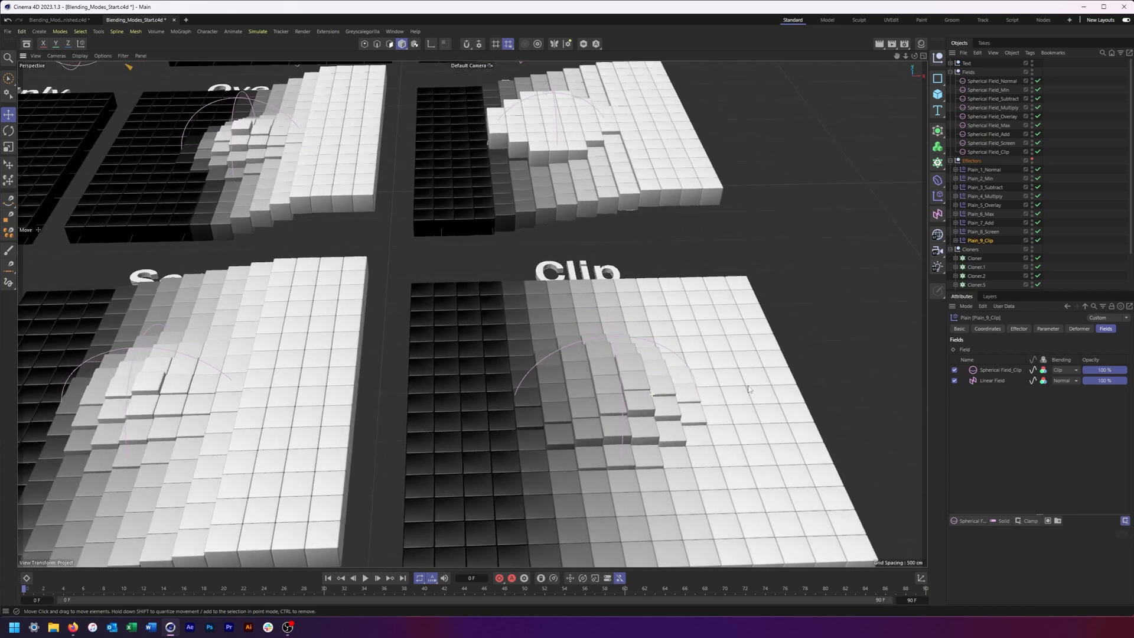
{"action": "left_click", "coordinate": [1064, 369]}
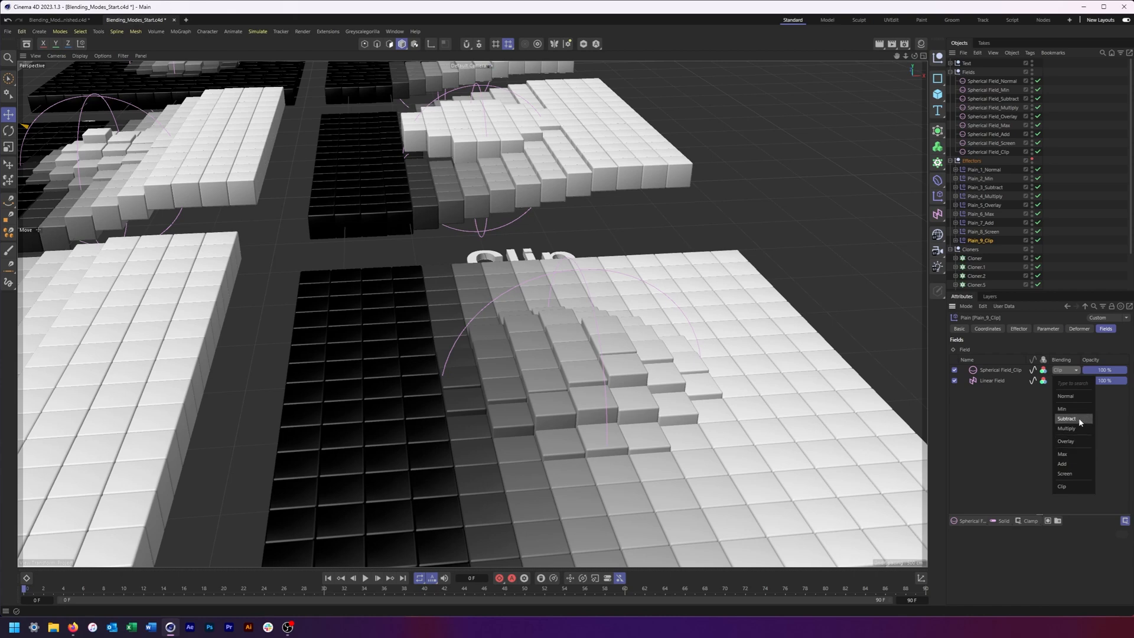
{"action": "left_click", "coordinate": [1065, 418]}
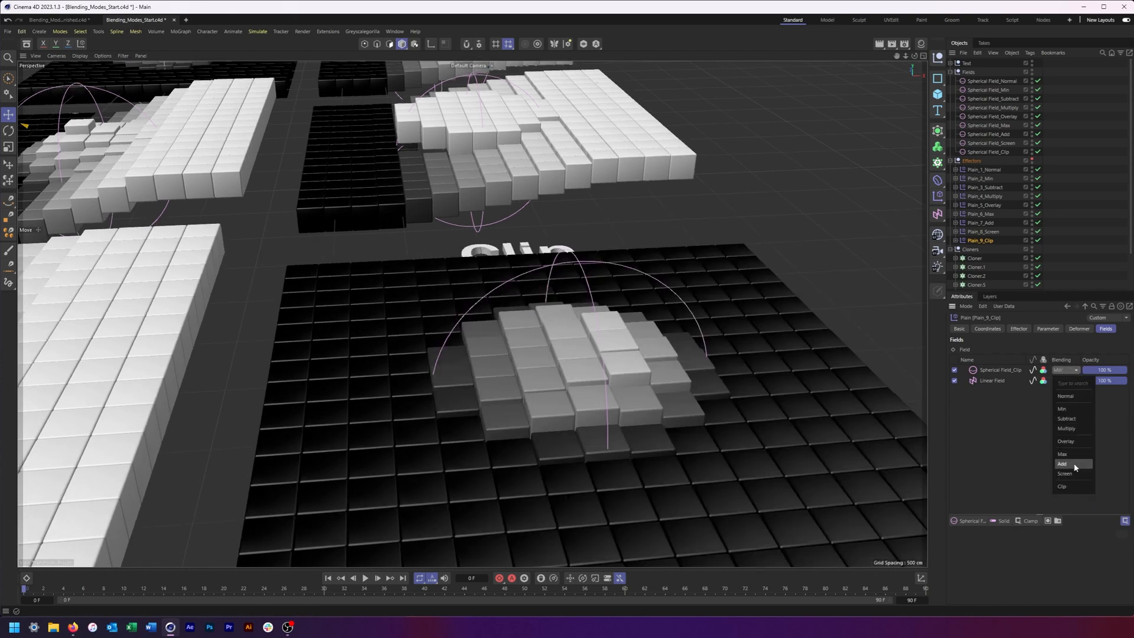
{"action": "left_click", "coordinate": [1061, 487]}
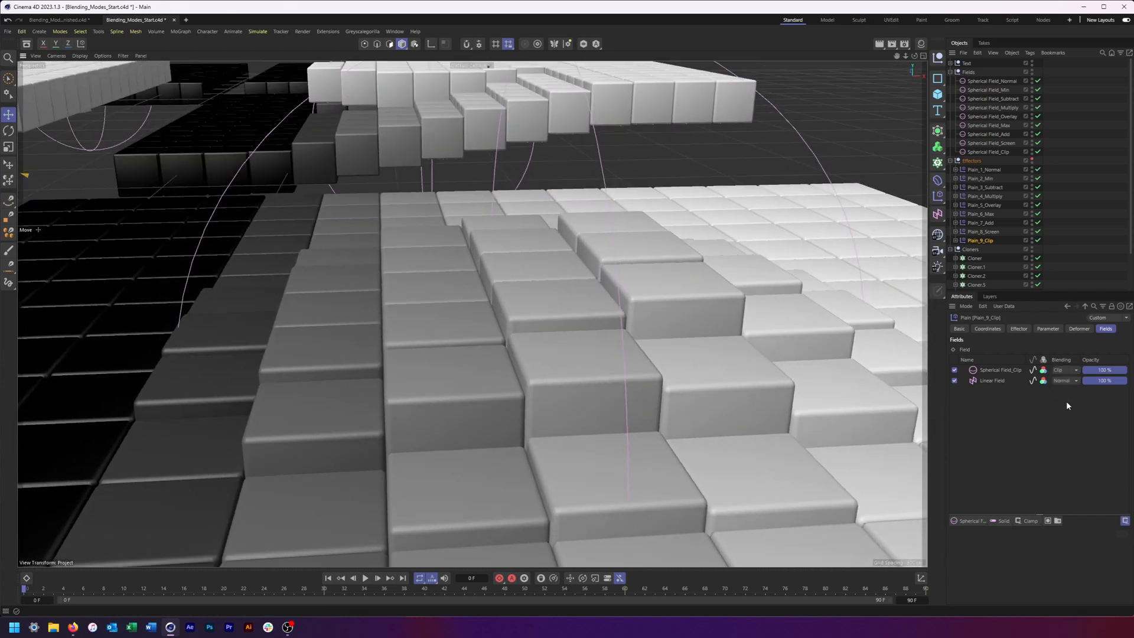
{"action": "left_click", "coordinate": [1065, 369]}
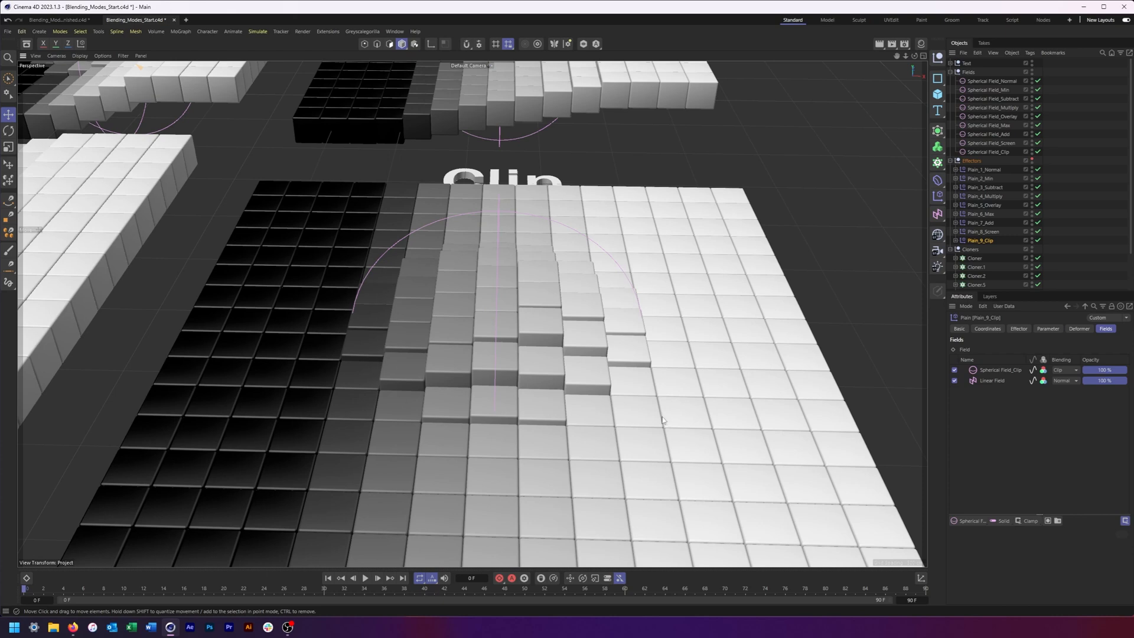
{"action": "mouse_move", "coordinate": [470, 338]}
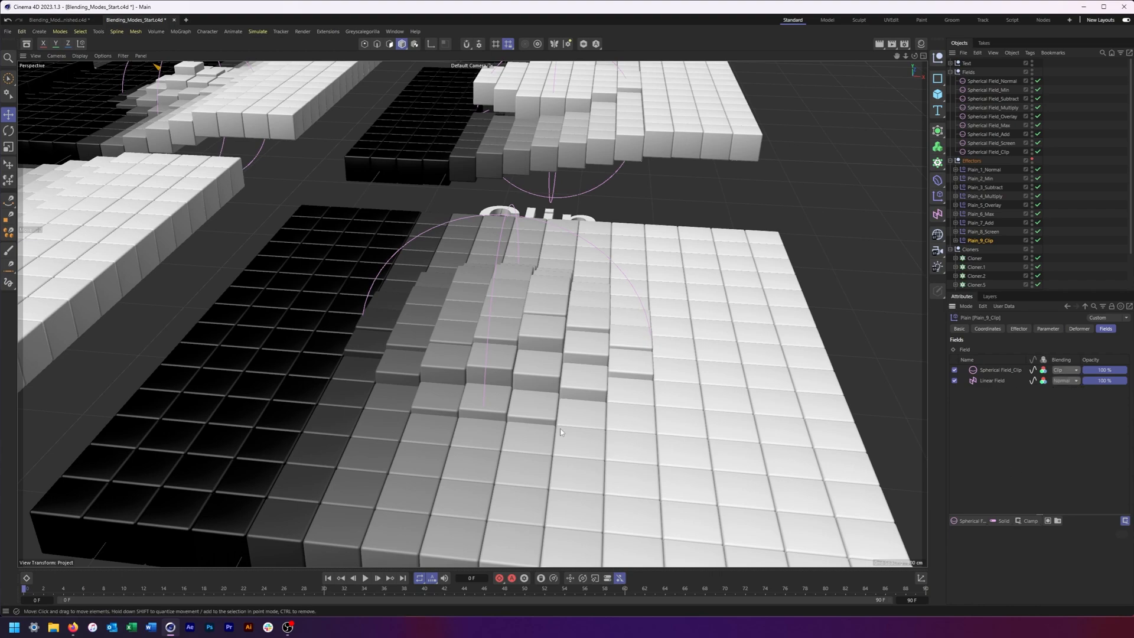
{"action": "left_click_drag", "start_coordinate": [560, 432], "coordinate": [516, 362]}
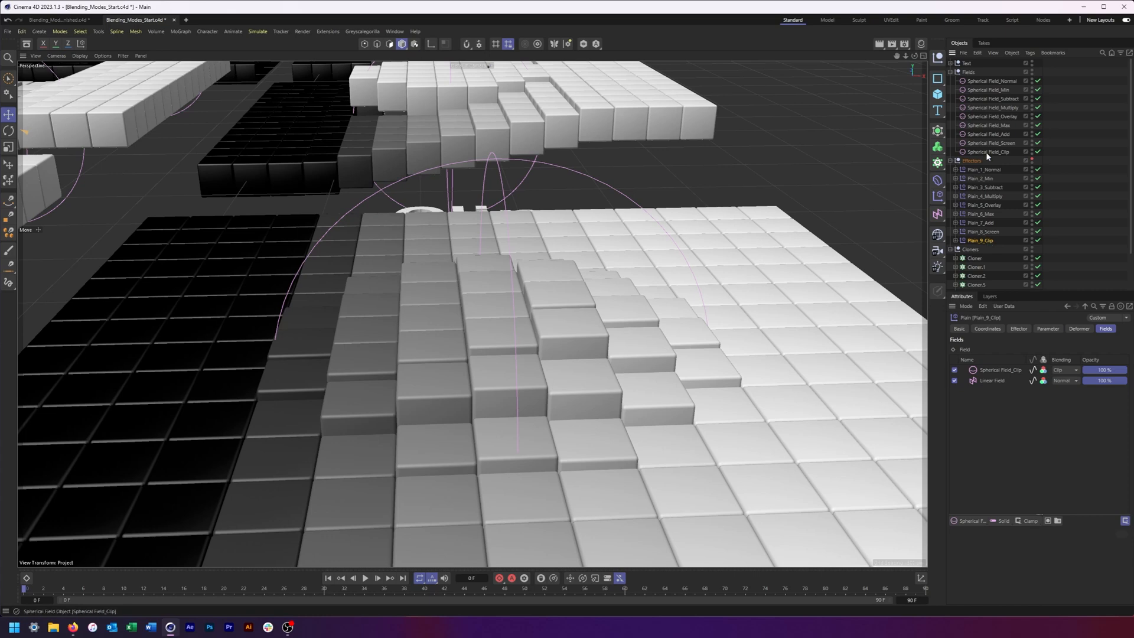
Step: Raise Spherical_Field_Clip's inner offset to 100%, then select Plain_1_Normal to review all grids
{"action": "left_click", "coordinate": [990, 151]}
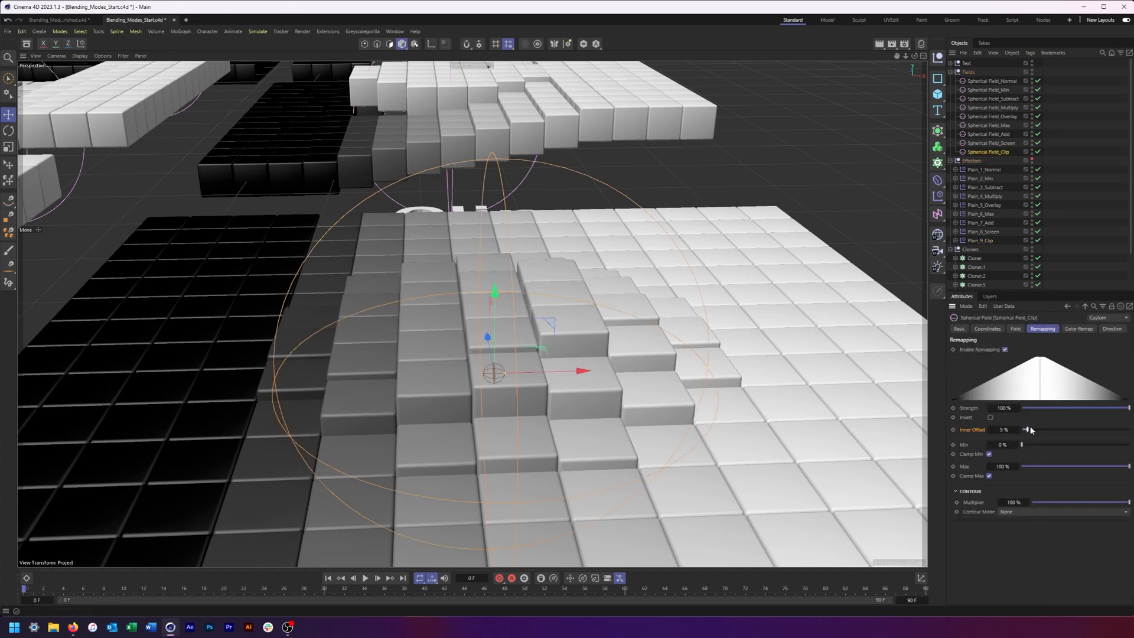
{"action": "left_click_drag", "start_coordinate": [1022, 428], "coordinate": [1127, 429]}
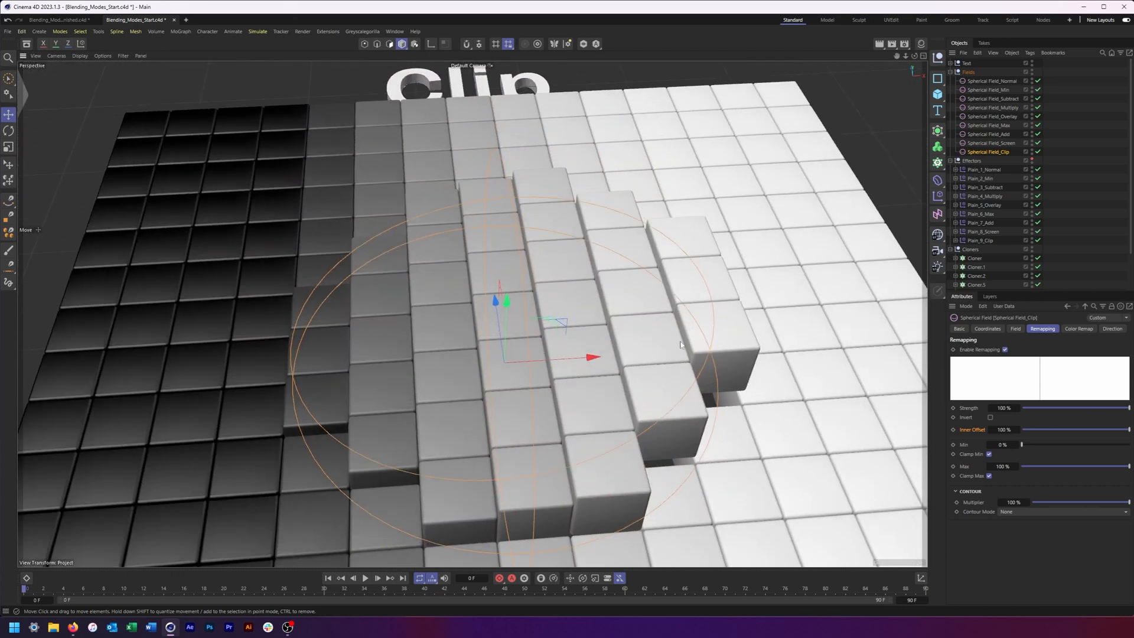
{"action": "mouse_move", "coordinate": [370, 423]}
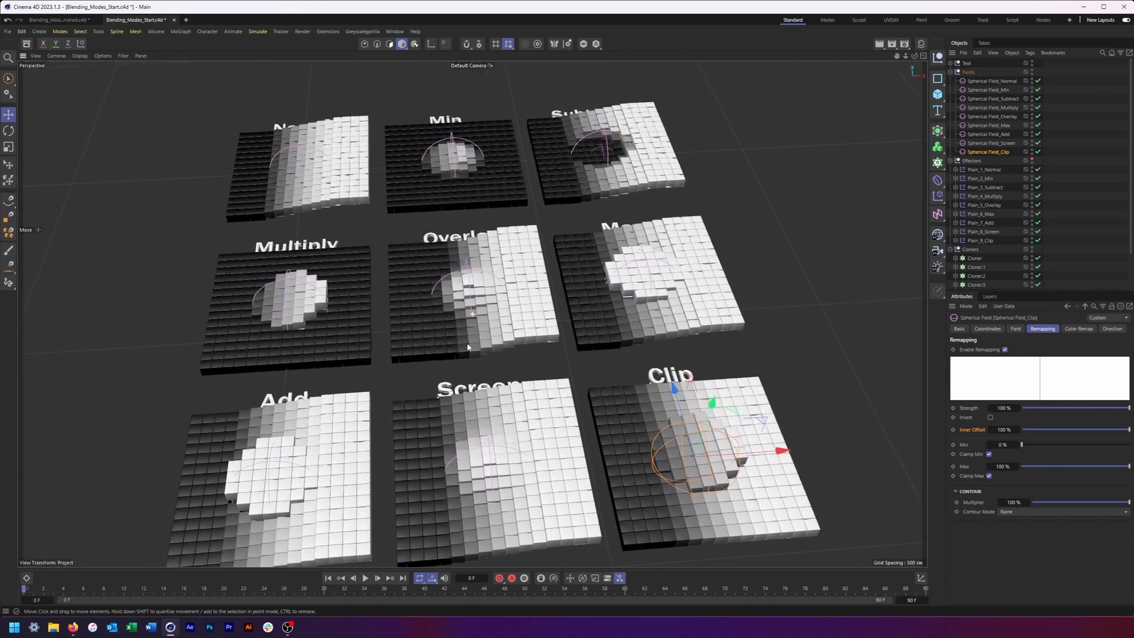
{"action": "left_click", "coordinate": [984, 170]}
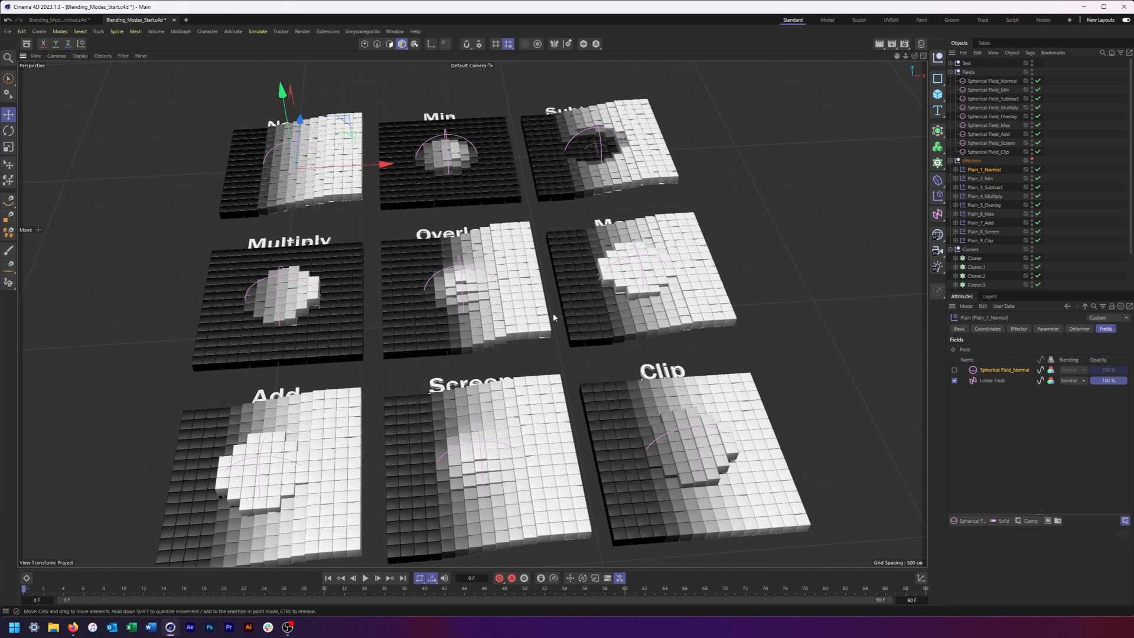
{"action": "left_click_drag", "start_coordinate": [552, 317], "coordinate": [528, 311]}
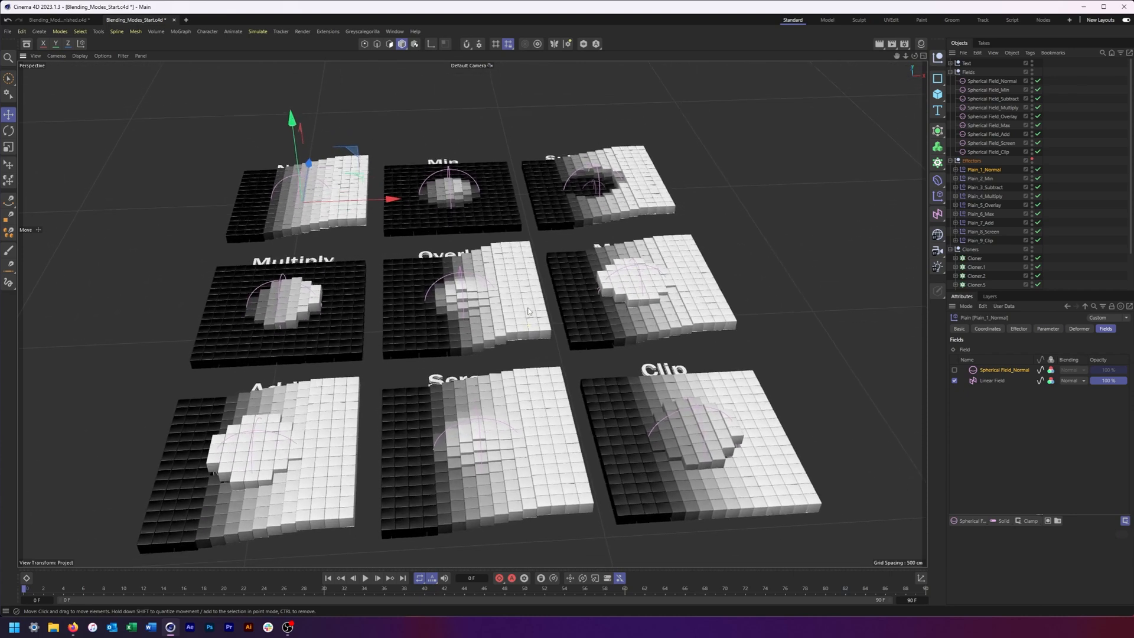